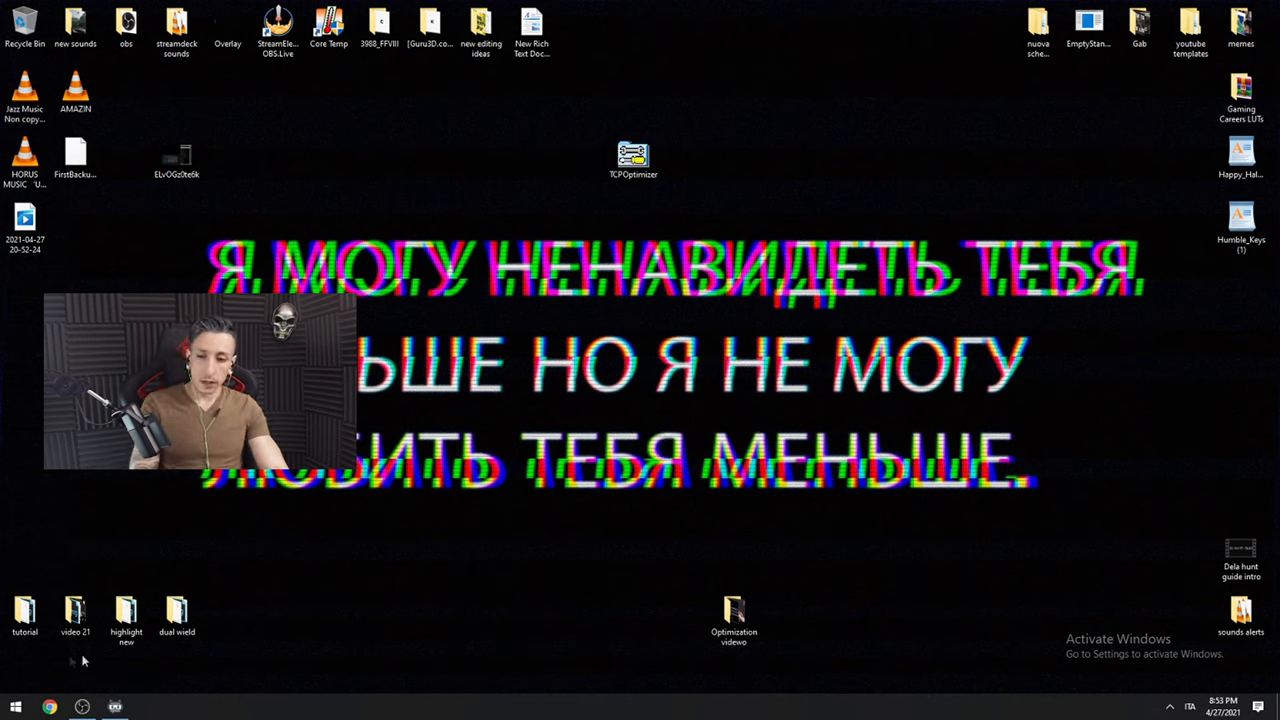
# Reach the Ultimate Performance plan settings from Control Panel's Power Options
pyautogui.click(16, 706)
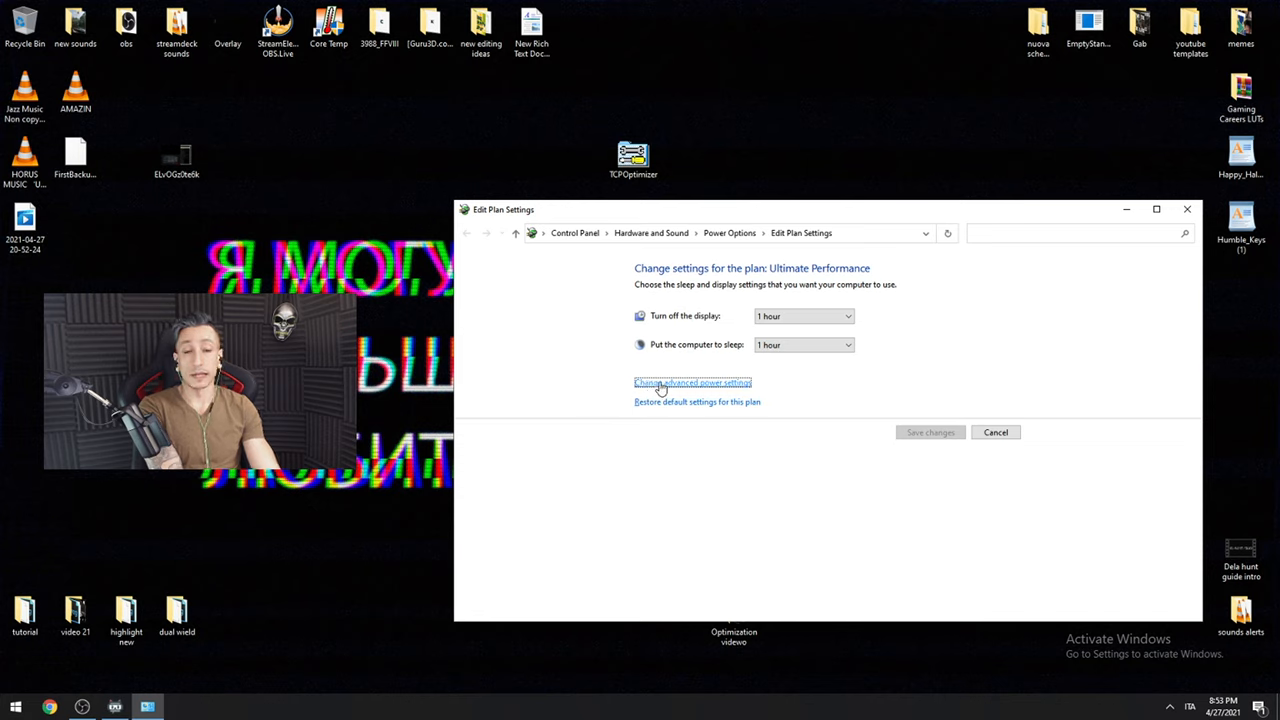
# Enter advanced power settings for Ultimate Performance and check the hard disk turn-off is 0
pyautogui.click(692, 382)
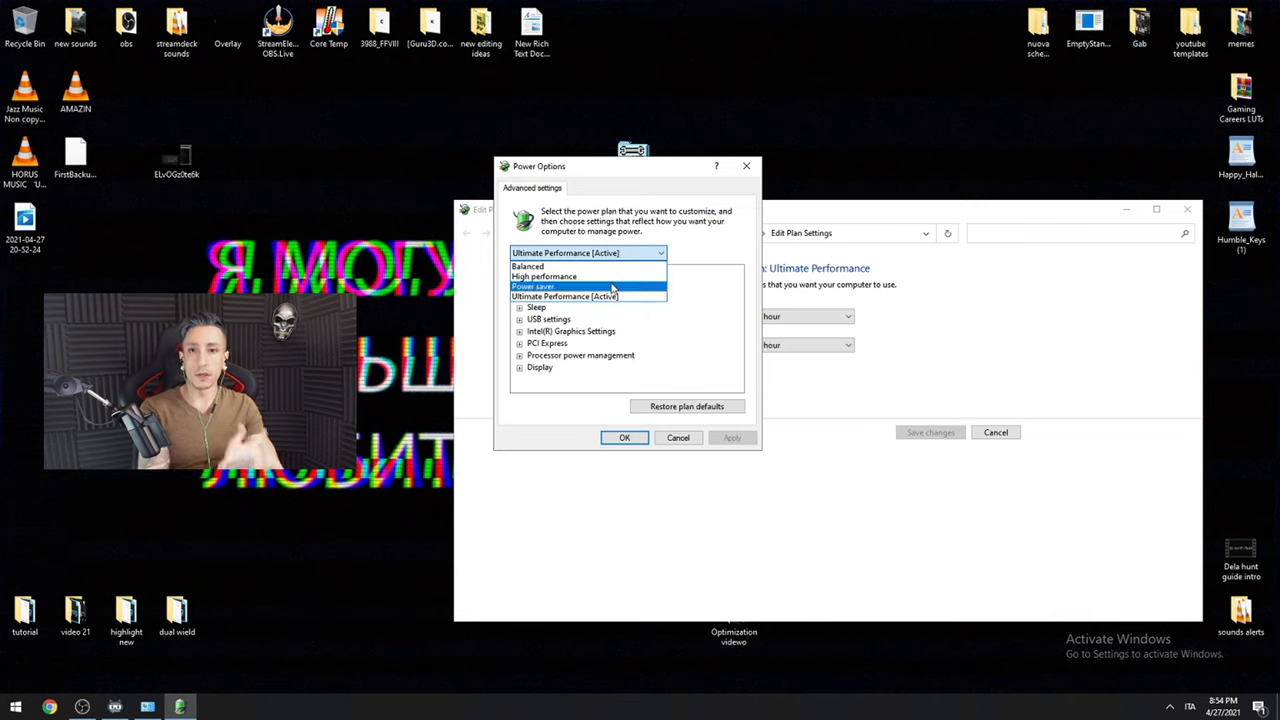
pyautogui.click(564, 296)
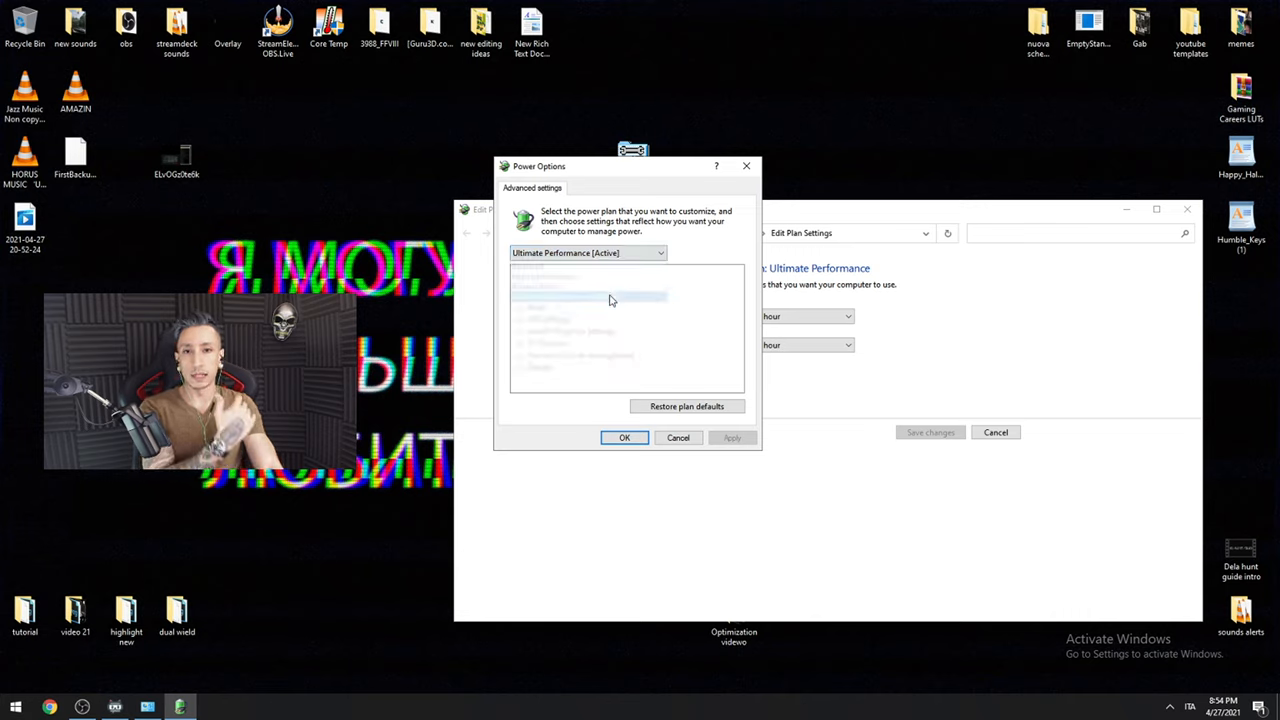
pyautogui.click(588, 252)
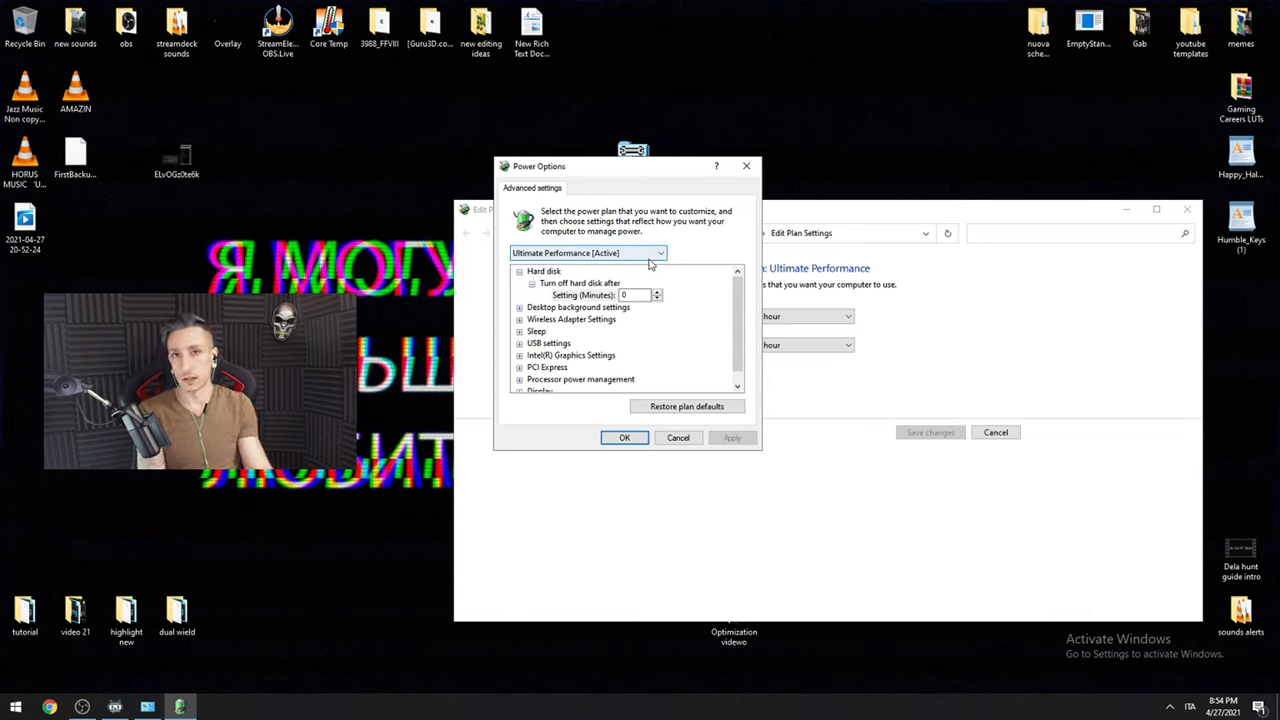
pyautogui.click(520, 272)
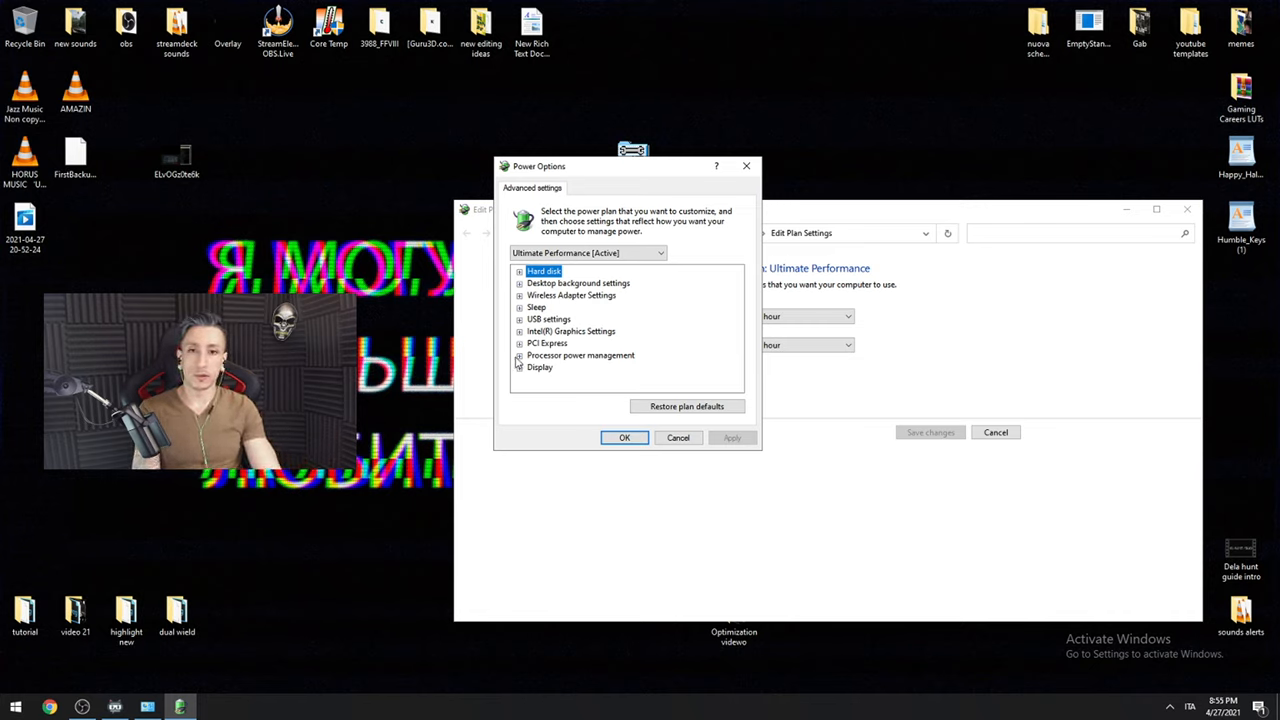
# Expand processor power management and reveal the minimum processor state of 100%
pyautogui.click(520, 344)
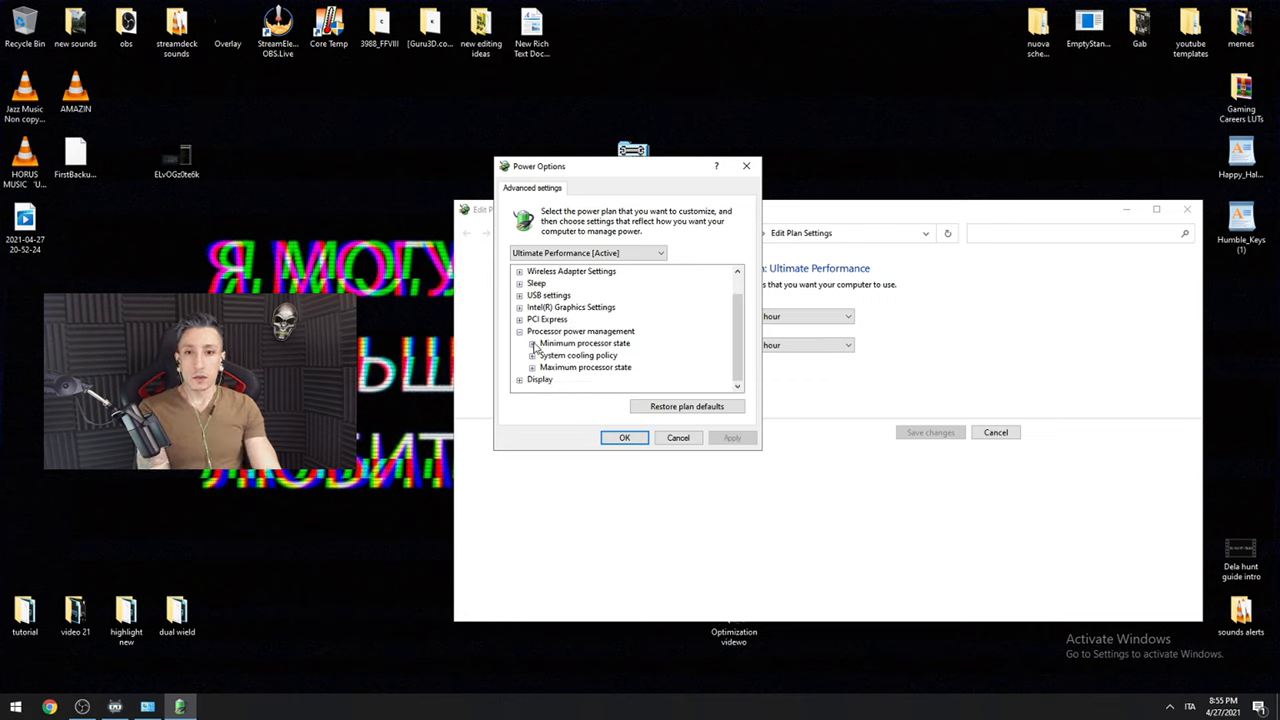
pyautogui.click(532, 344)
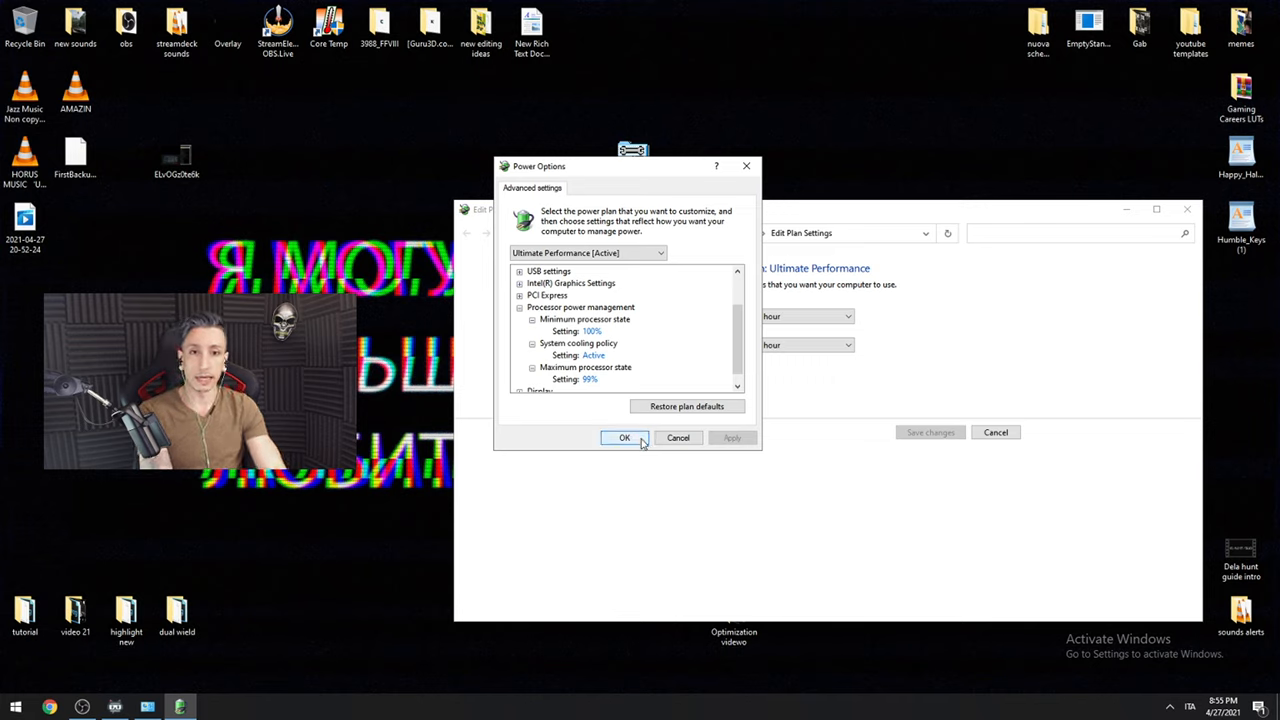
# Confirm the advanced power settings with OK and launch CPU-Z from the taskbar
pyautogui.click(624, 438)
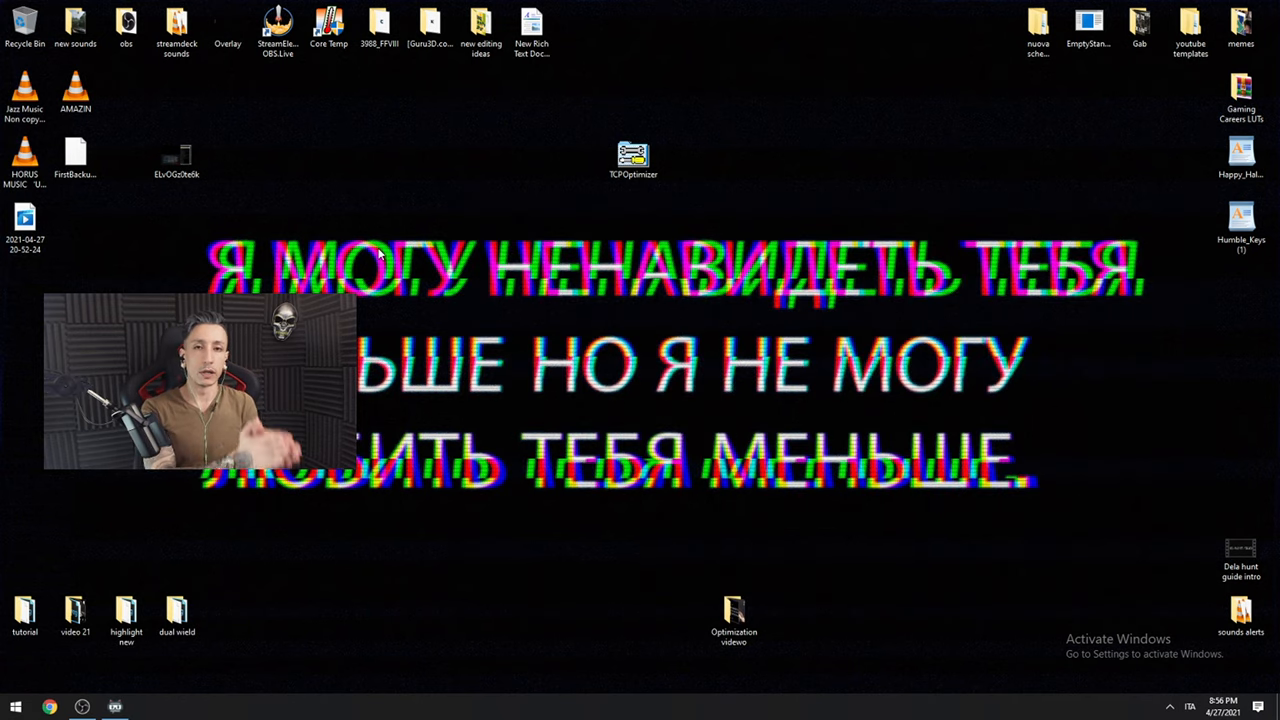
pyautogui.click(16, 708)
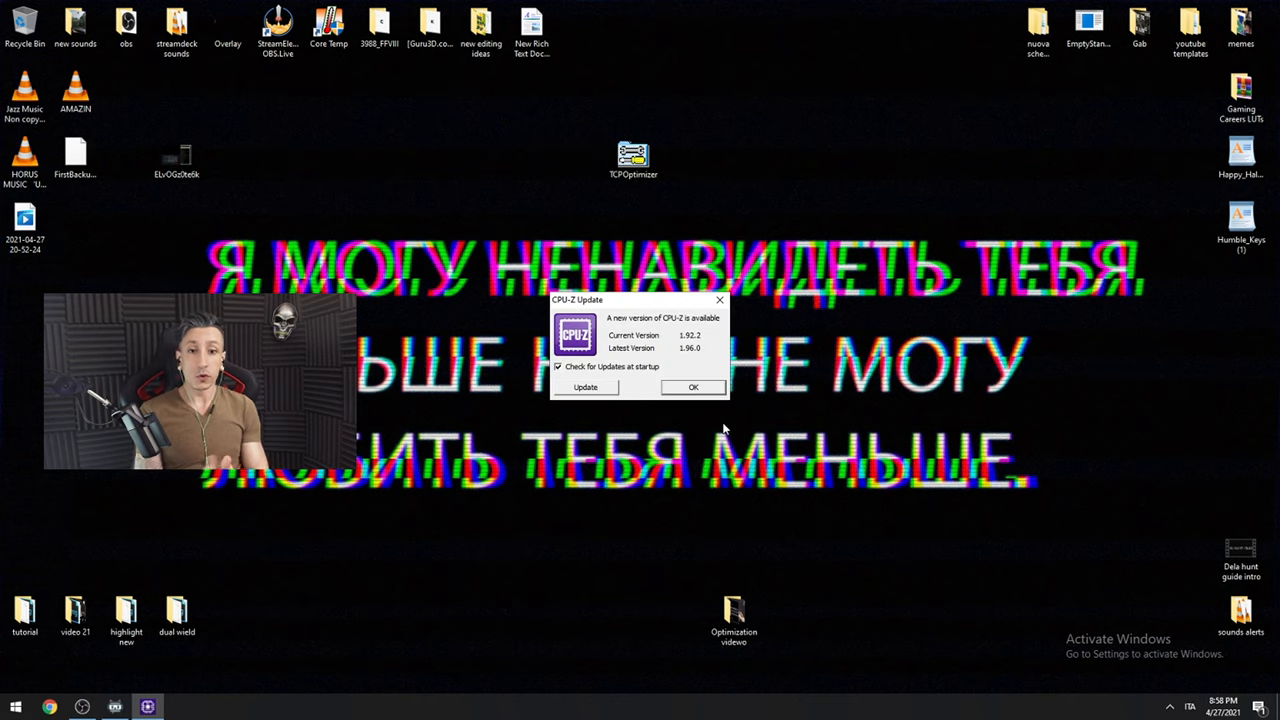
# Dismiss the CPU-Z update notice and view the Caches then Mainboard details for the Gigabyte board
pyautogui.click(692, 388)
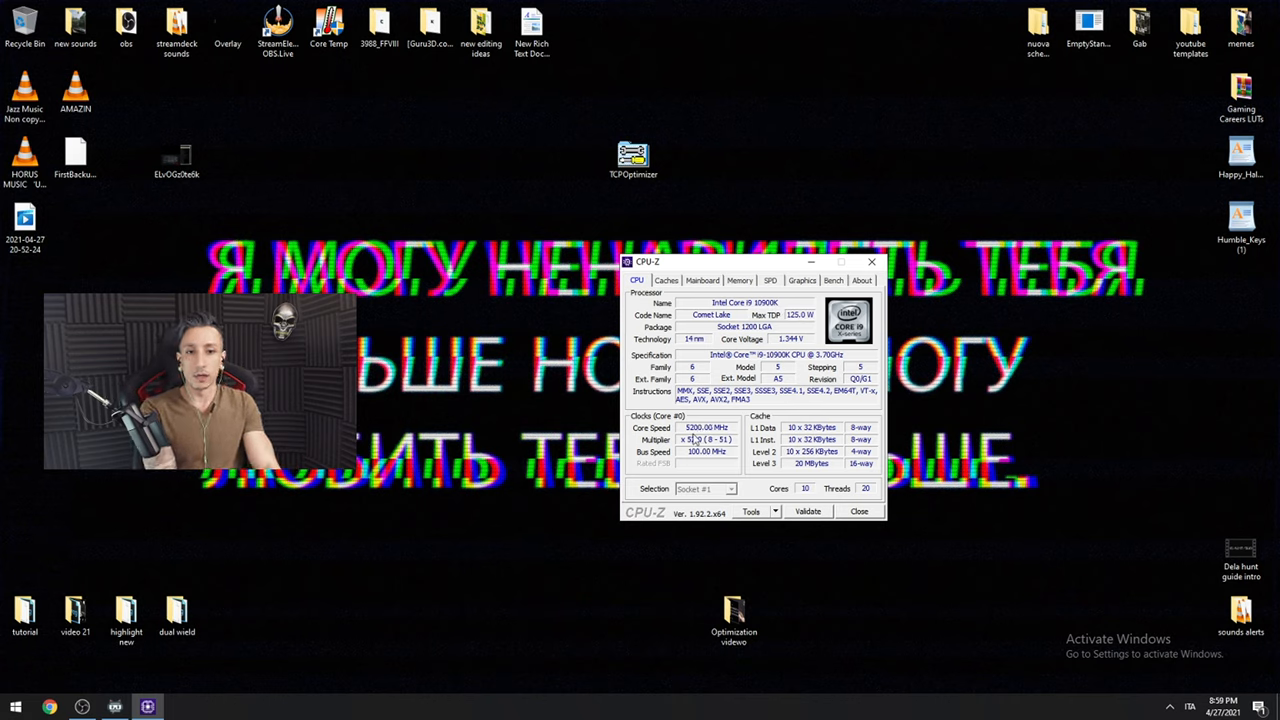
pyautogui.click(666, 280)
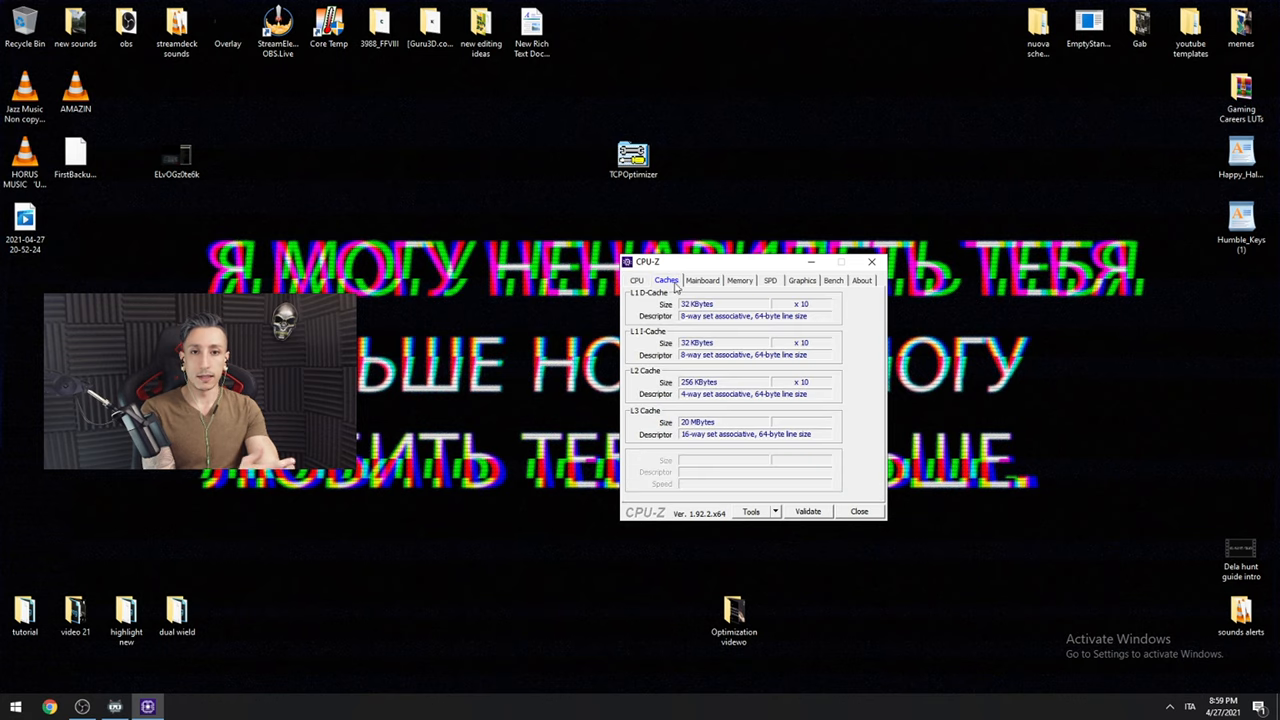
pyautogui.click(702, 280)
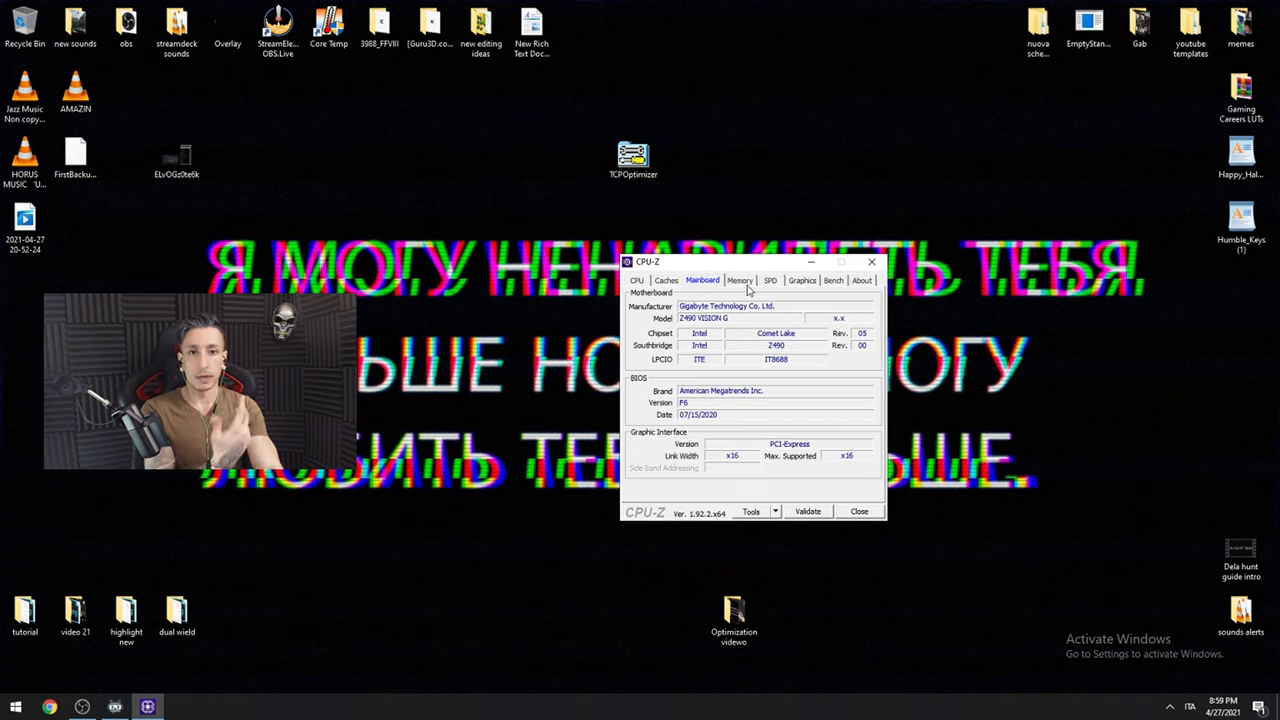
pyautogui.moveTo(720, 304)
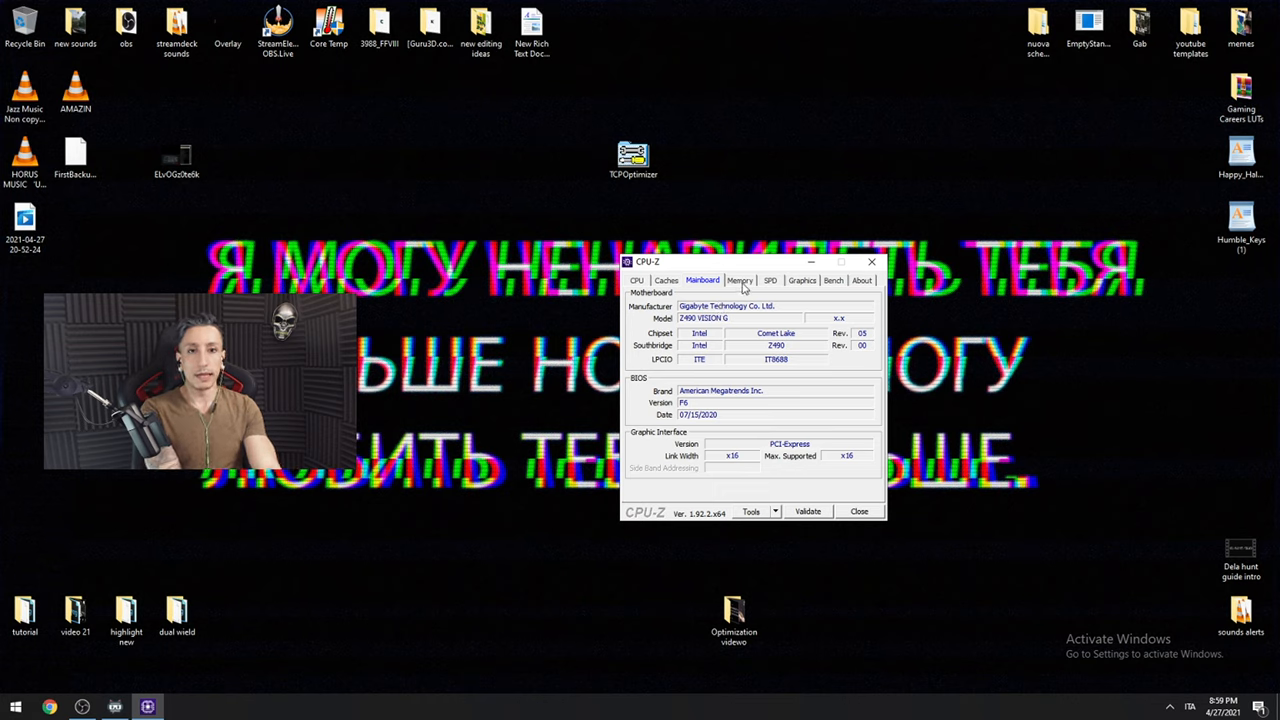
pyautogui.click(740, 280)
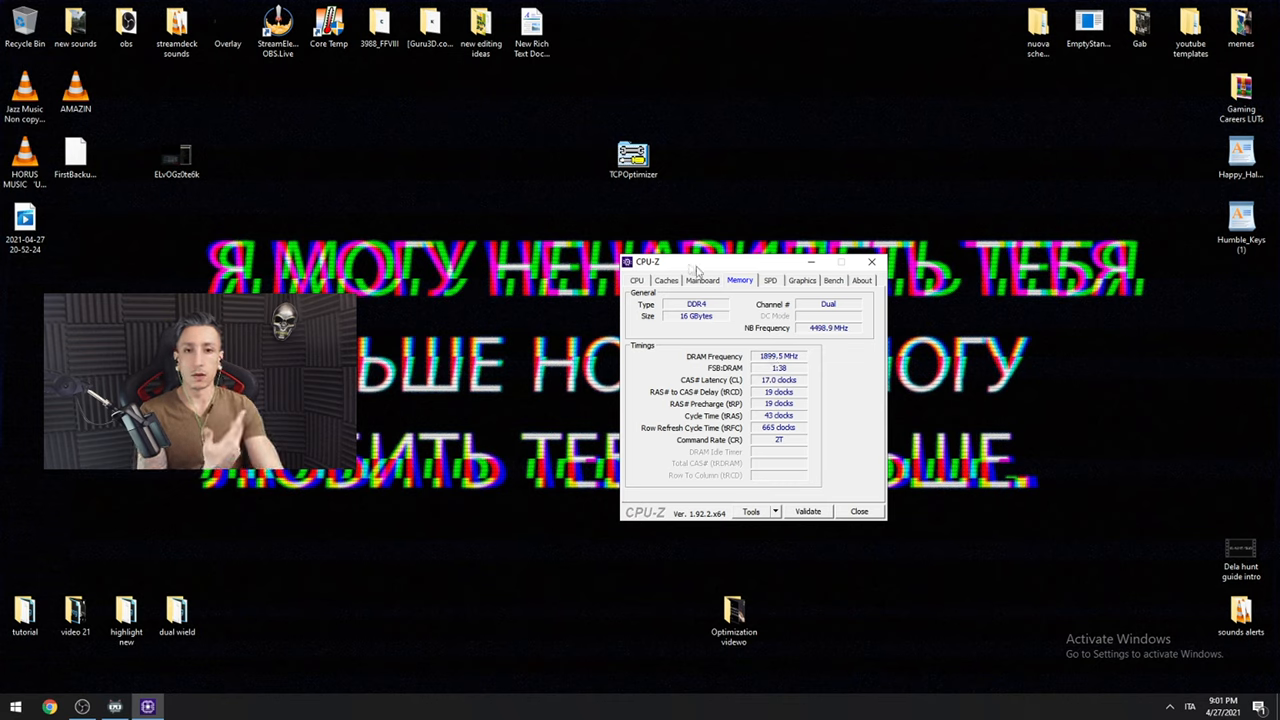
pyautogui.click(700, 280)
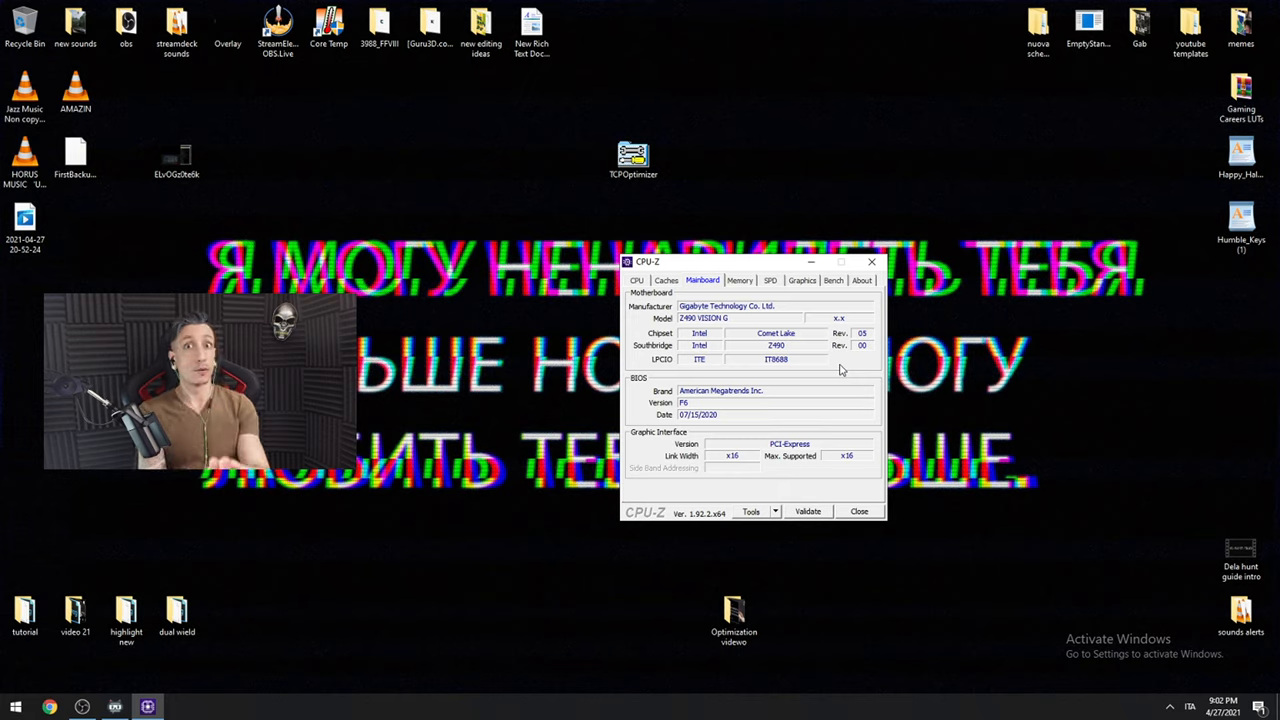
# Review the Mainboard and BIOS details, then return to the DDR4 memory timings readout
pyautogui.click(740, 280)
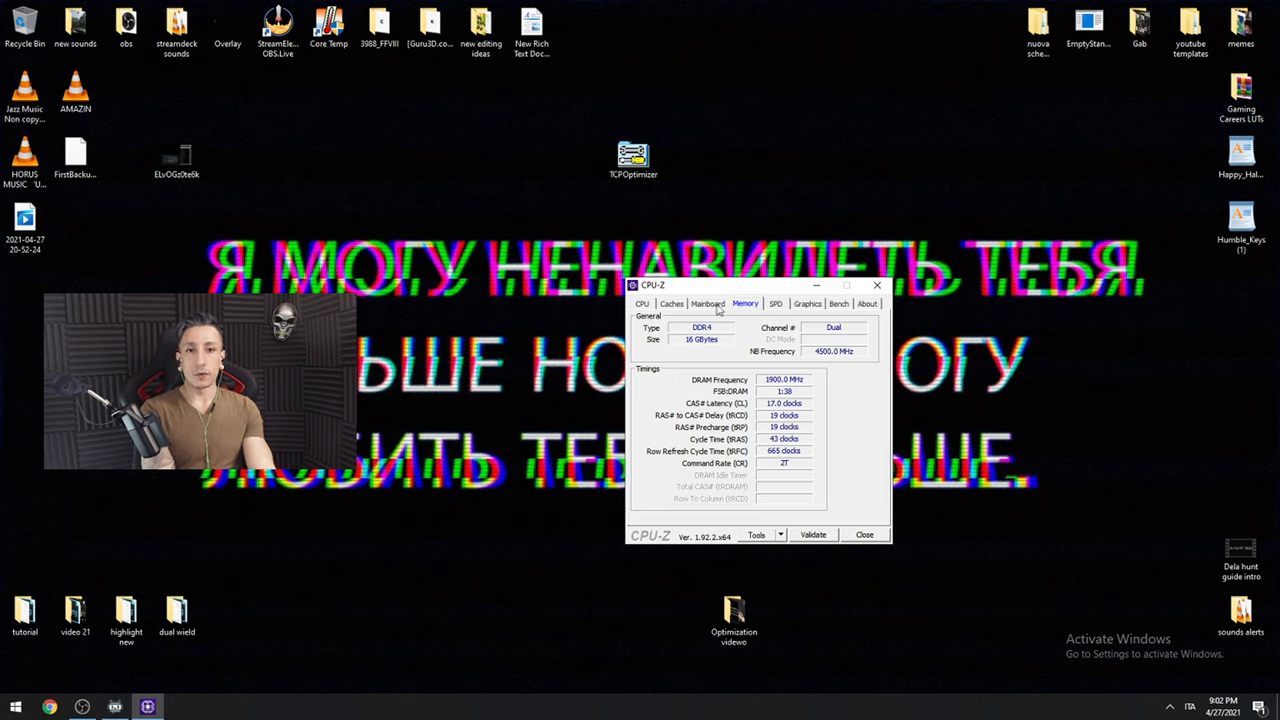
pyautogui.click(708, 304)
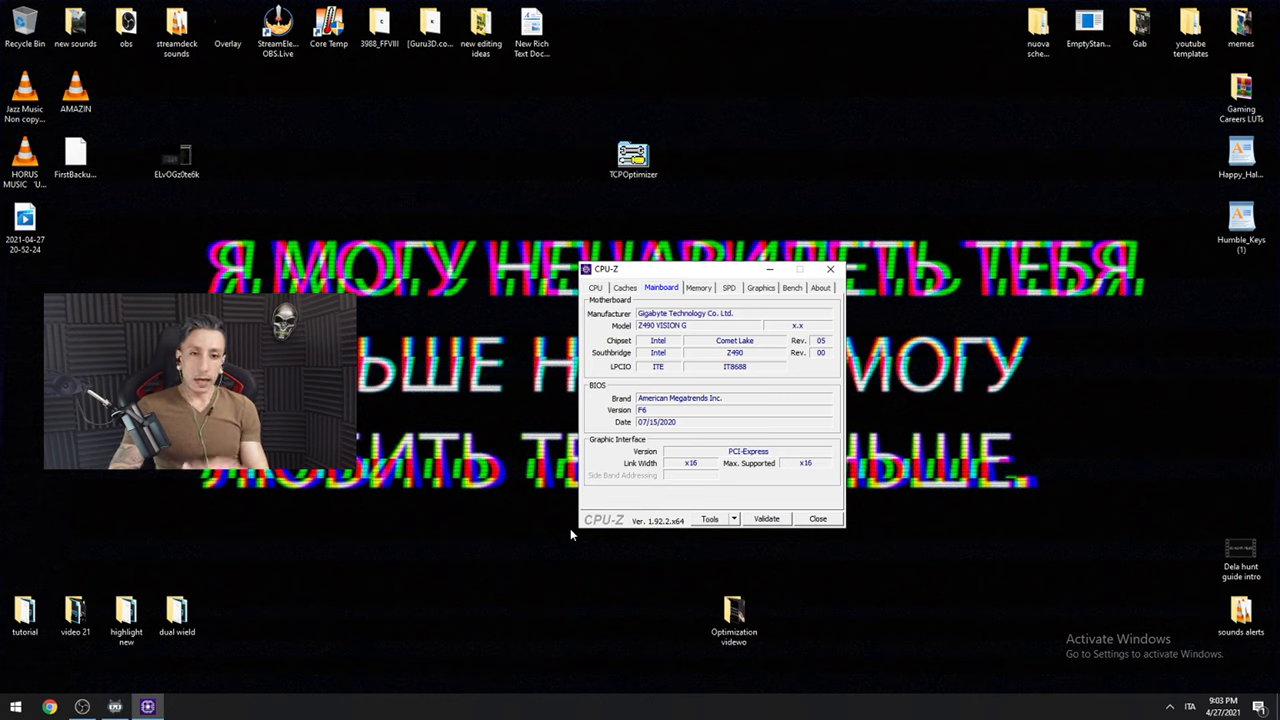
pyautogui.click(698, 288)
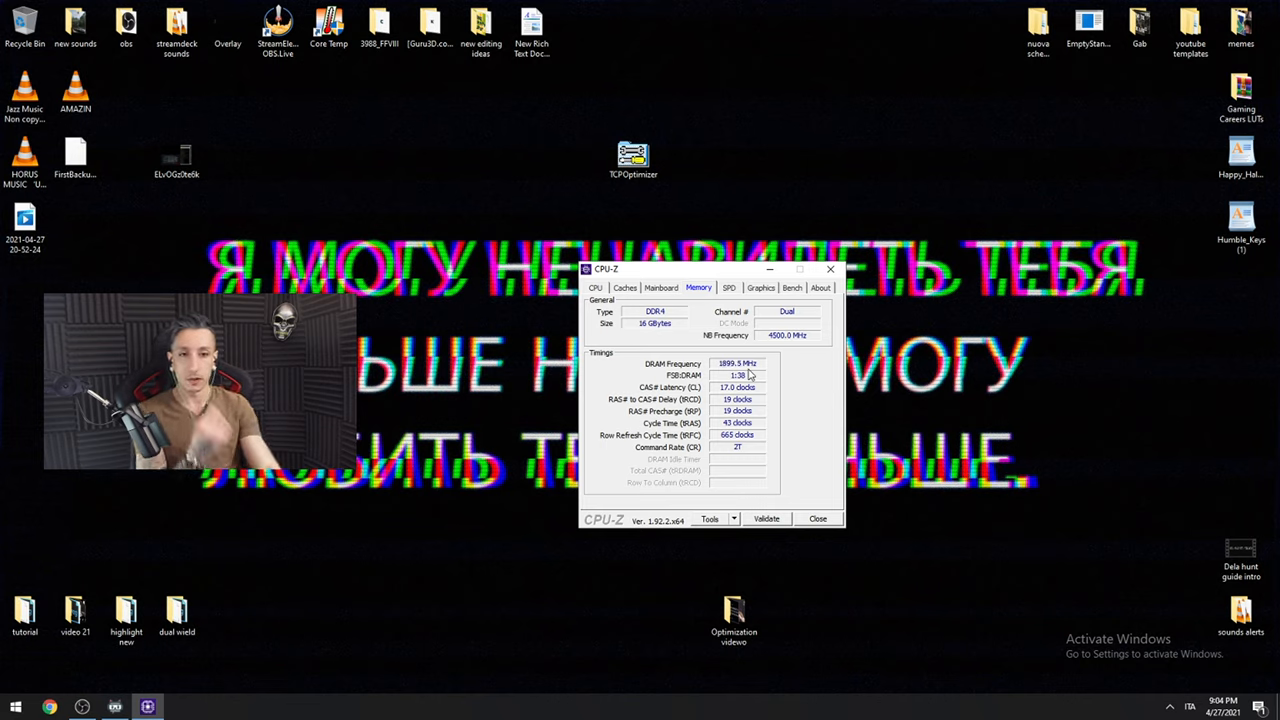
# Search YouTube for "aorus z490 elite ac how to enable xmp" and scroll through the results
pyautogui.click(660, 288)
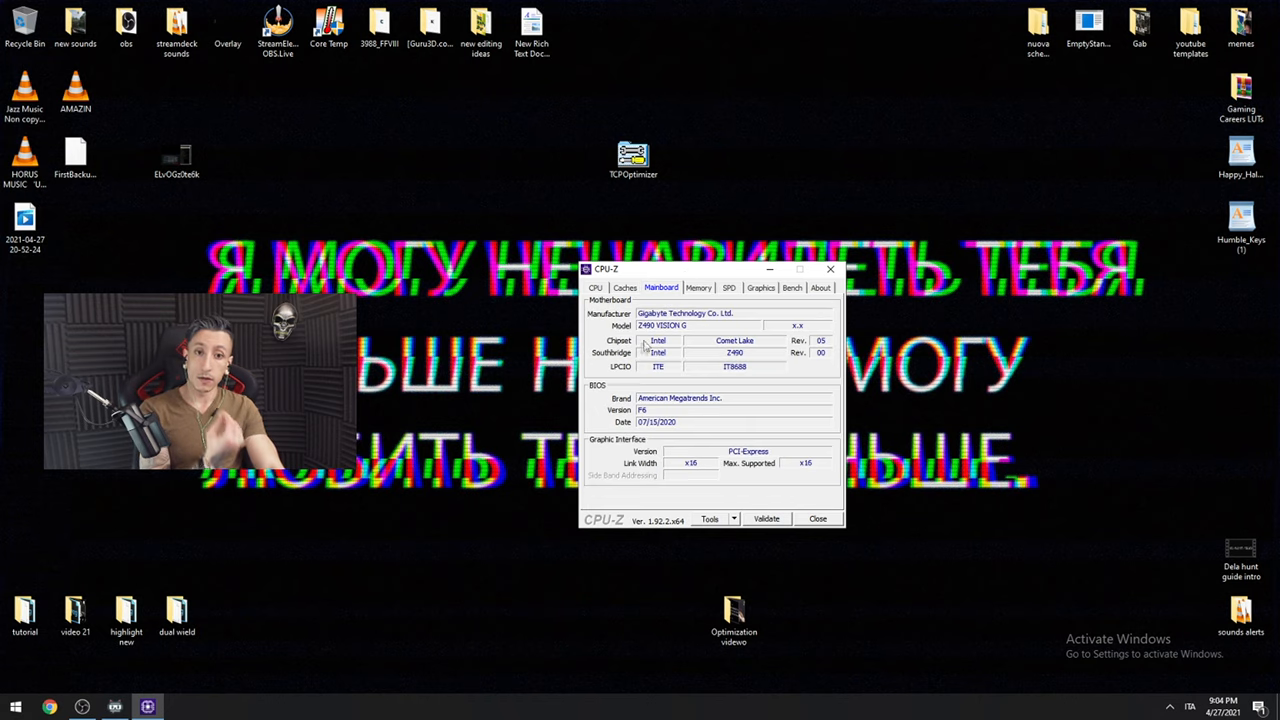
pyautogui.moveTo(678, 332)
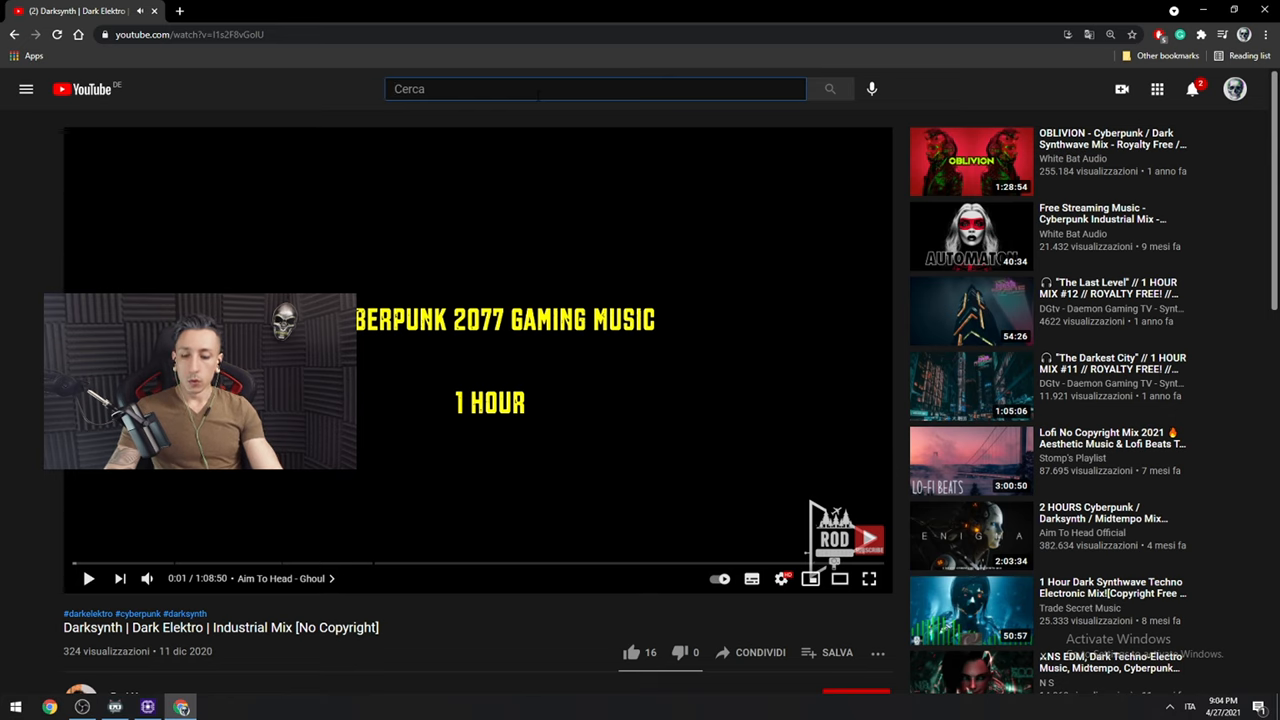
pyautogui.write('gigabyte vision g z490')
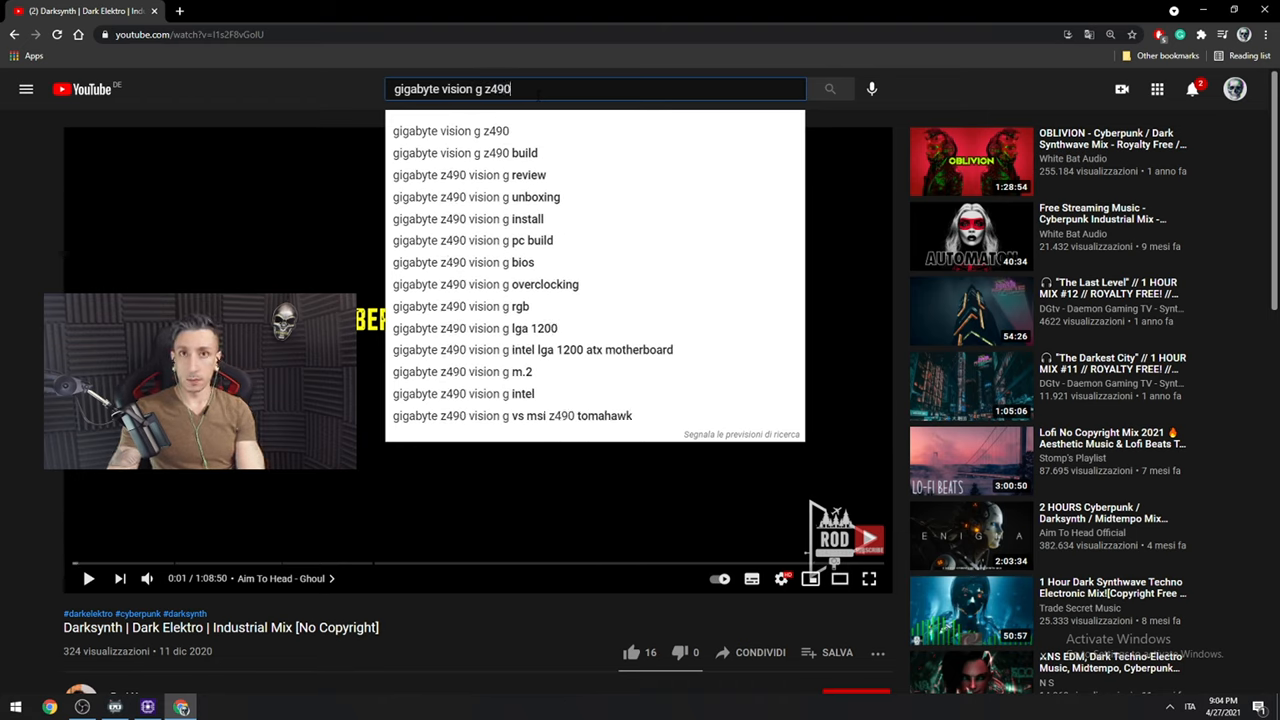
pyautogui.write('xmp 1')
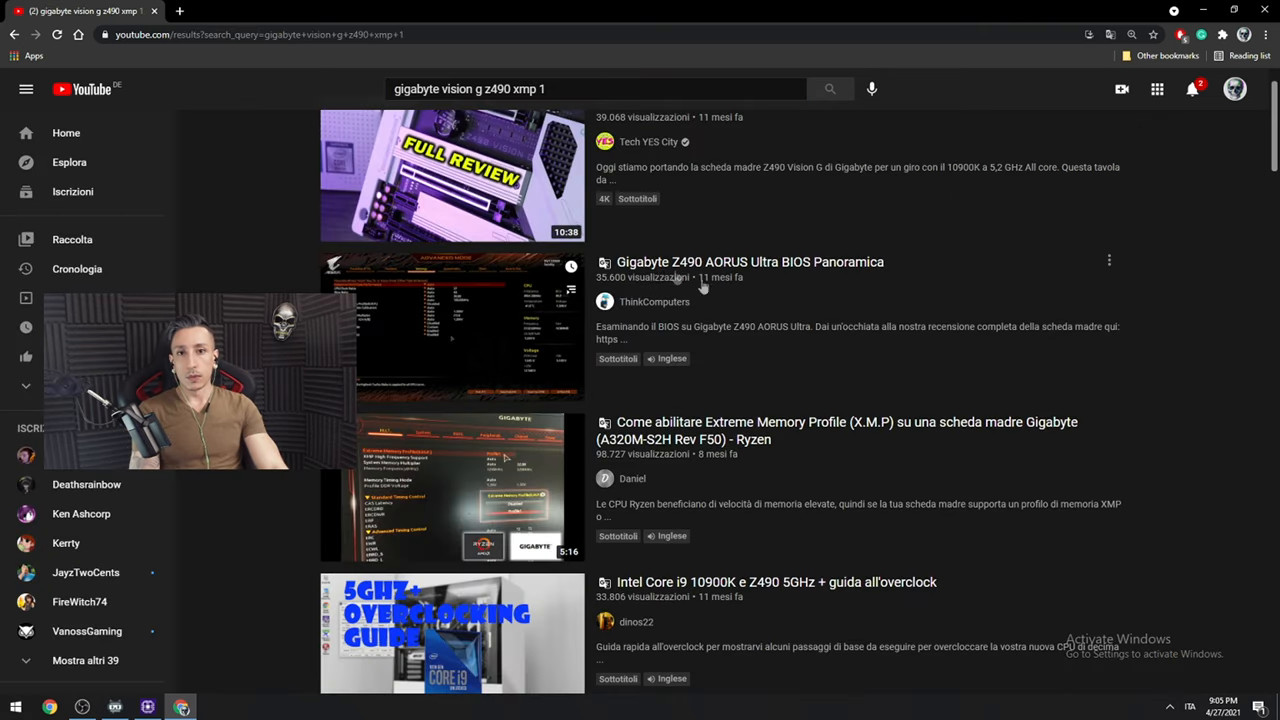
pyautogui.scroll(-3)
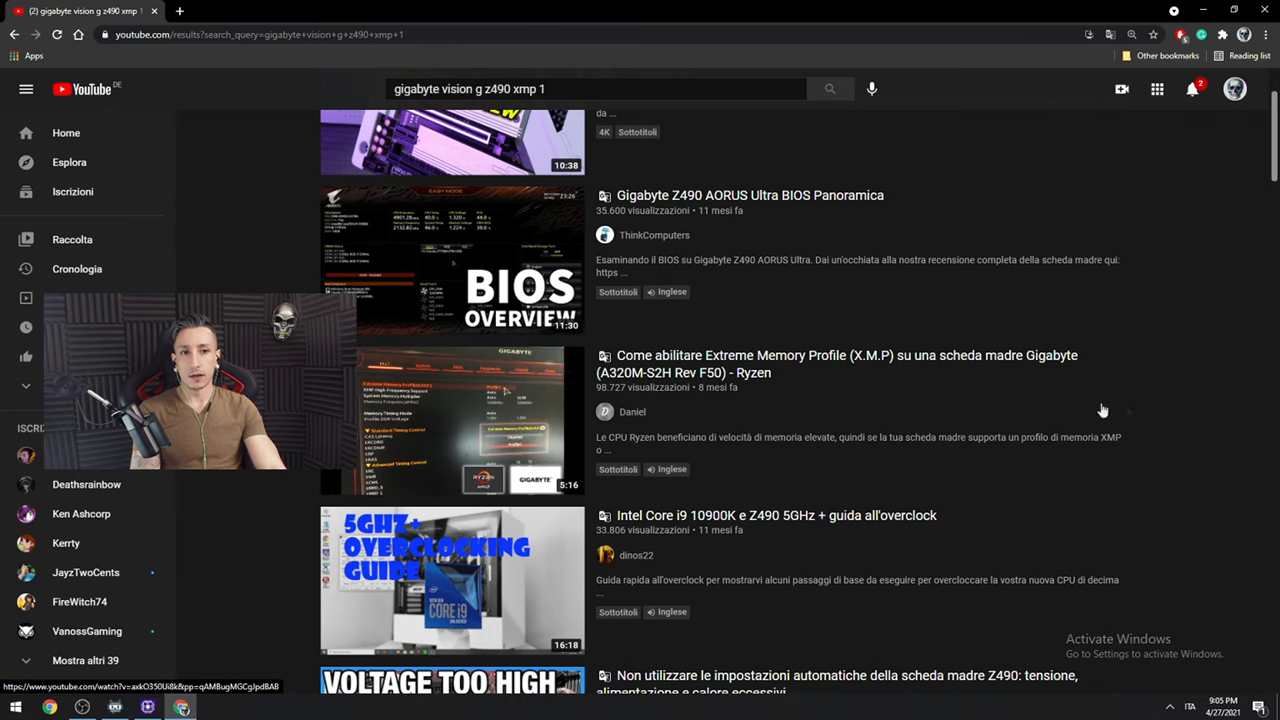
pyautogui.scroll(-3)
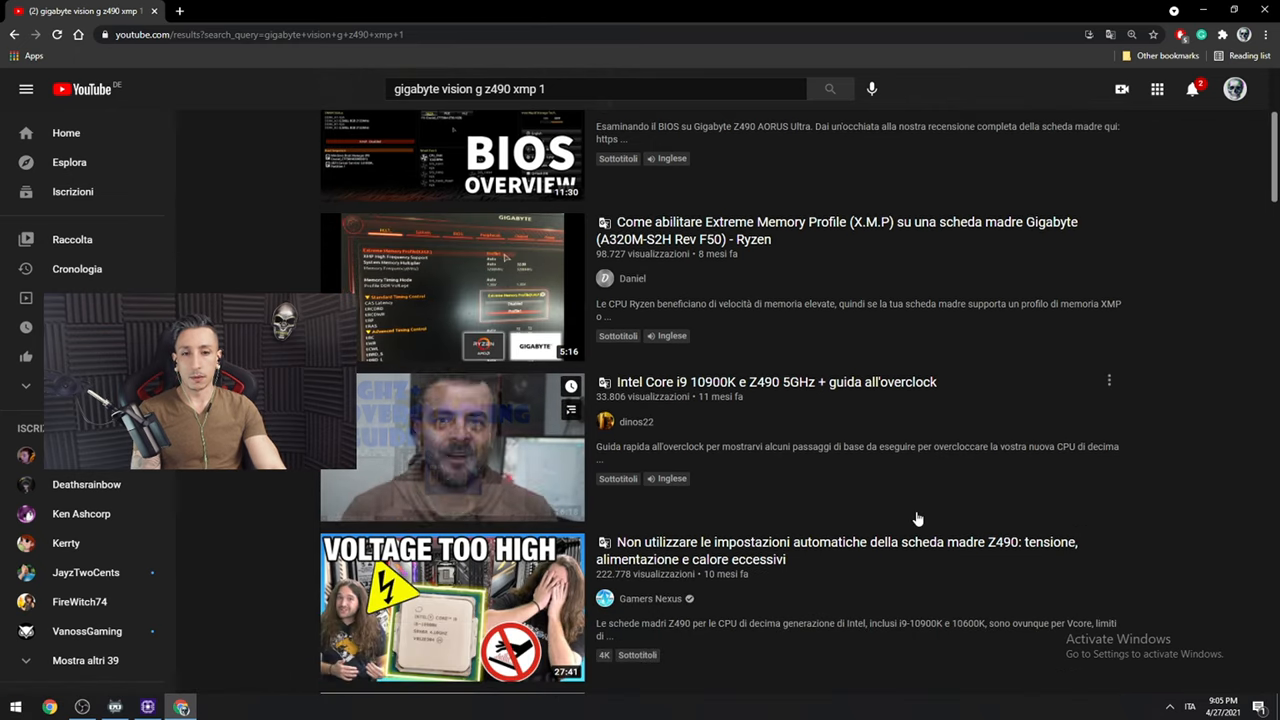
pyautogui.scroll(-3)
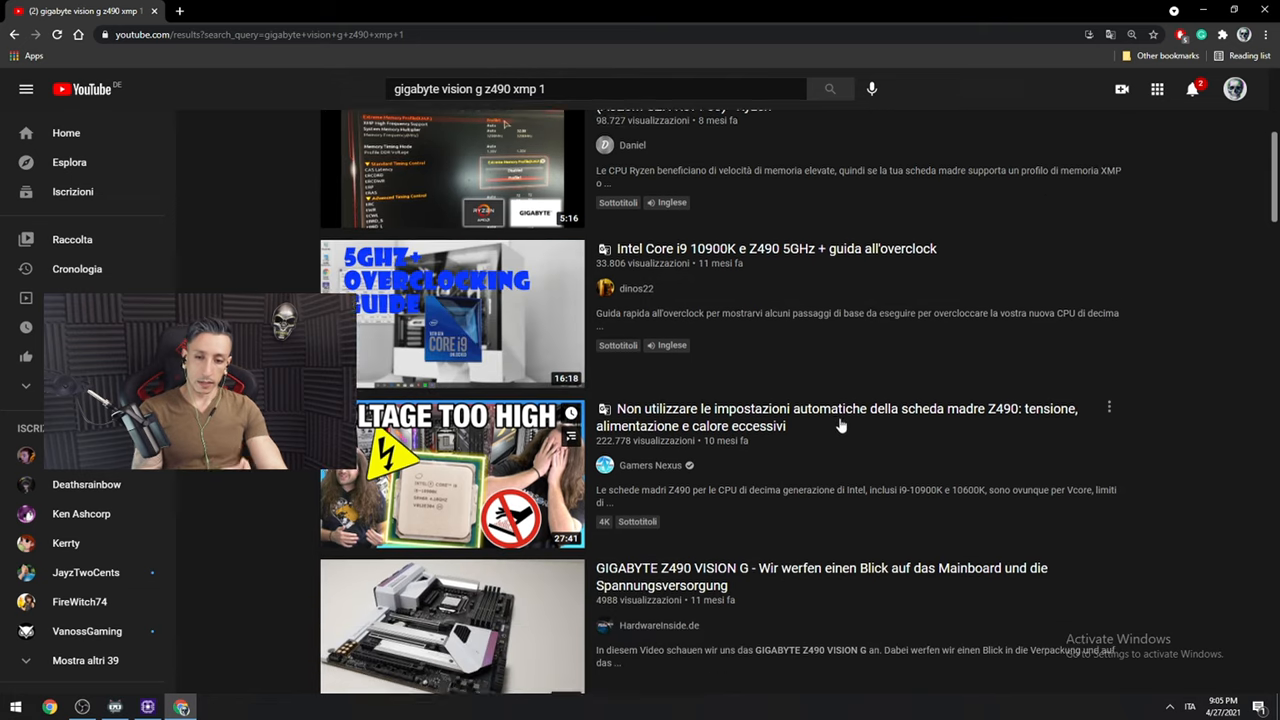
pyautogui.scroll(-3)
pyautogui.write('aorus z490 elite ac how to enable xmp')
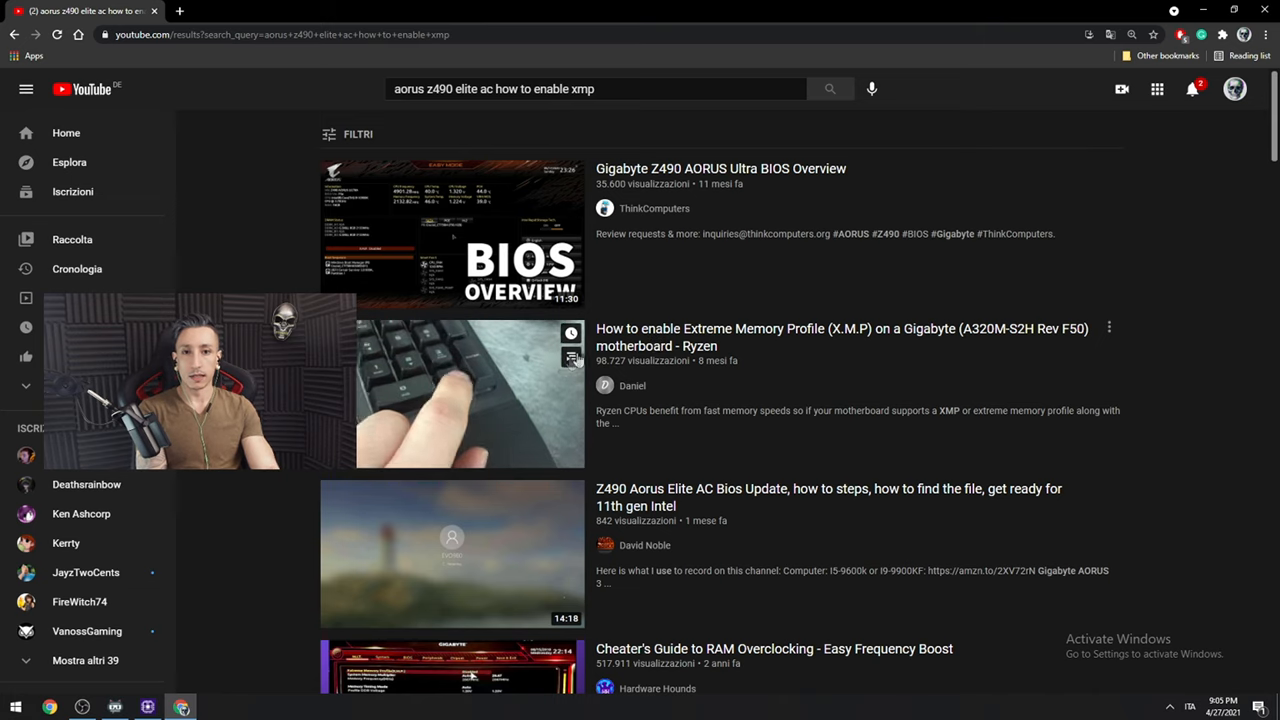
# Leave the browser so the desktop with the TCPOptimizer executable is showing
pyautogui.scroll(-3)
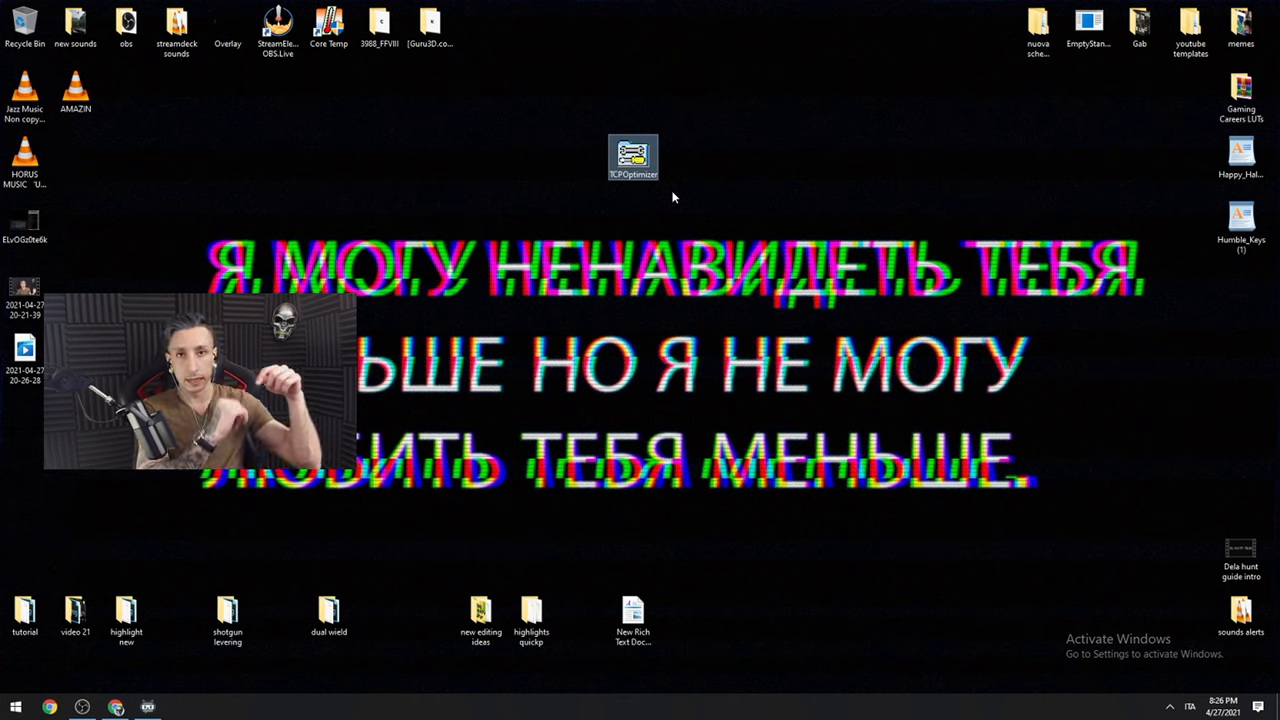
pyautogui.moveTo(690, 170)
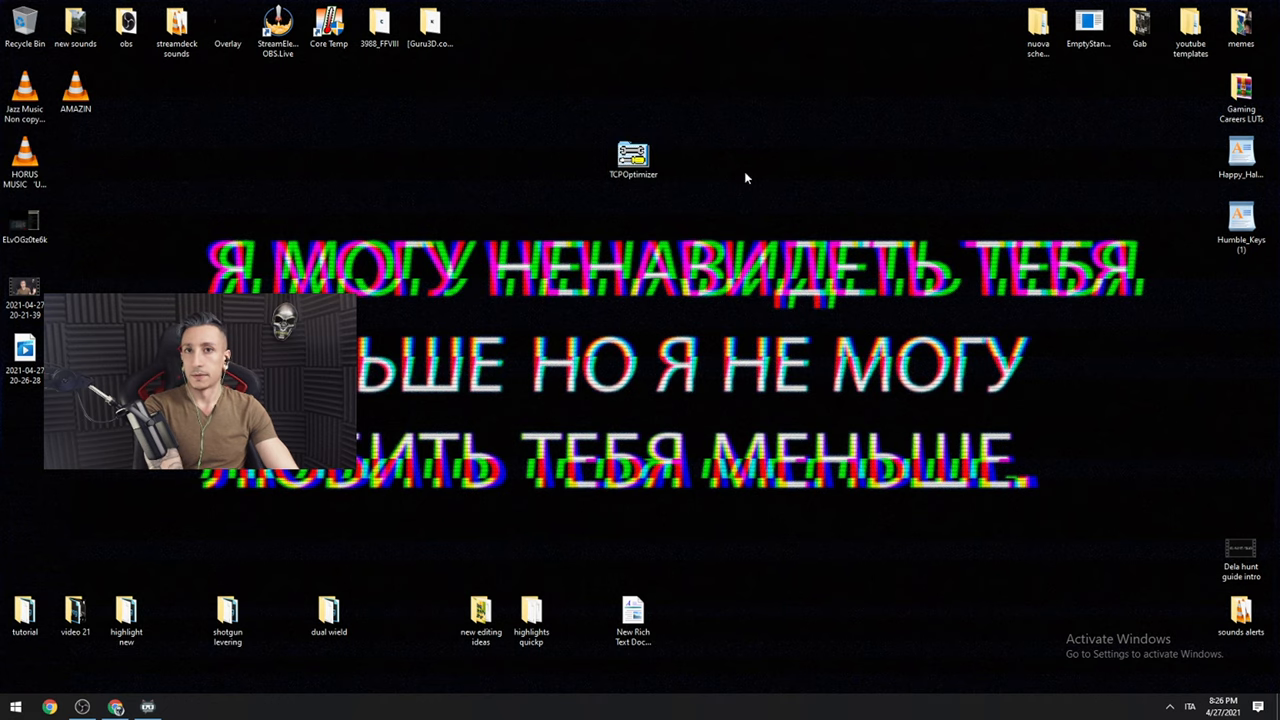
# Run the TCPOptimizer executable as administrator from the desktop
pyautogui.rightClick(632, 156)
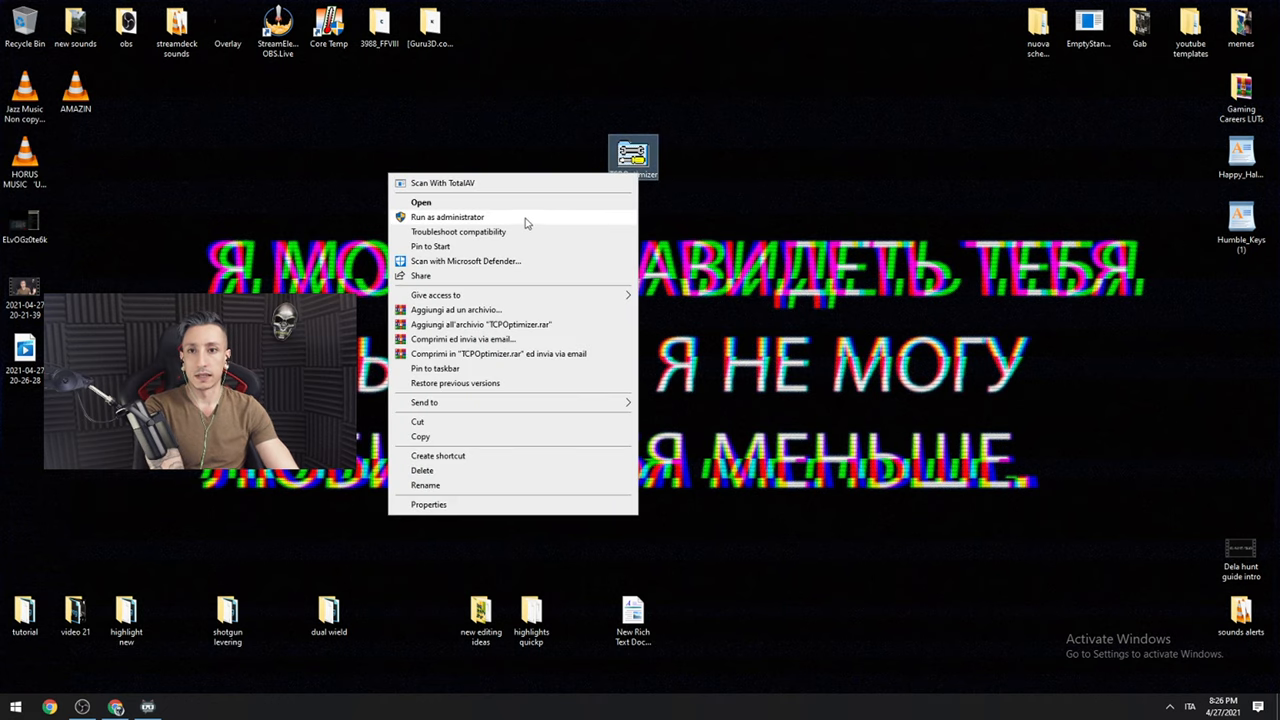
pyautogui.click(420, 202)
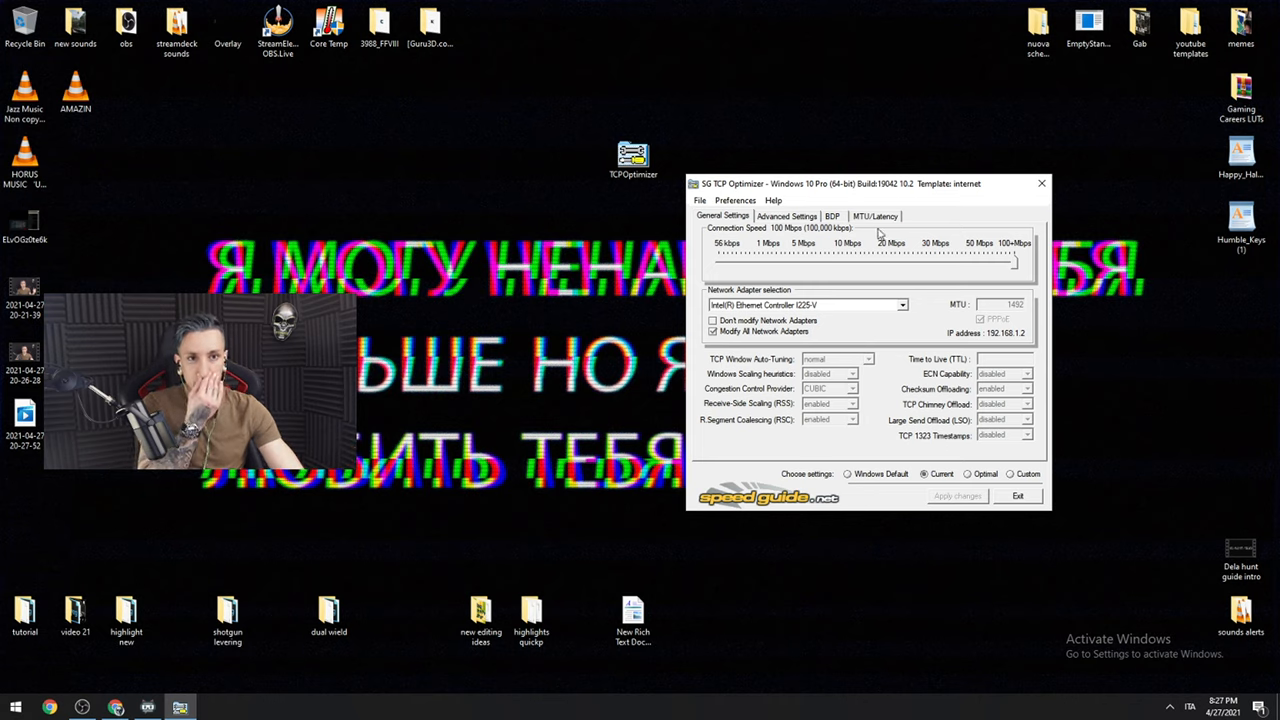
pyautogui.click(874, 216)
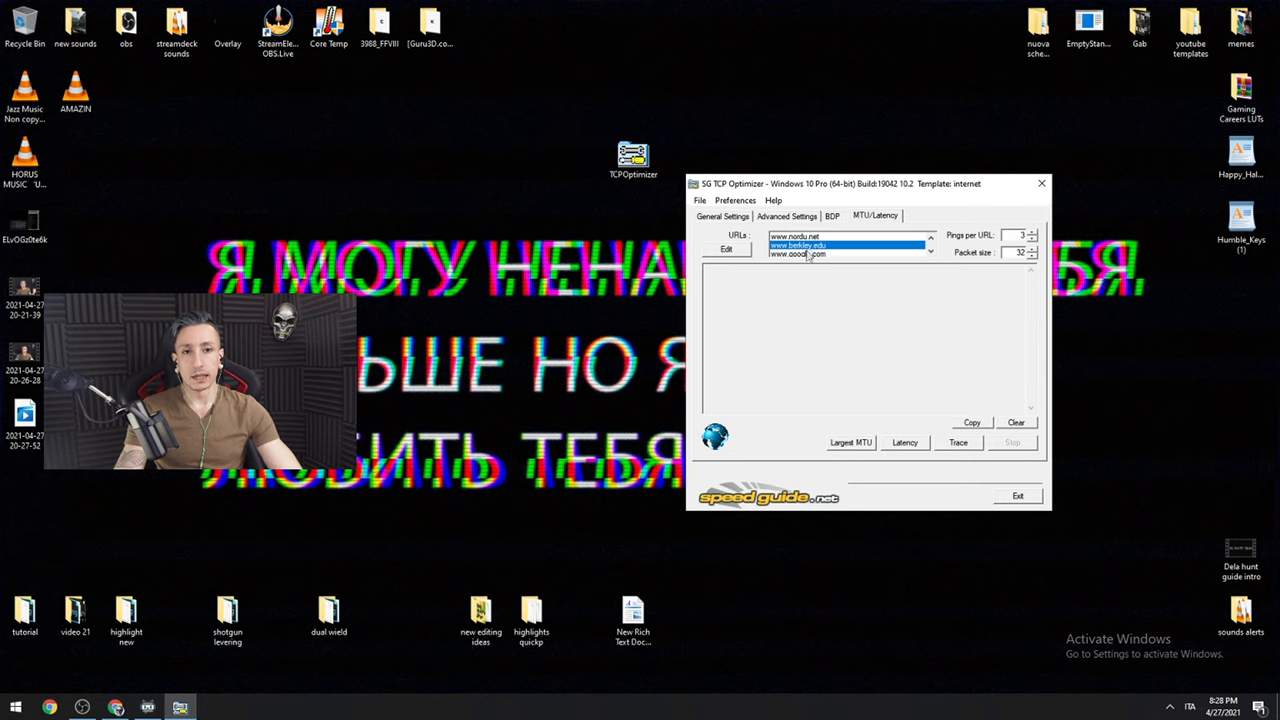
pyautogui.click(792, 236)
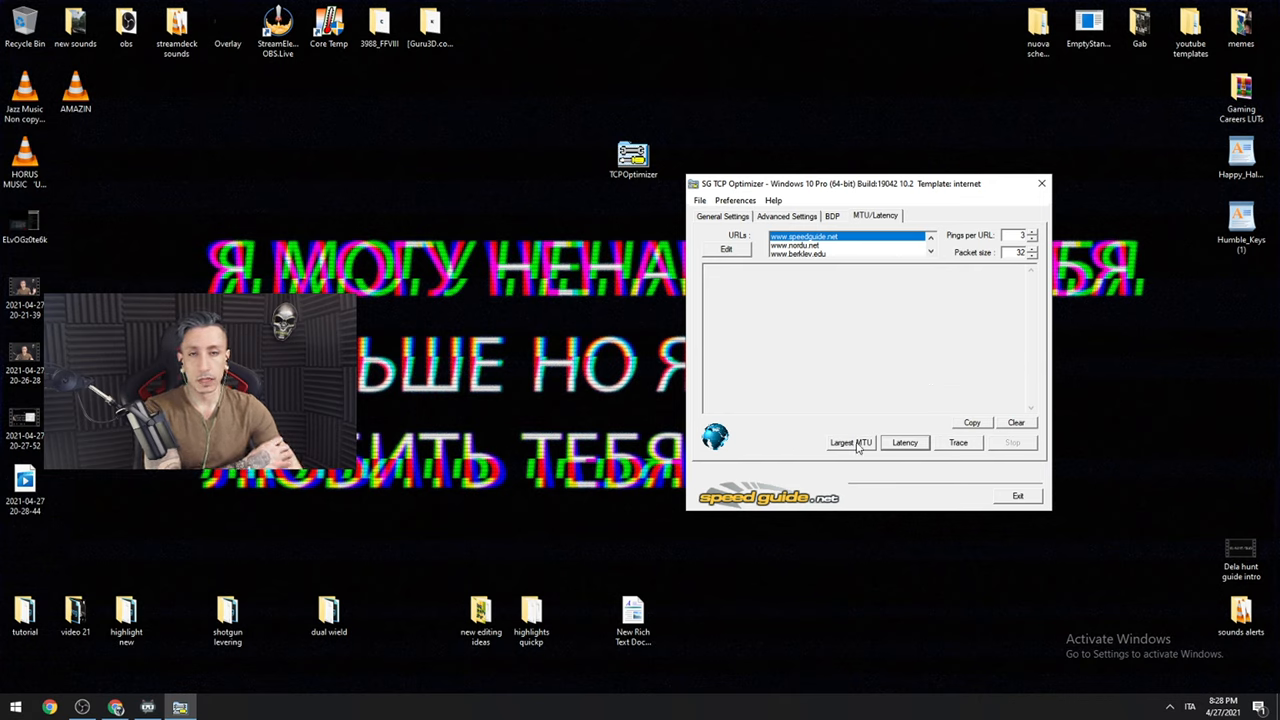
pyautogui.click(850, 442)
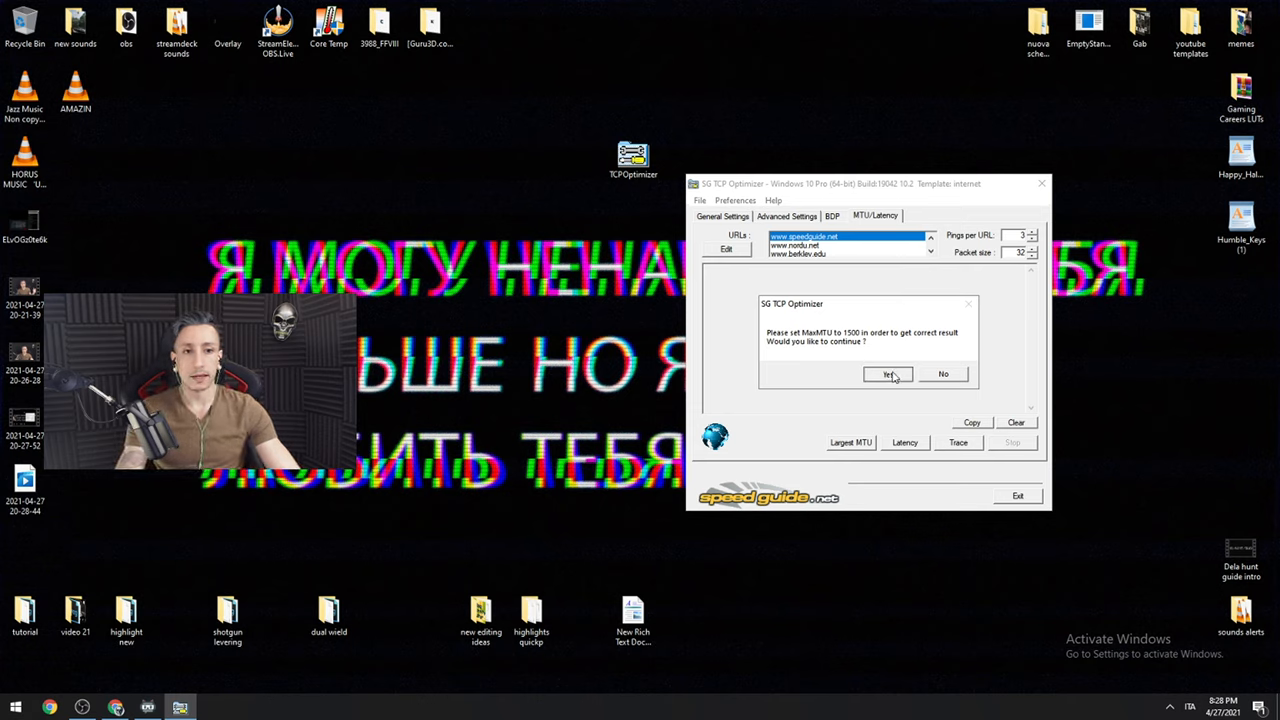
pyautogui.click(886, 374)
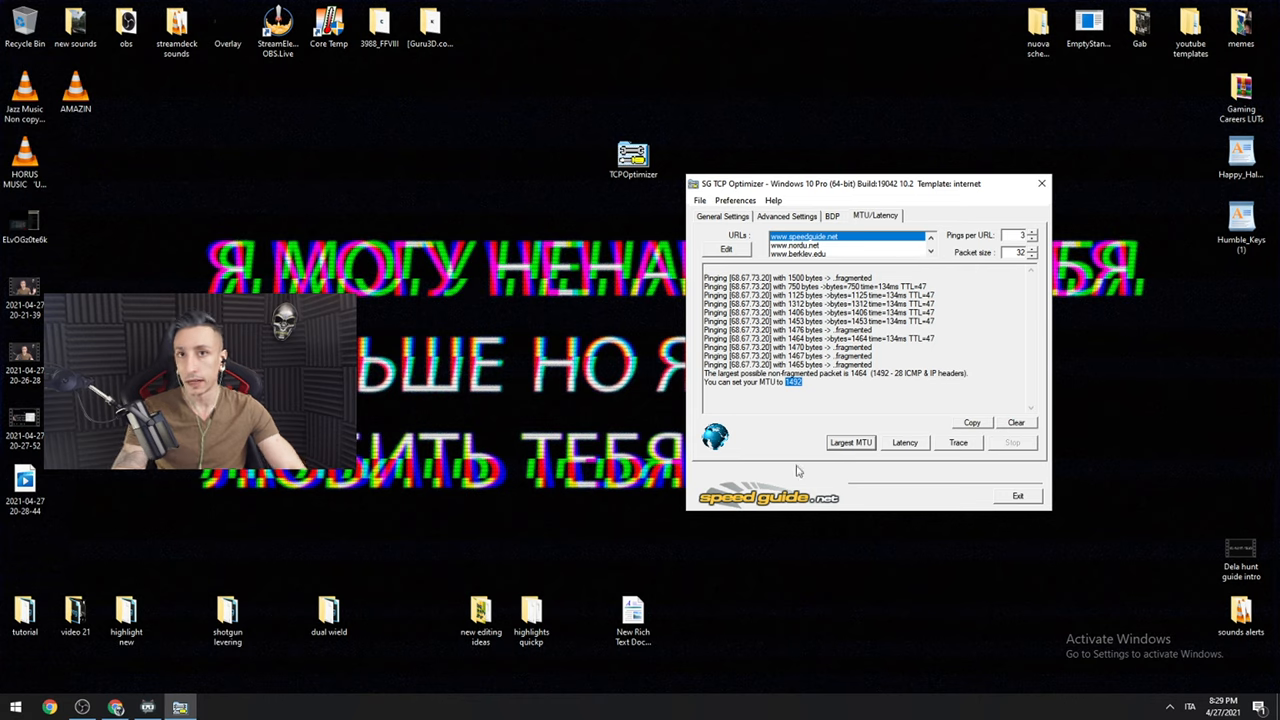
pyautogui.click(852, 442)
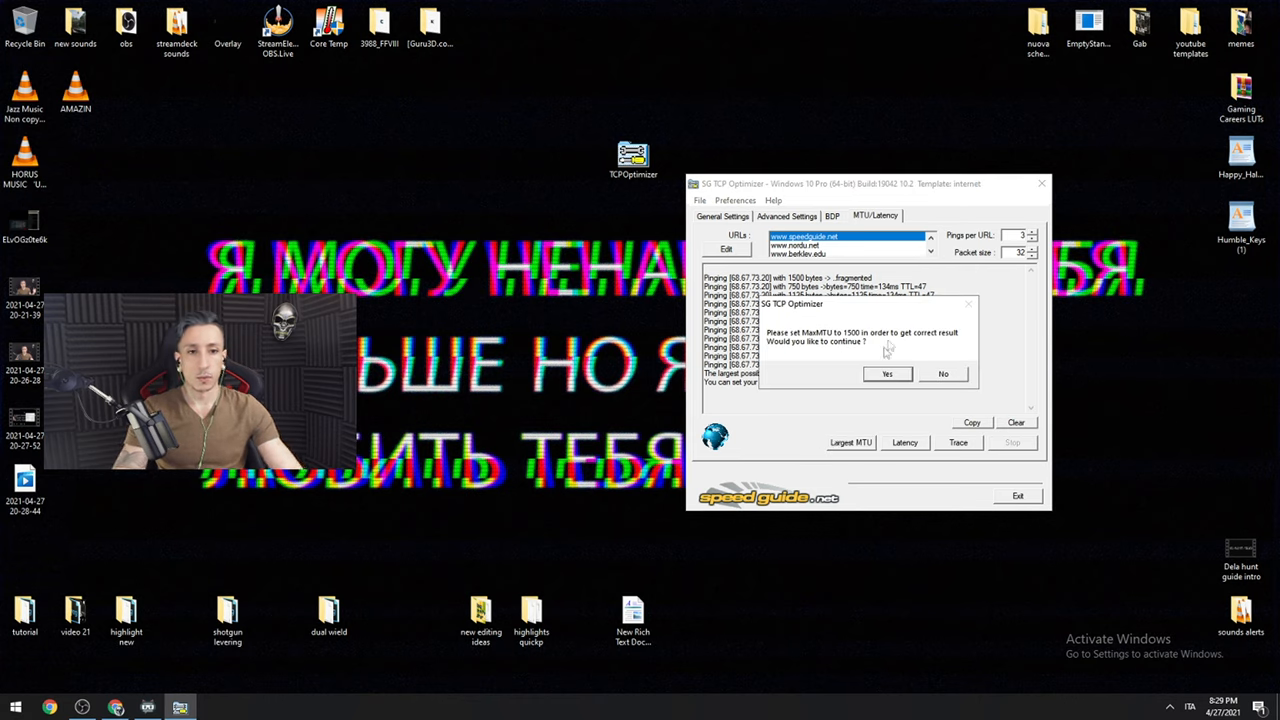
pyautogui.click(888, 374)
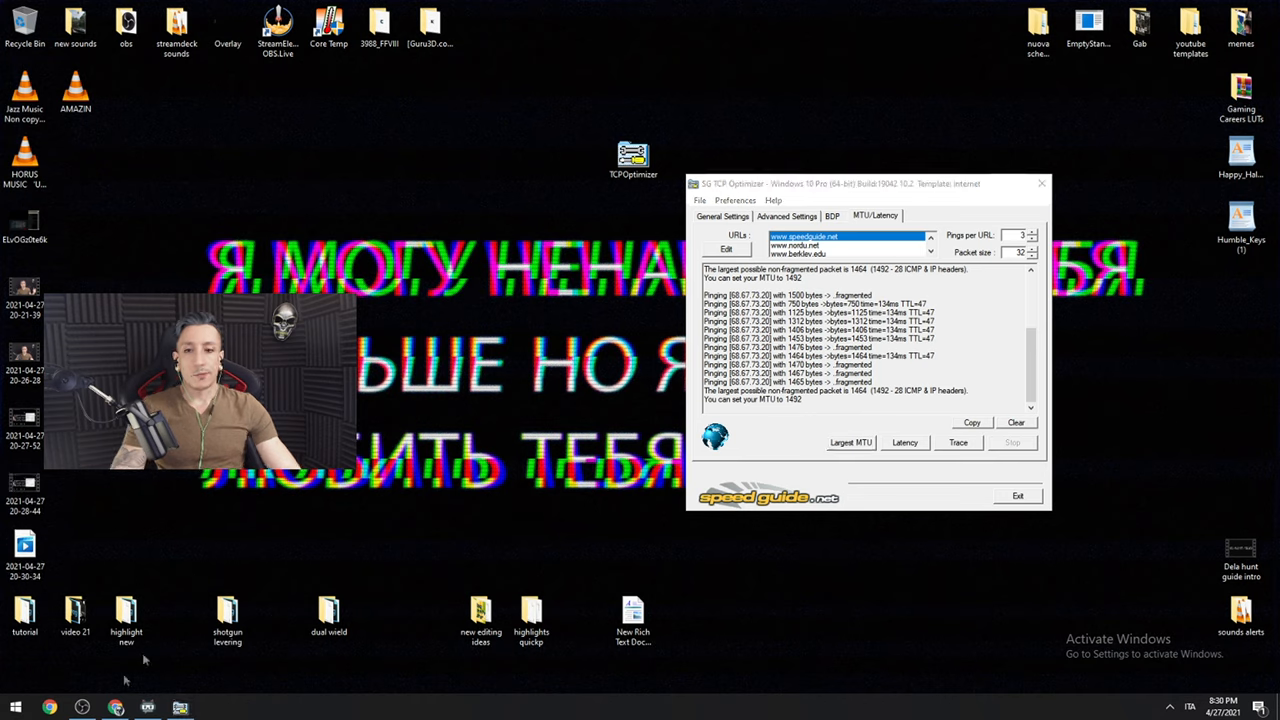
pyautogui.moveTo(308, 520)
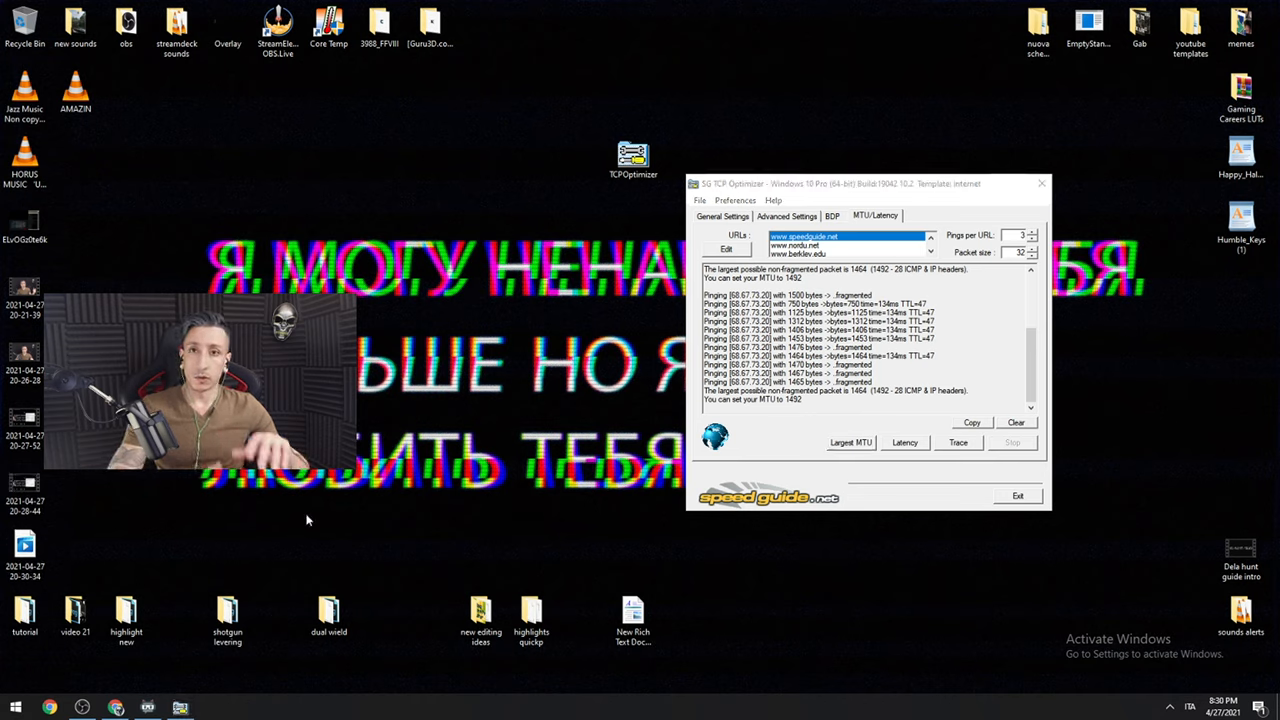
pyautogui.moveTo(570, 424)
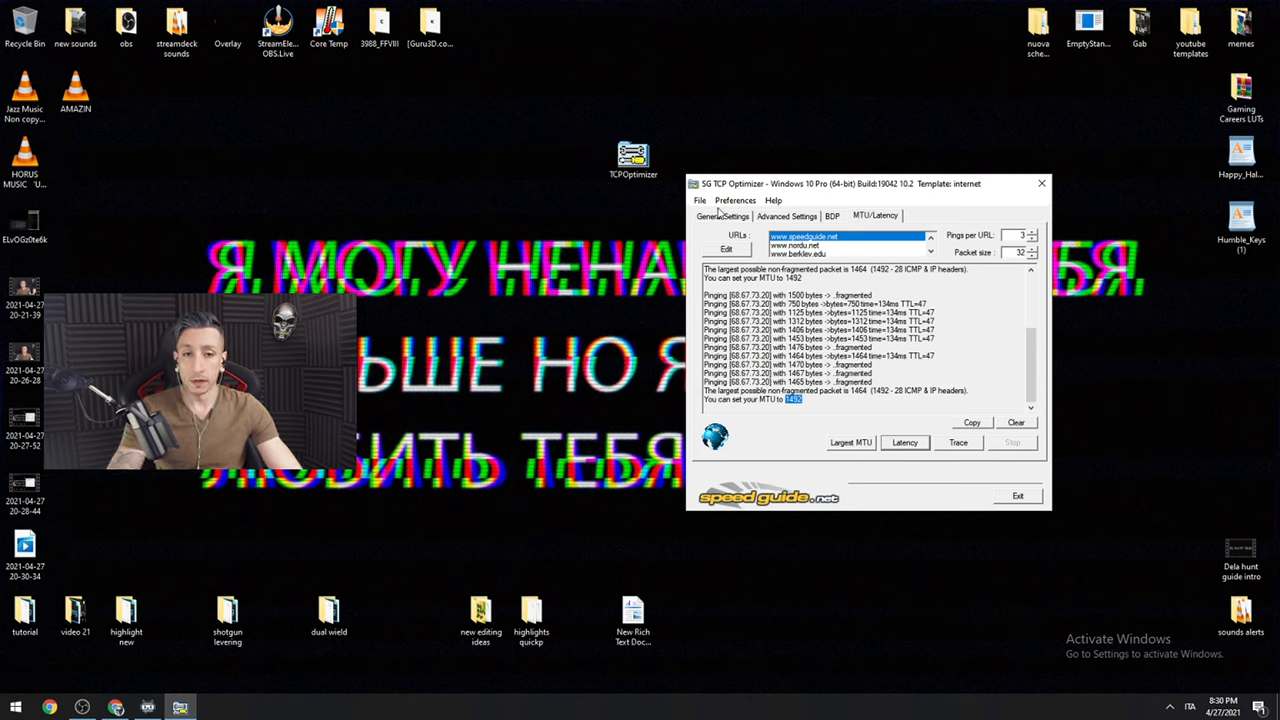
pyautogui.click(722, 216)
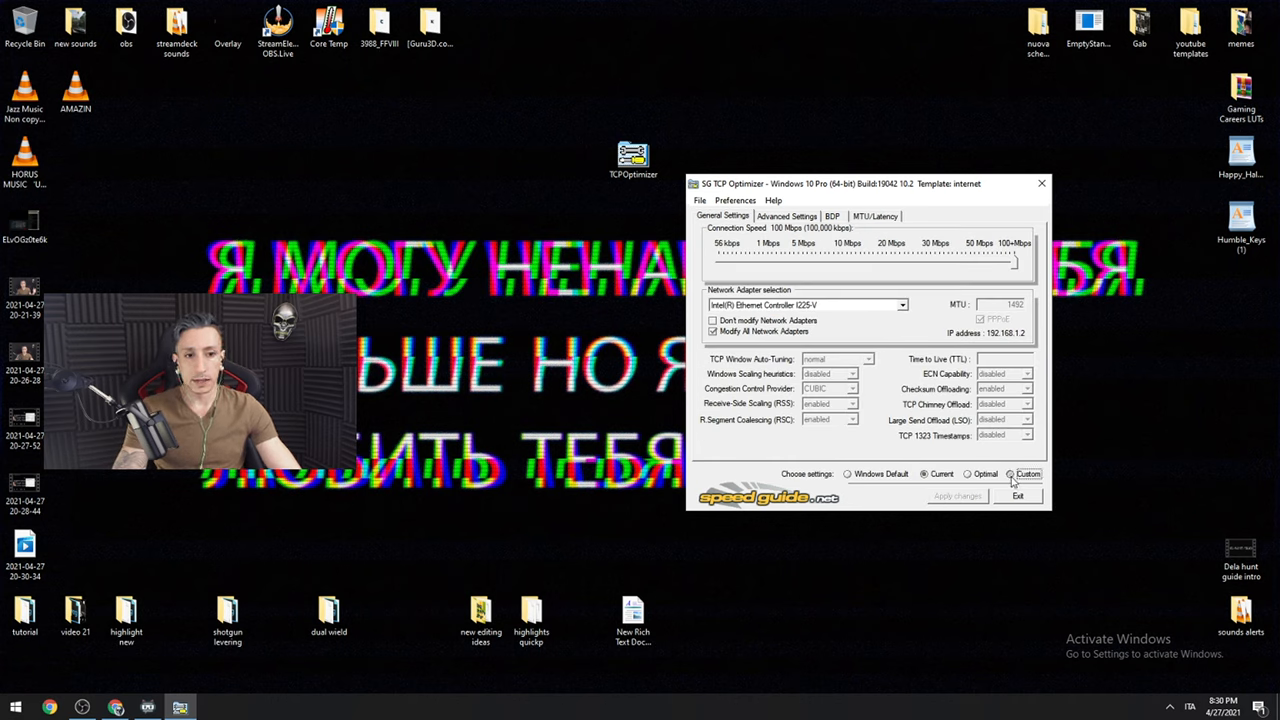
pyautogui.click(1012, 472)
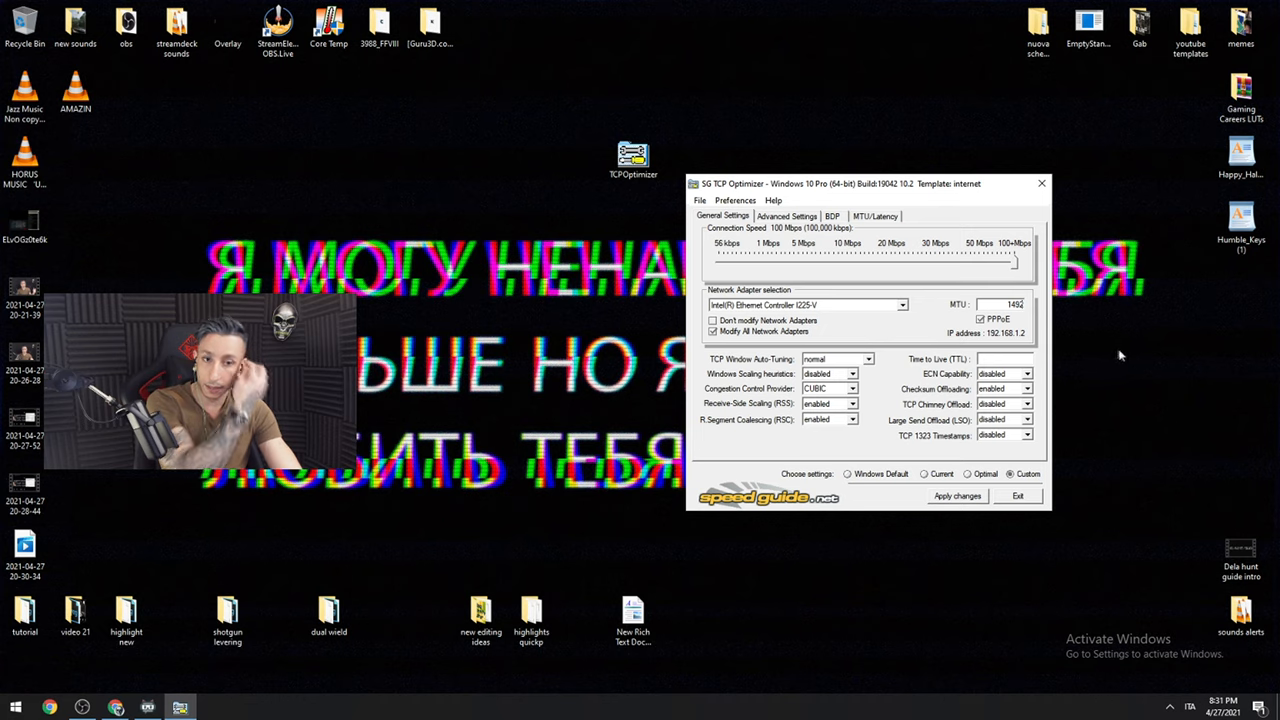
pyautogui.moveTo(868, 184); pyautogui.dragTo(694, 188)
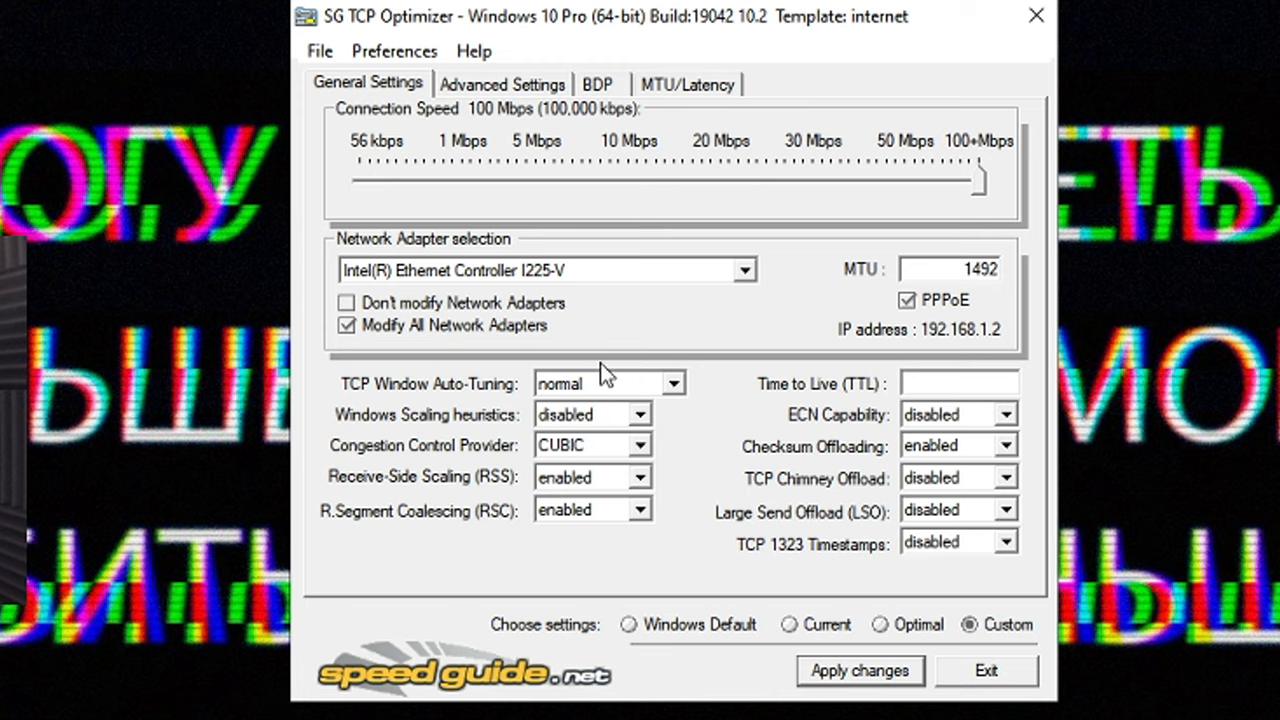
pyautogui.moveTo(592, 444)
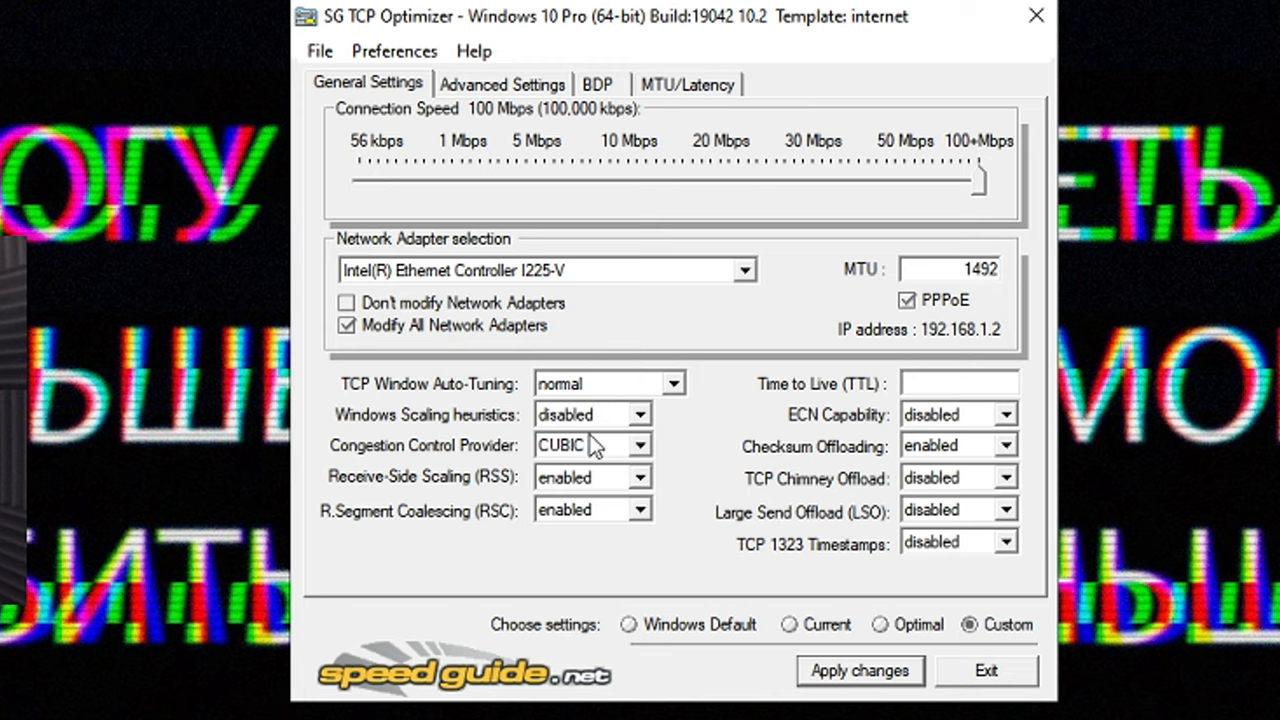
pyautogui.moveTo(588, 448)
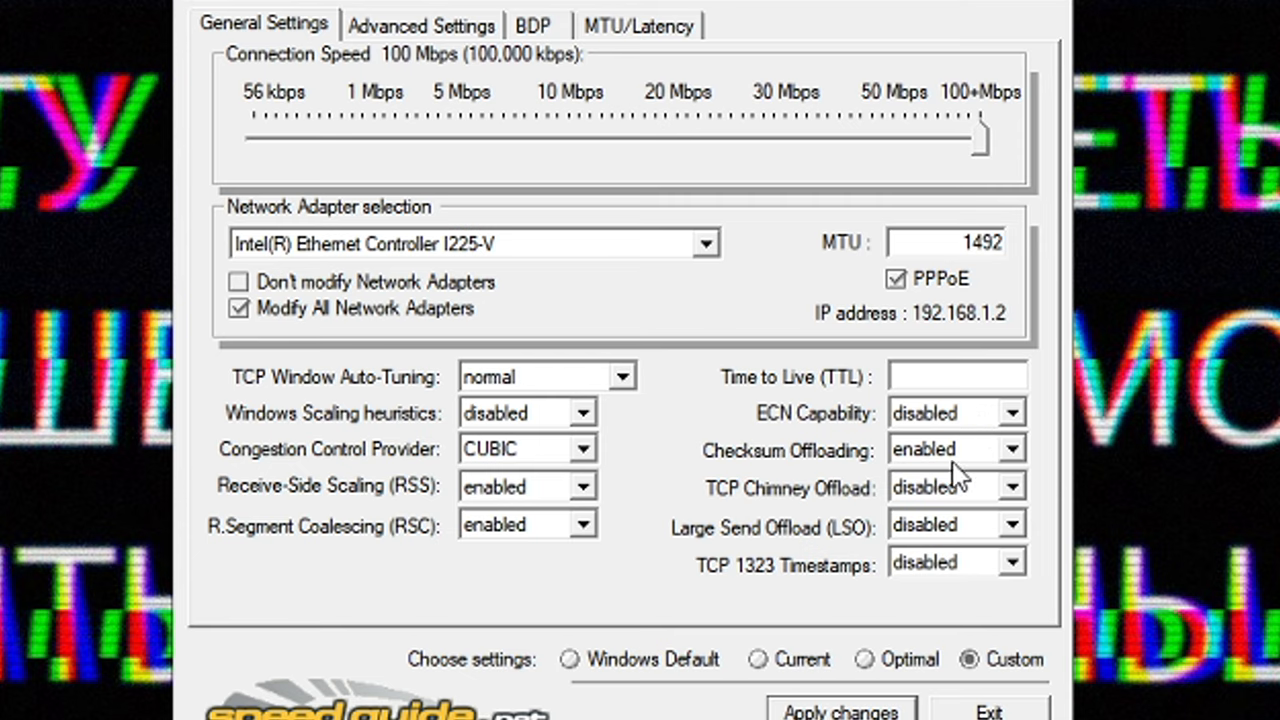
pyautogui.moveTo(1200, 670)
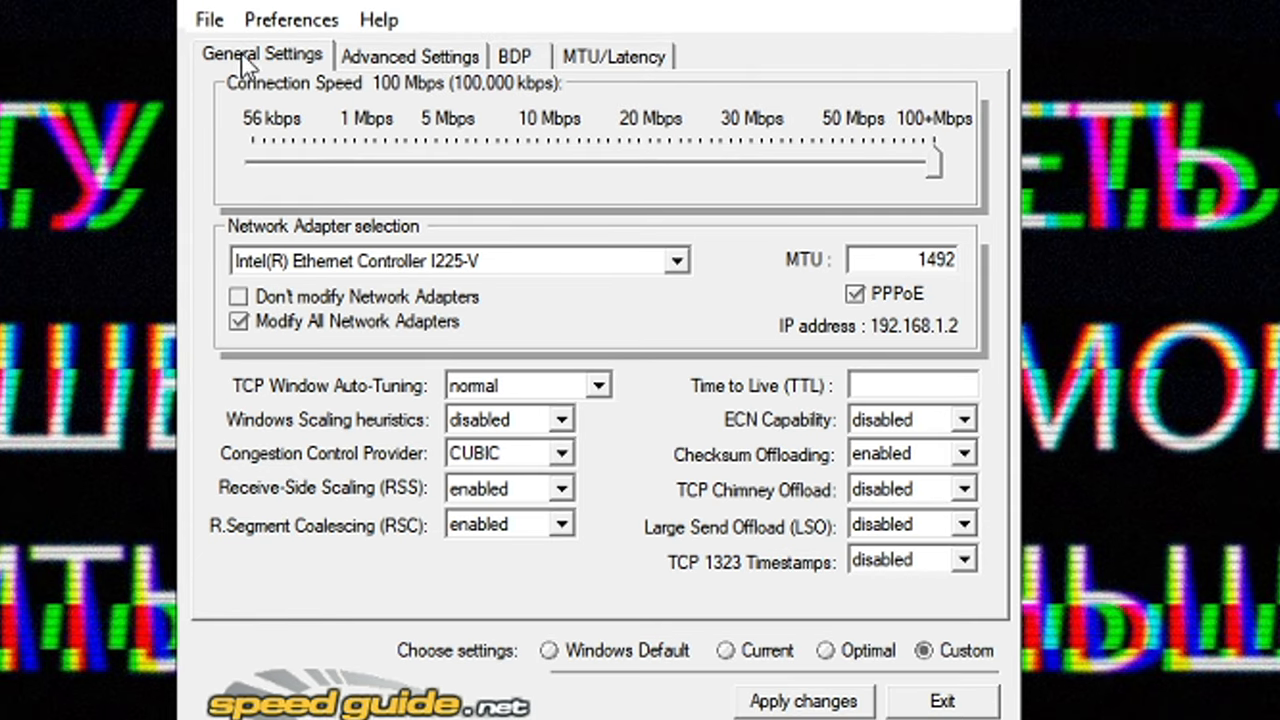
# Review the Advanced Settings gaming tweaks, keeping system responsiveness at the gaming value
pyautogui.click(408, 56)
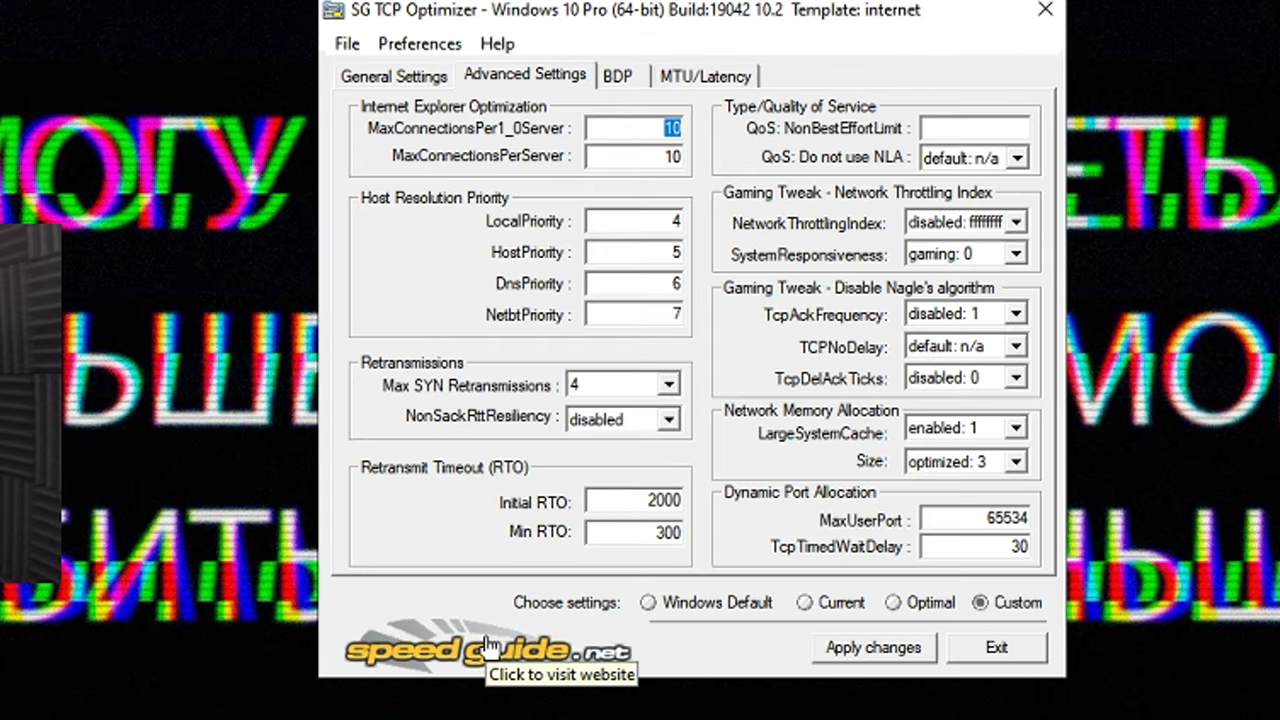
pyautogui.moveTo(492, 644)
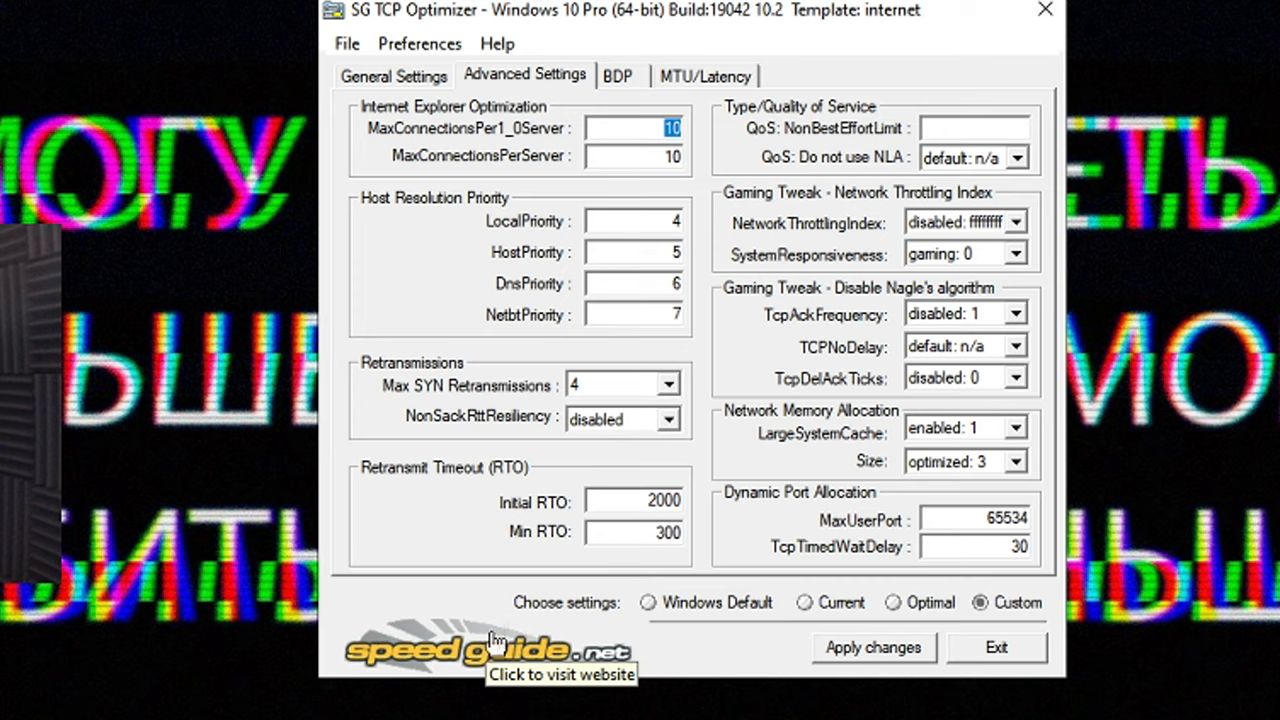
pyautogui.moveTo(770, 160)
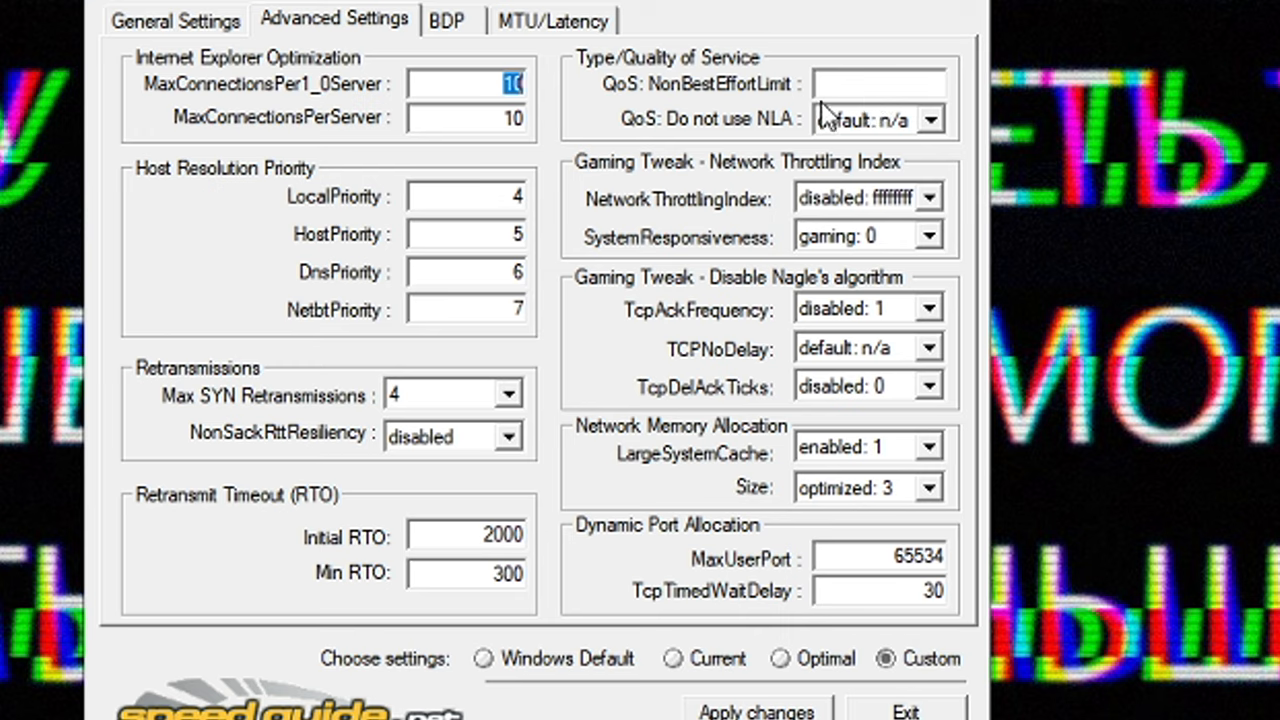
pyautogui.moveTo(756, 252)
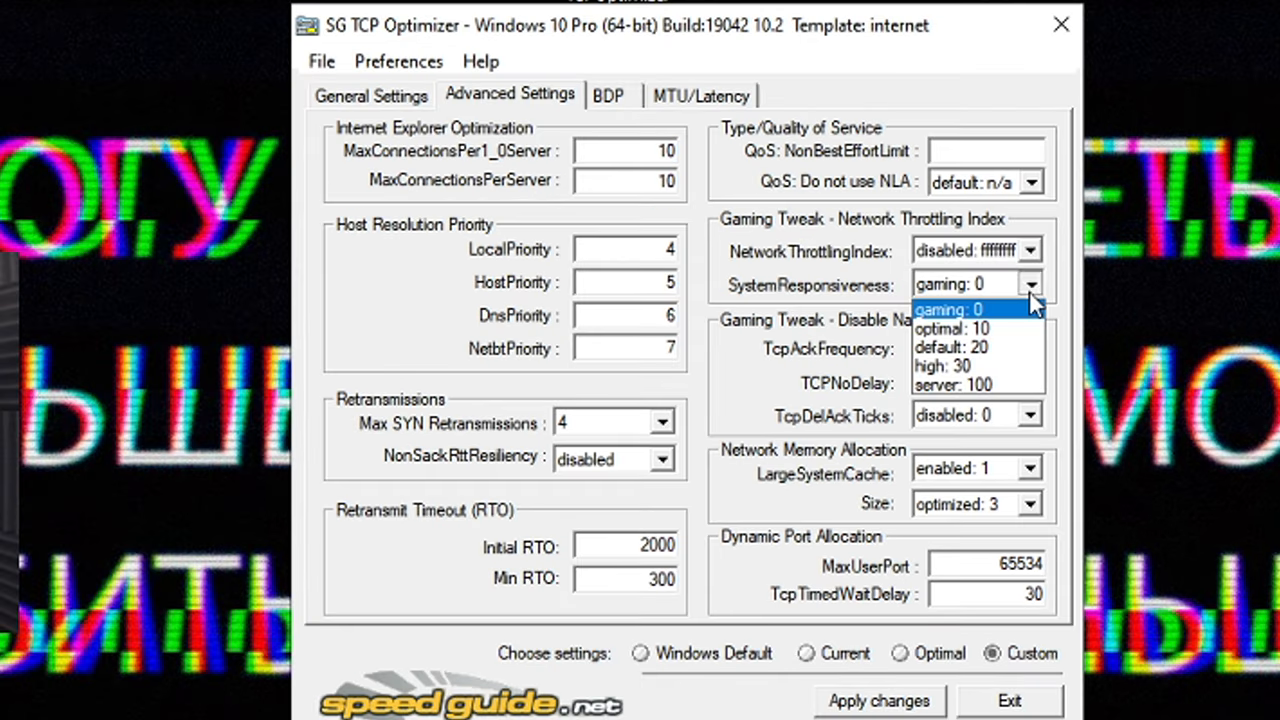
pyautogui.moveTo(1004, 322)
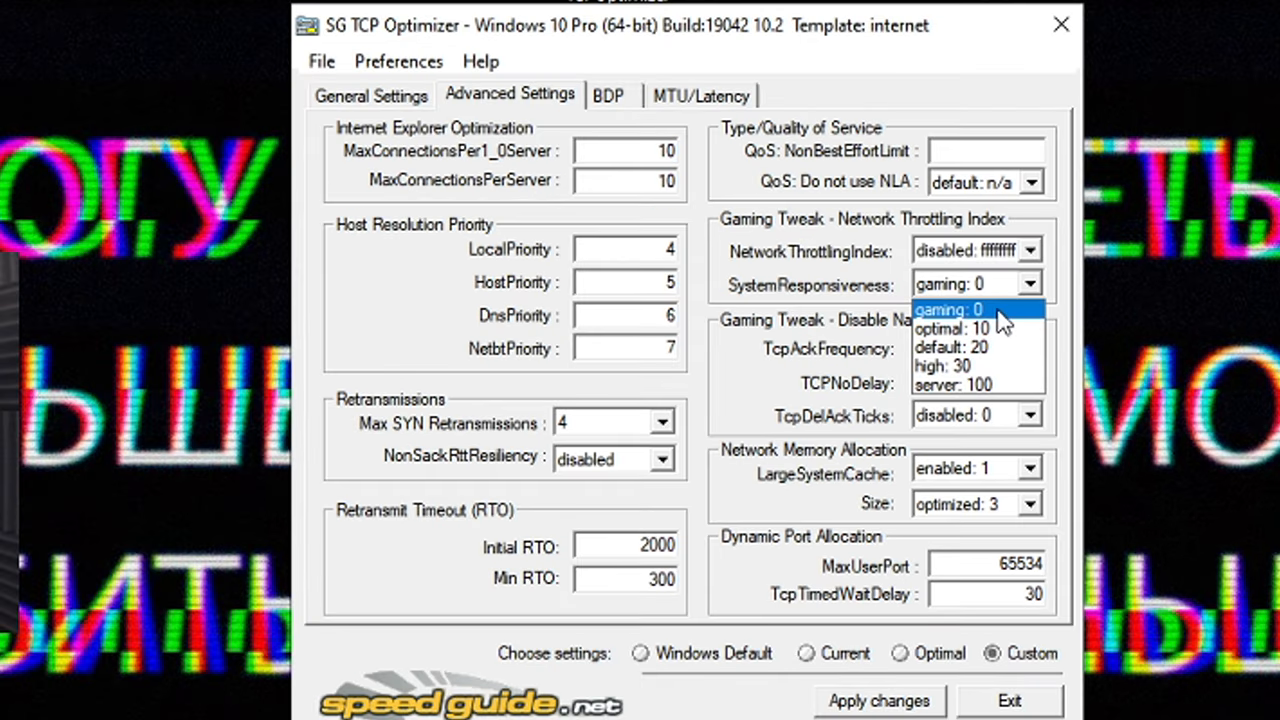
pyautogui.click(948, 308)
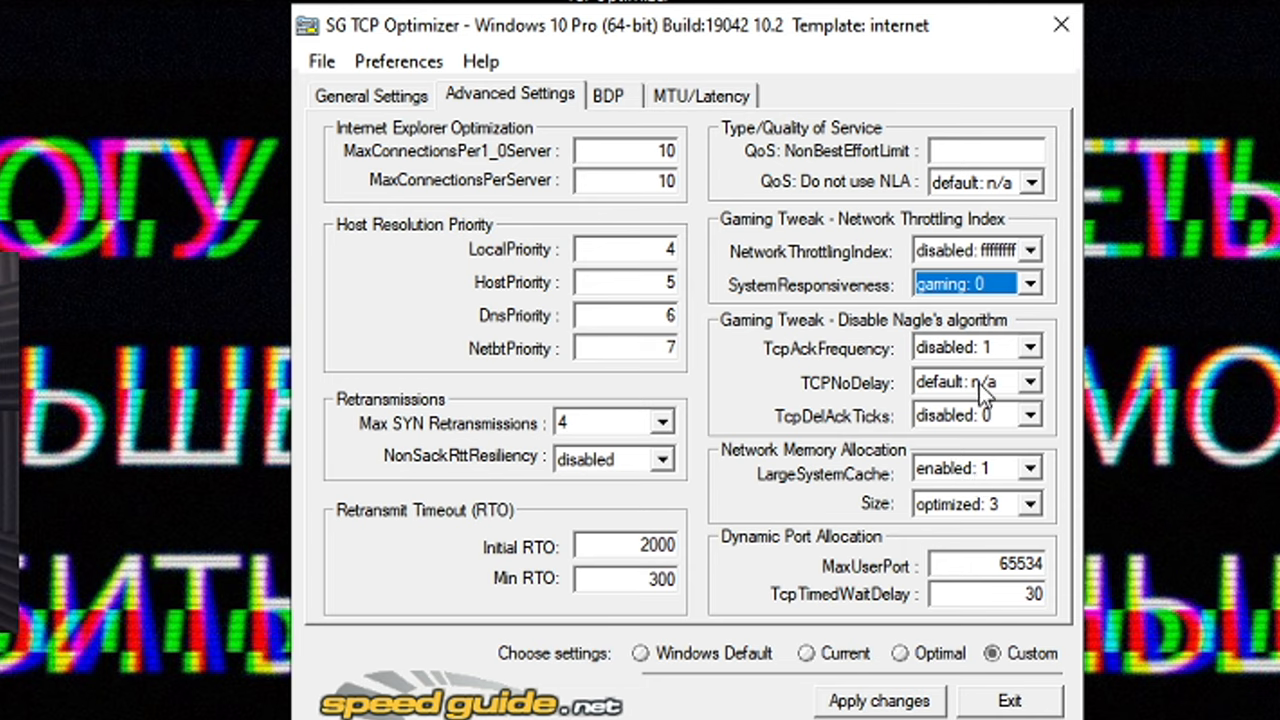
pyautogui.moveTo(1028, 496)
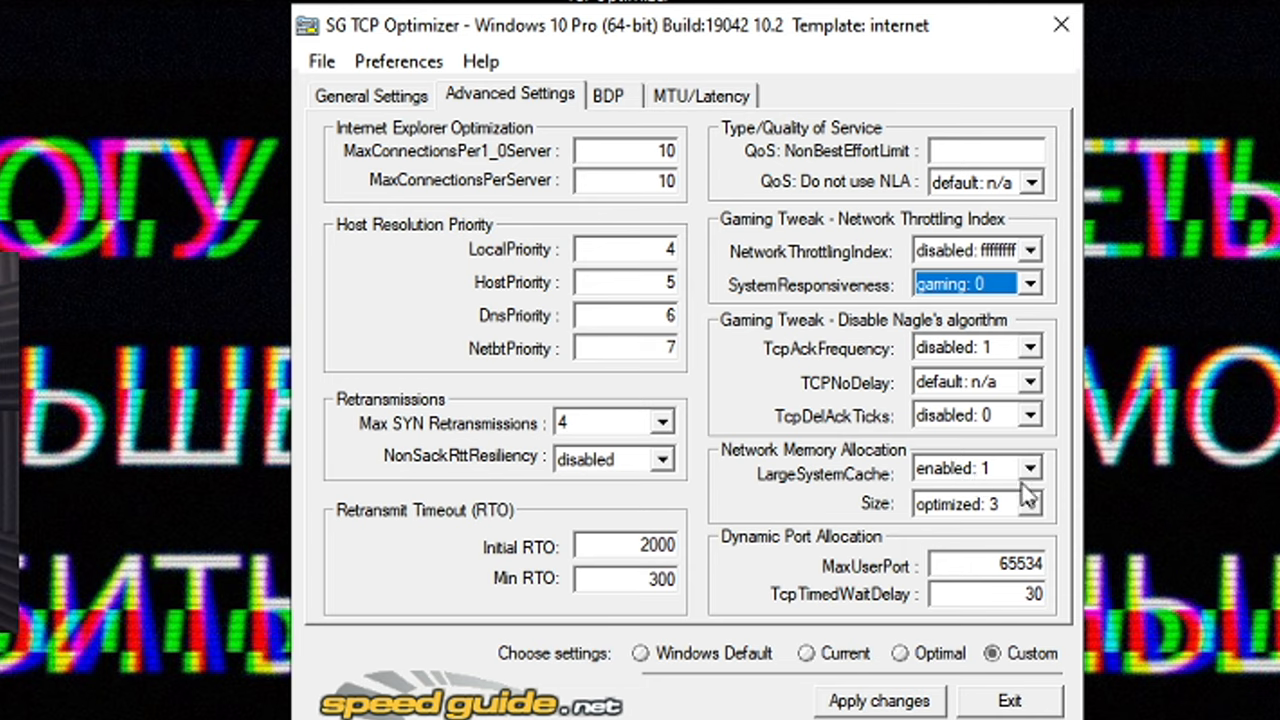
pyautogui.moveTo(888, 584)
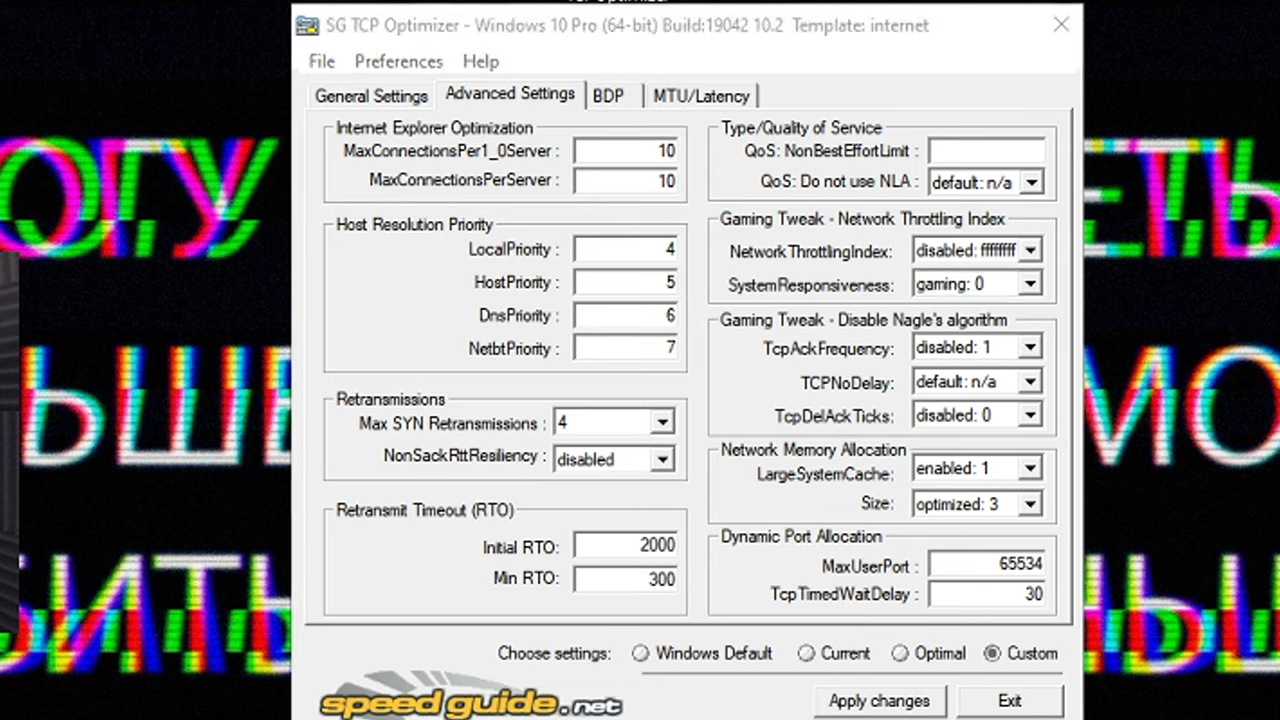
pyautogui.moveTo(722, 496)
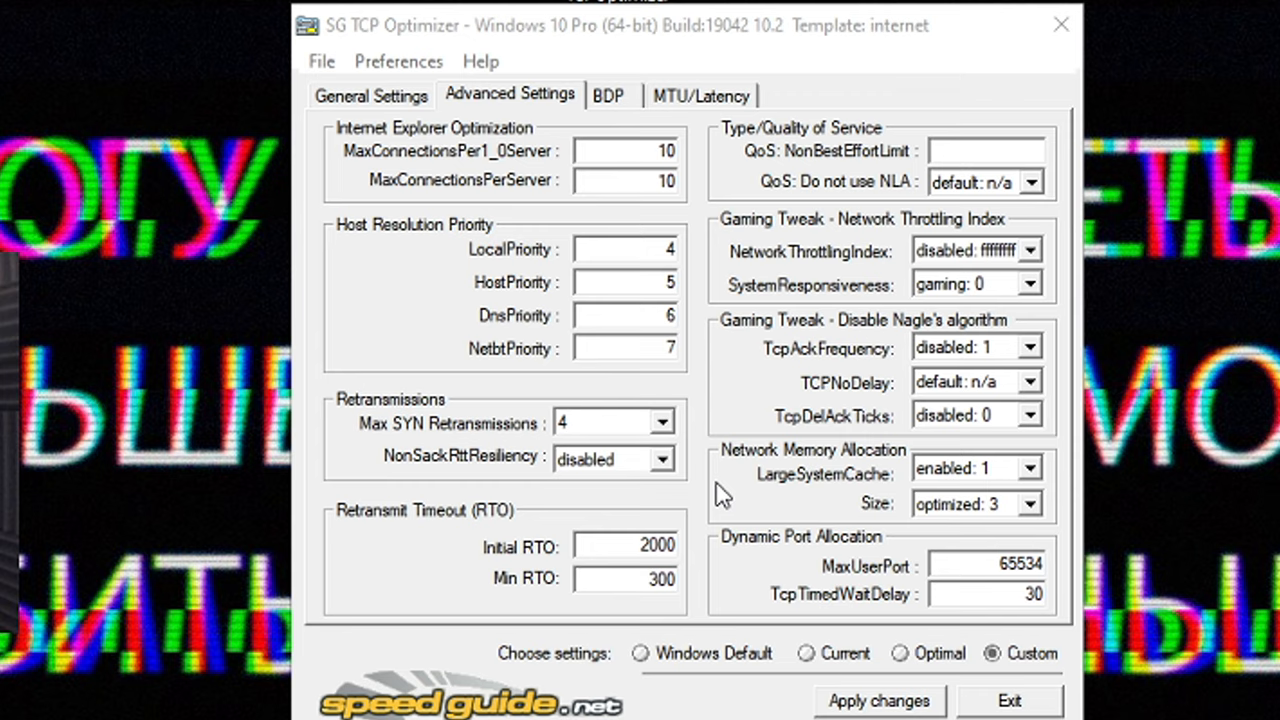
pyautogui.moveTo(12, 640)
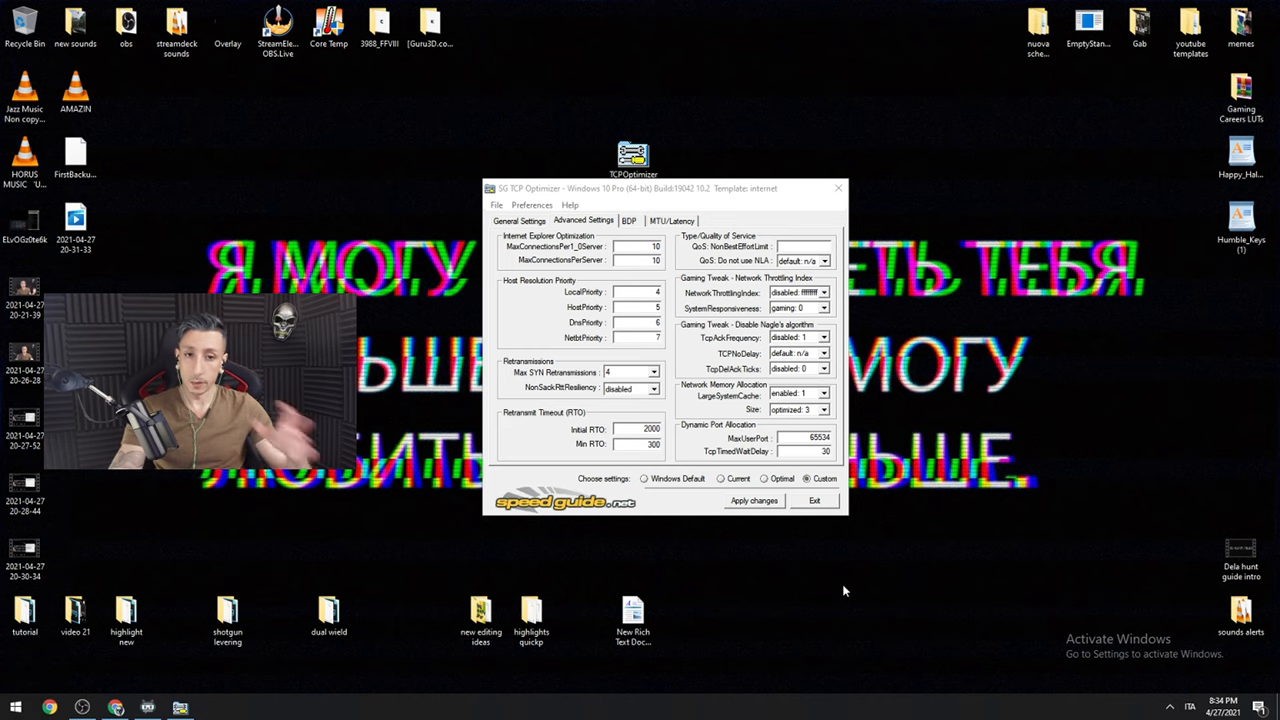
pyautogui.click(520, 220)
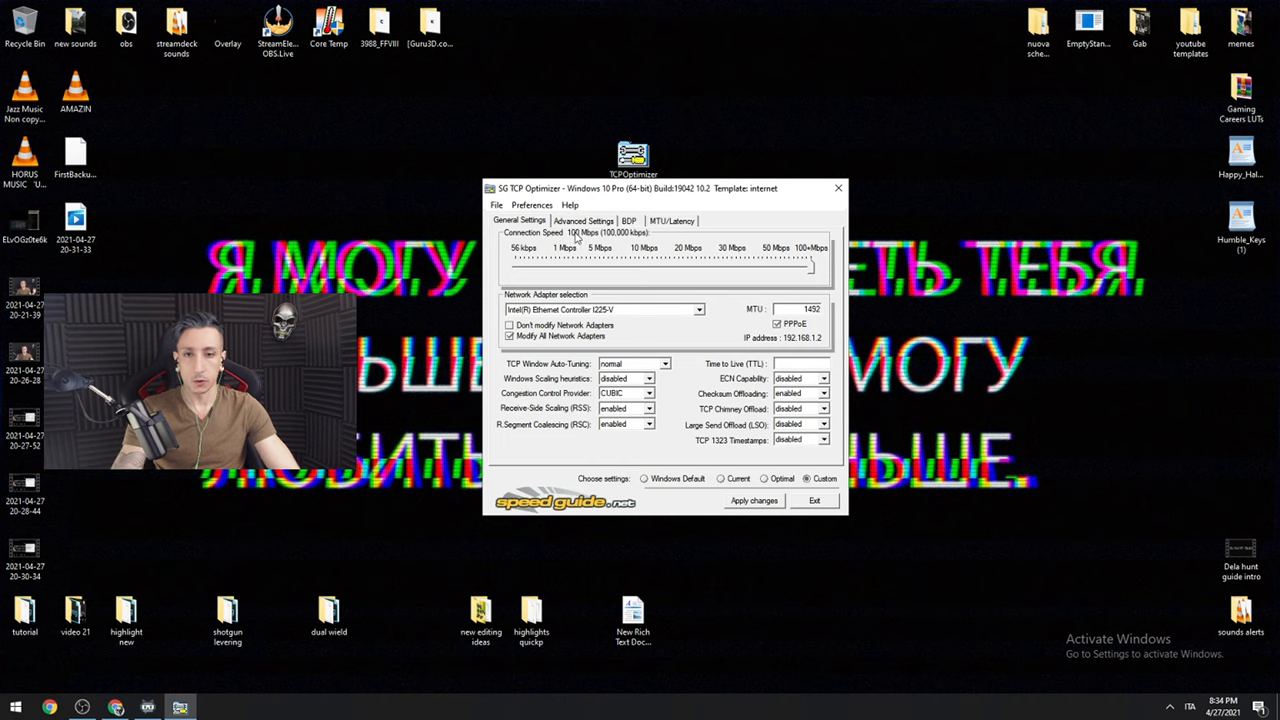
pyautogui.click(584, 220)
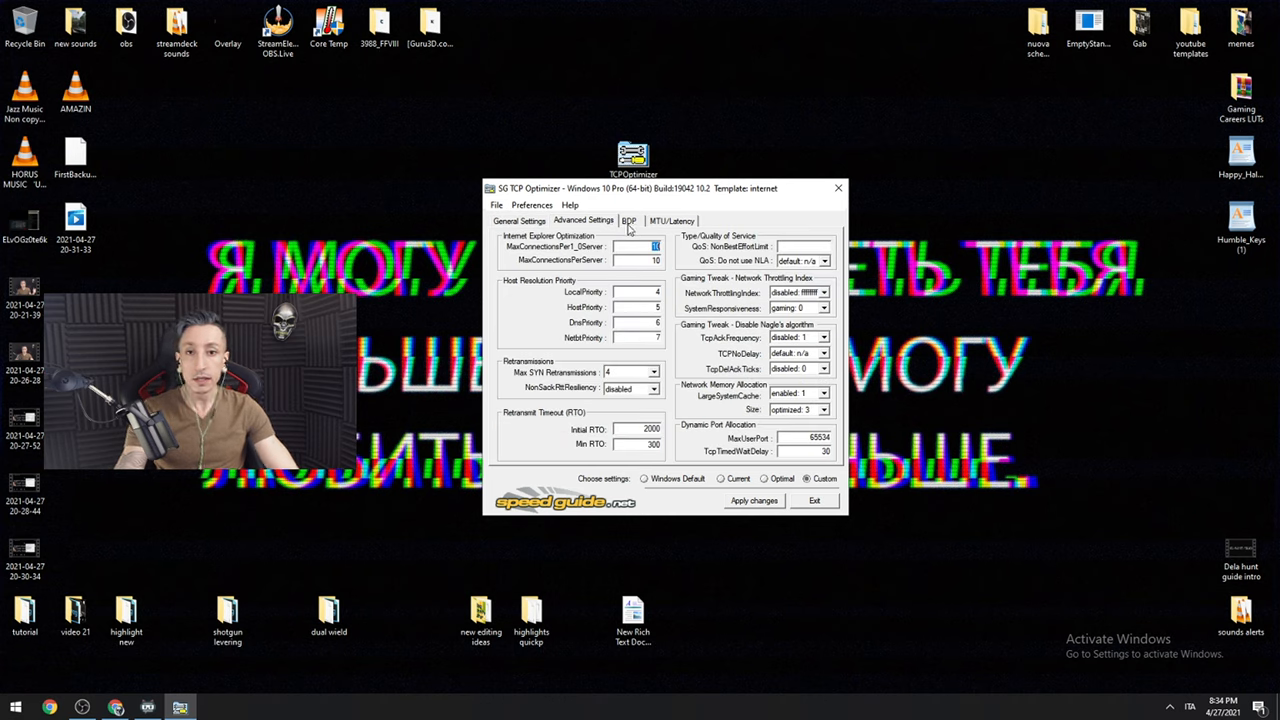
pyautogui.click(520, 220)
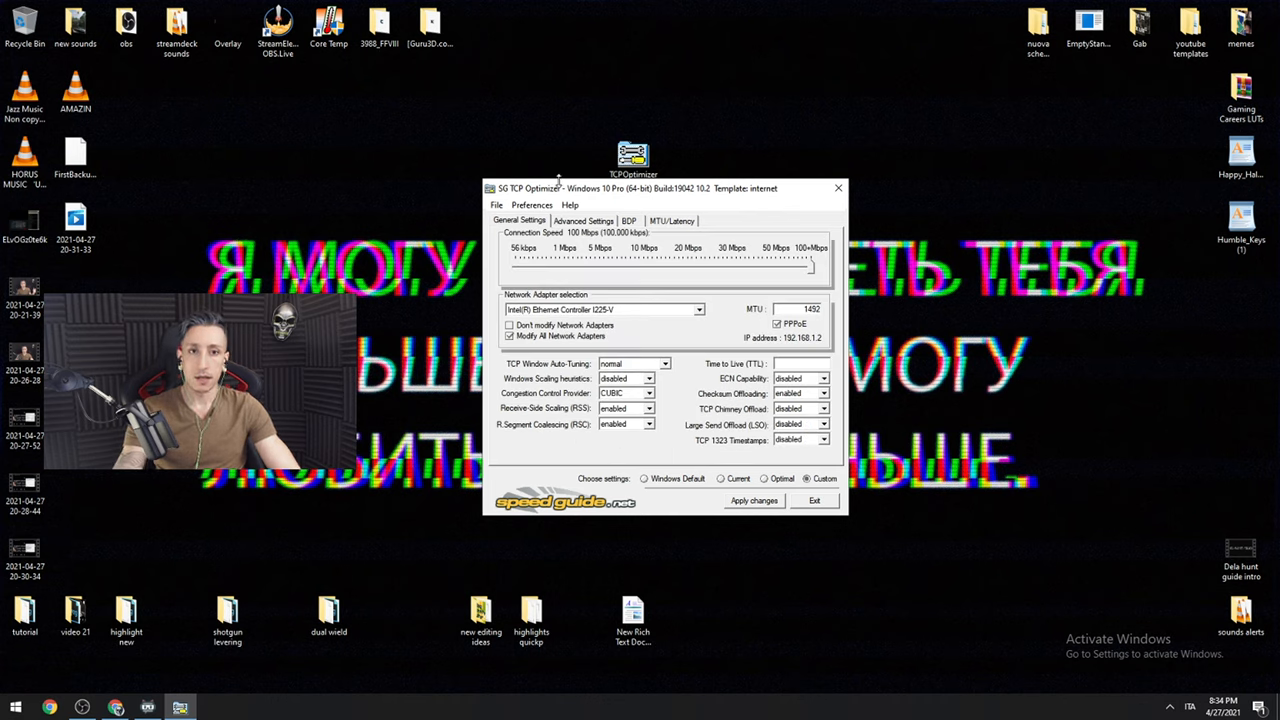
pyautogui.click(584, 220)
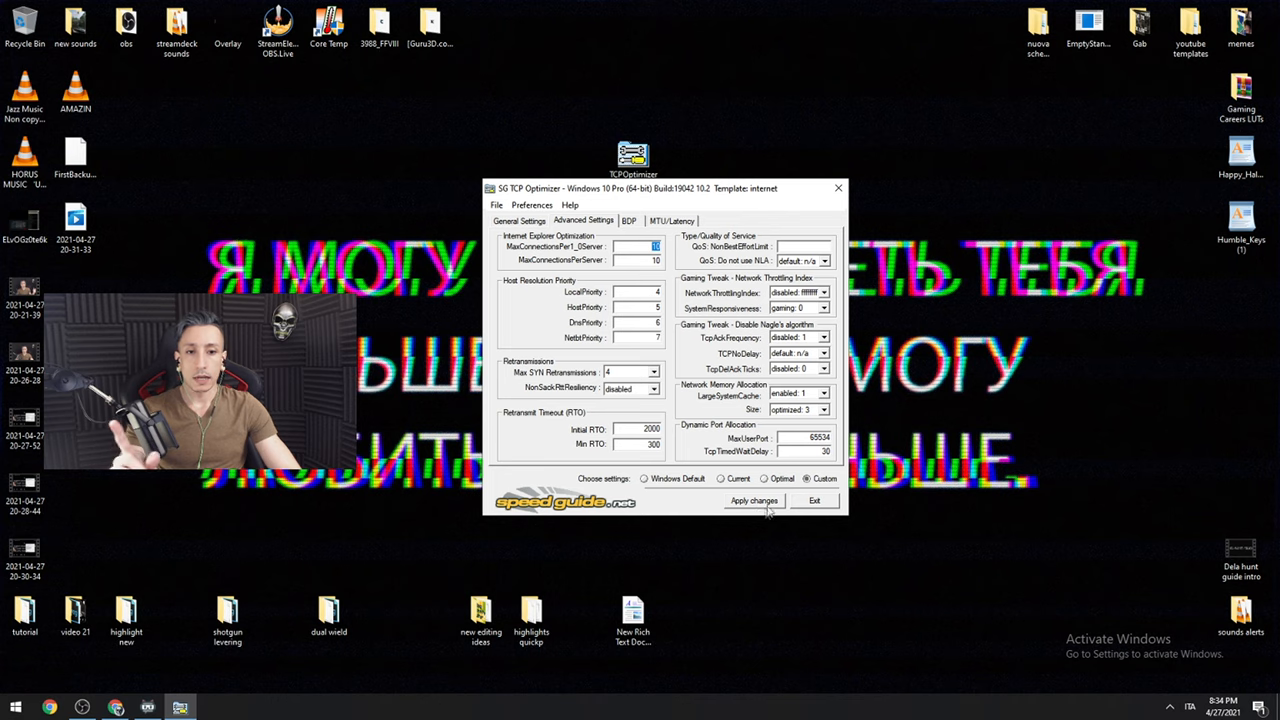
# Apply the custom changes, confirm the registry list, decline the reboot and close the optimizer
pyautogui.click(754, 500)
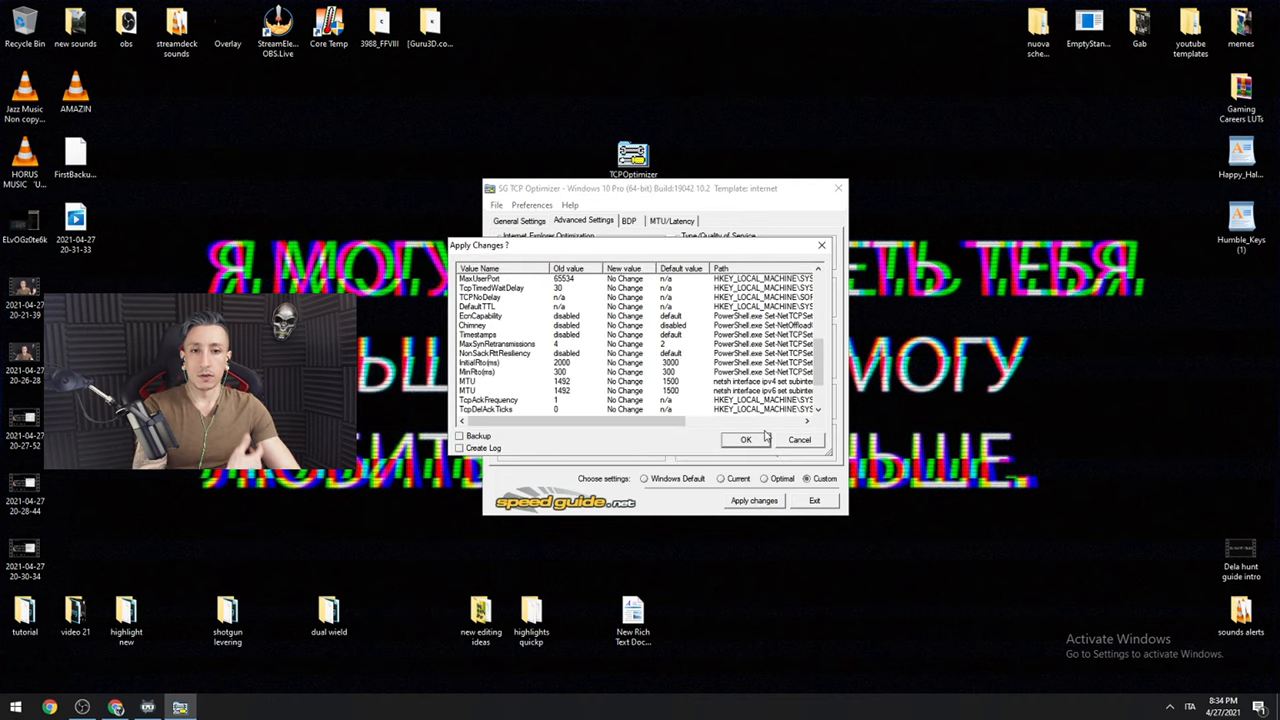
pyautogui.click(744, 440)
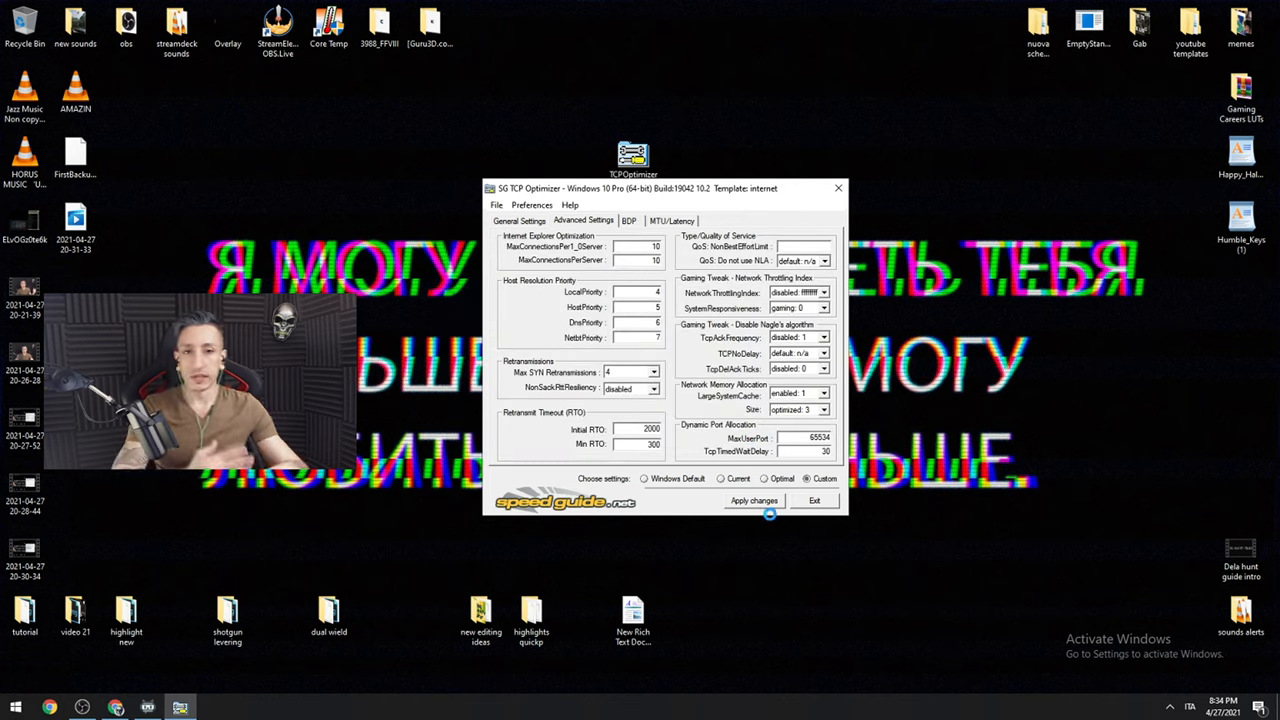
pyautogui.click(754, 500)
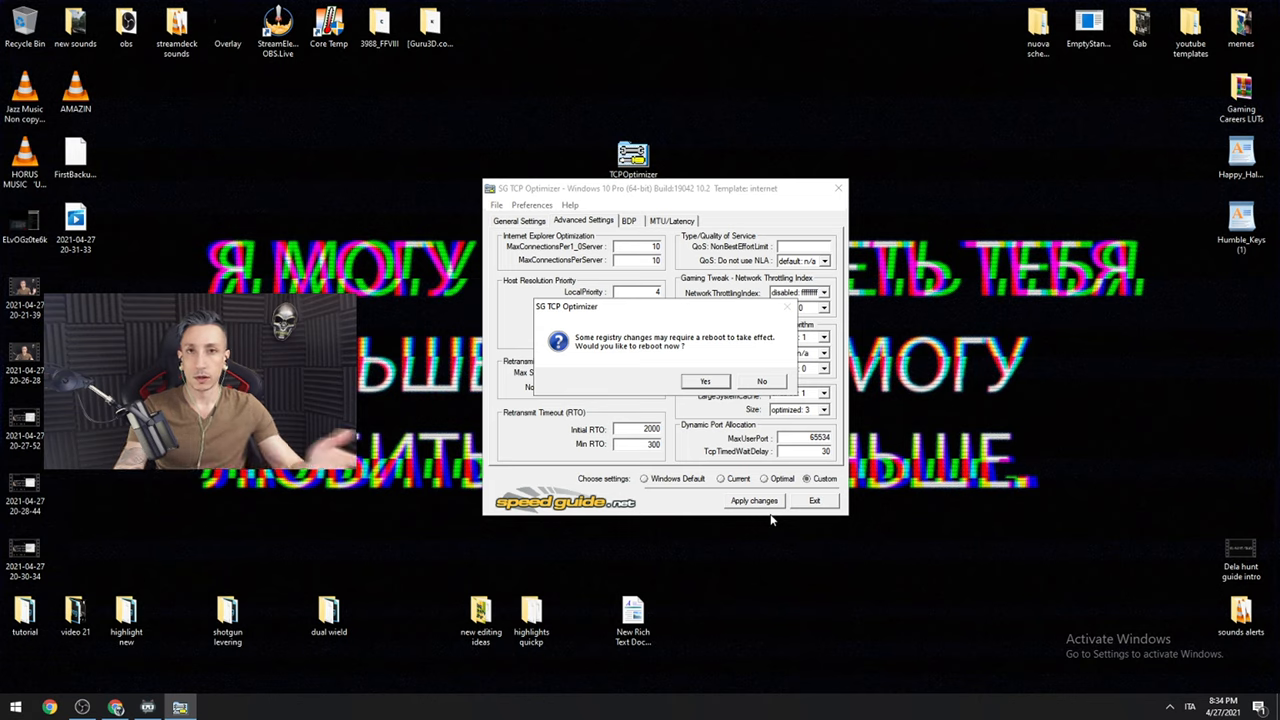
pyautogui.moveTo(750, 520)
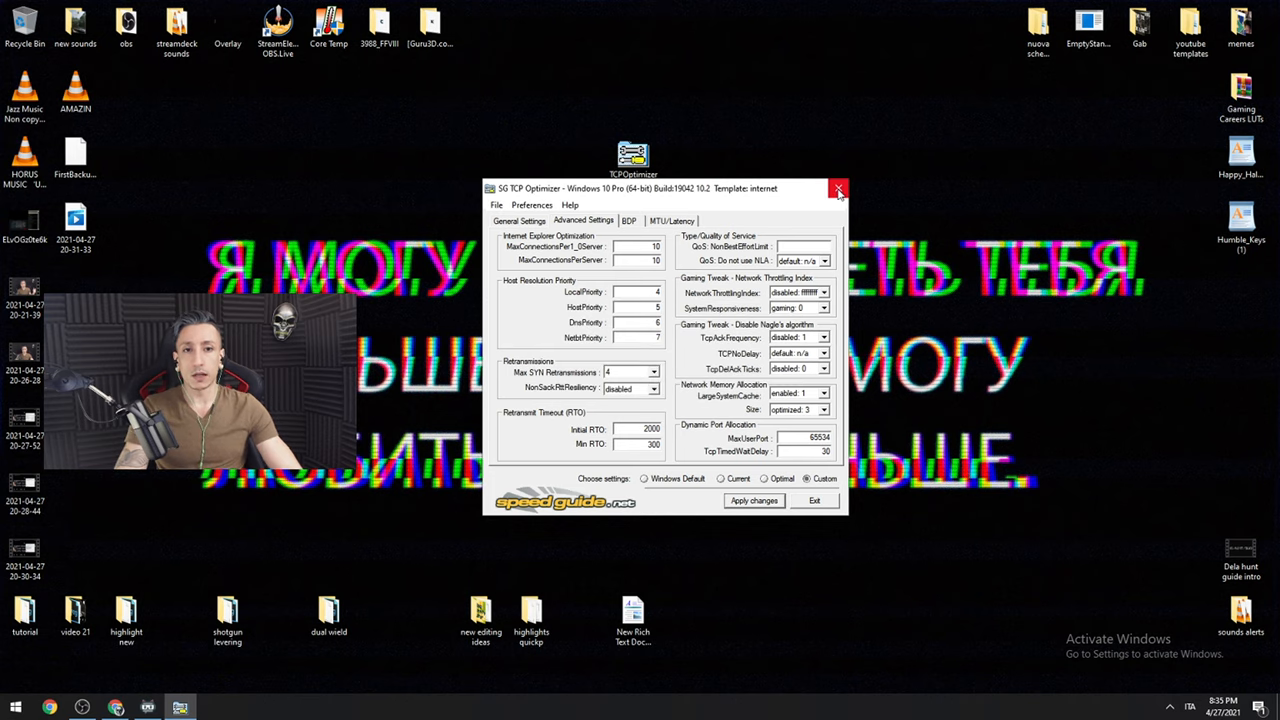
pyautogui.click(840, 188)
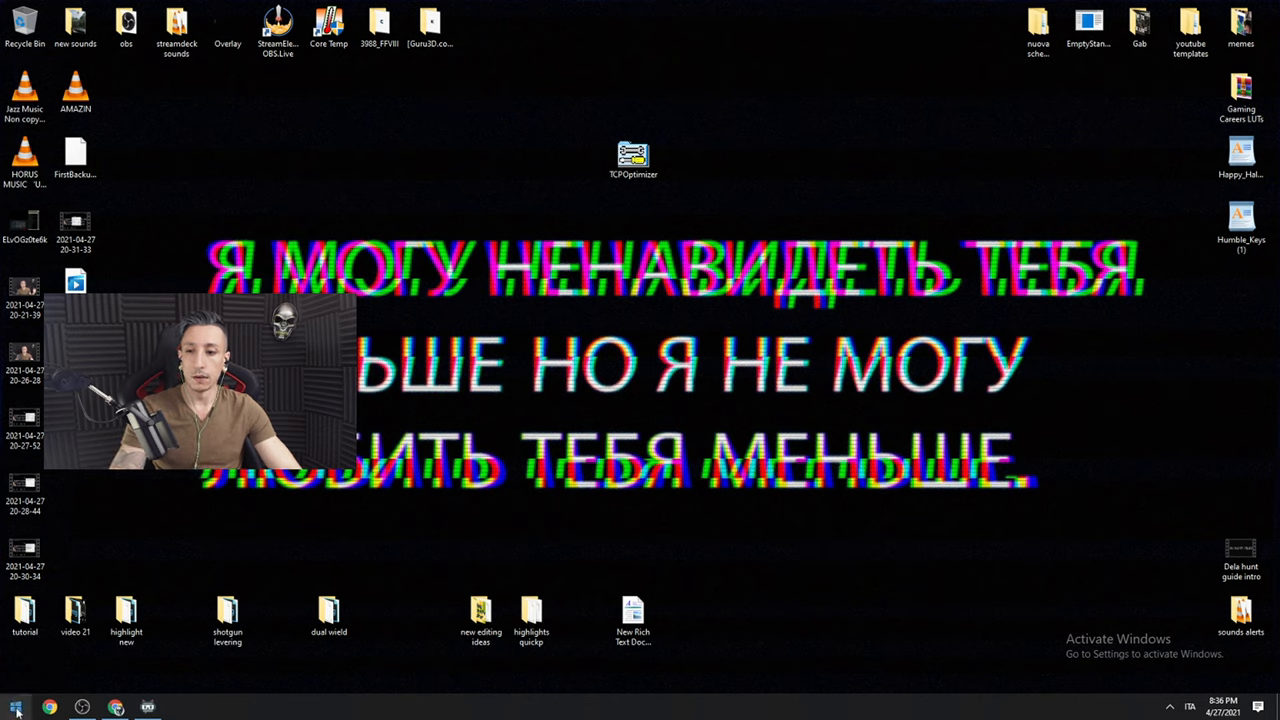
# Search 'network' to reach the adapter list and show the Ethernet 2 connection's actions
pyautogui.write('network')
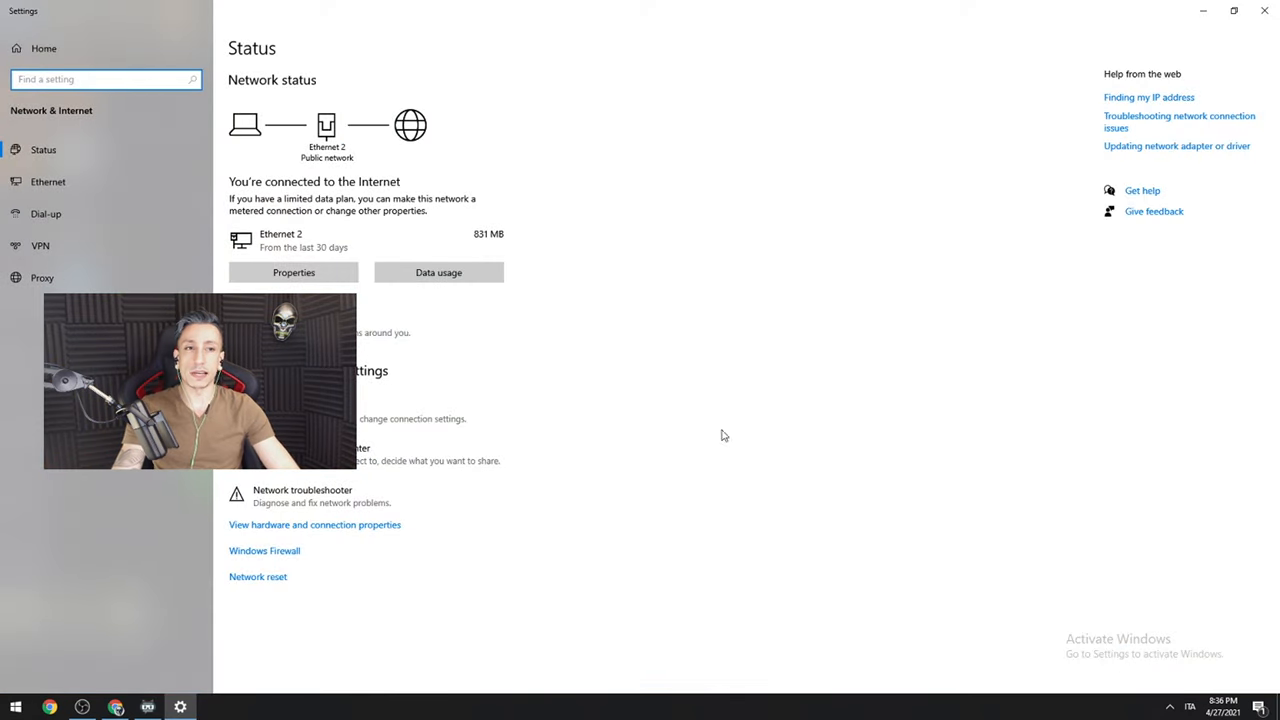
pyautogui.moveTo(584, 644)
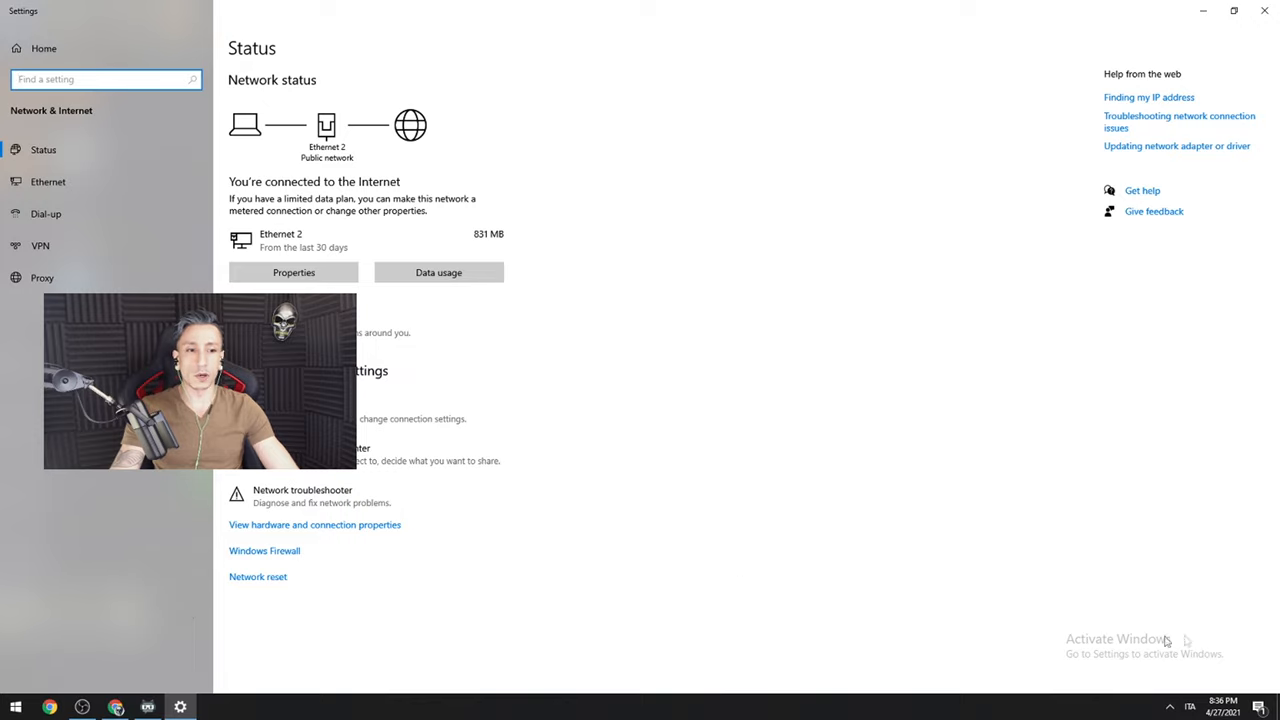
pyautogui.moveTo(1030, 522)
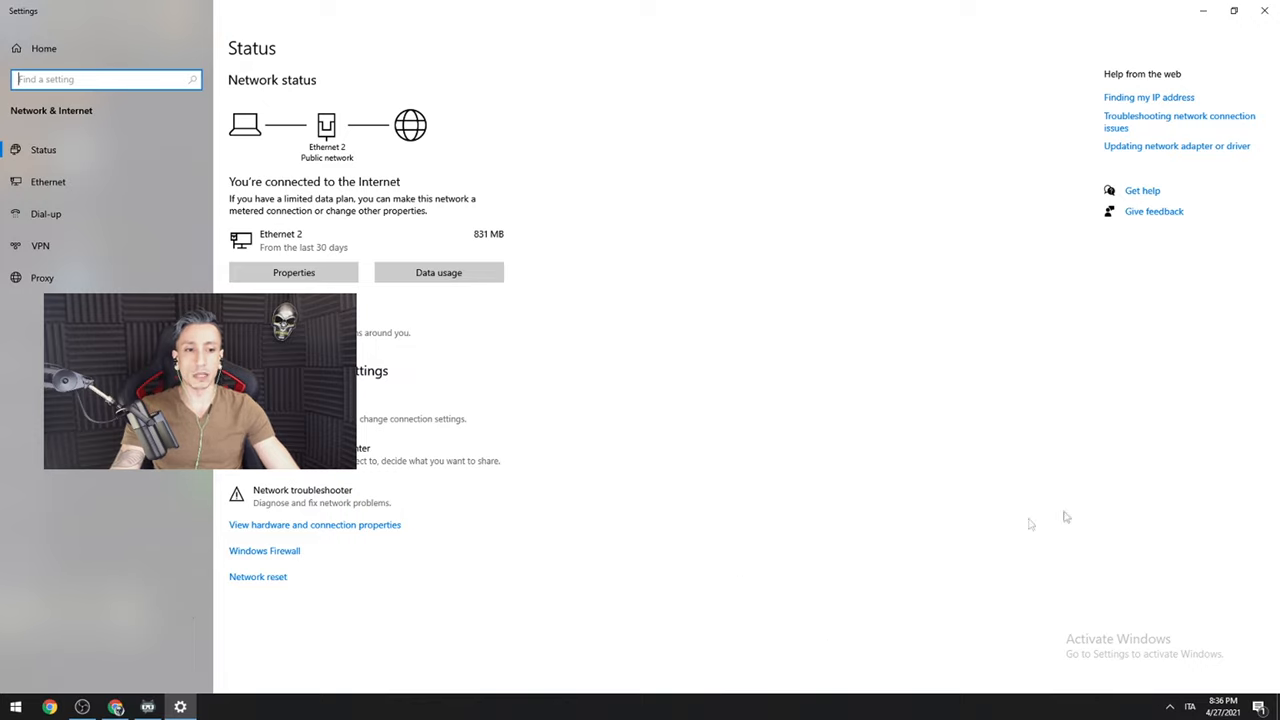
pyautogui.moveTo(1158, 600)
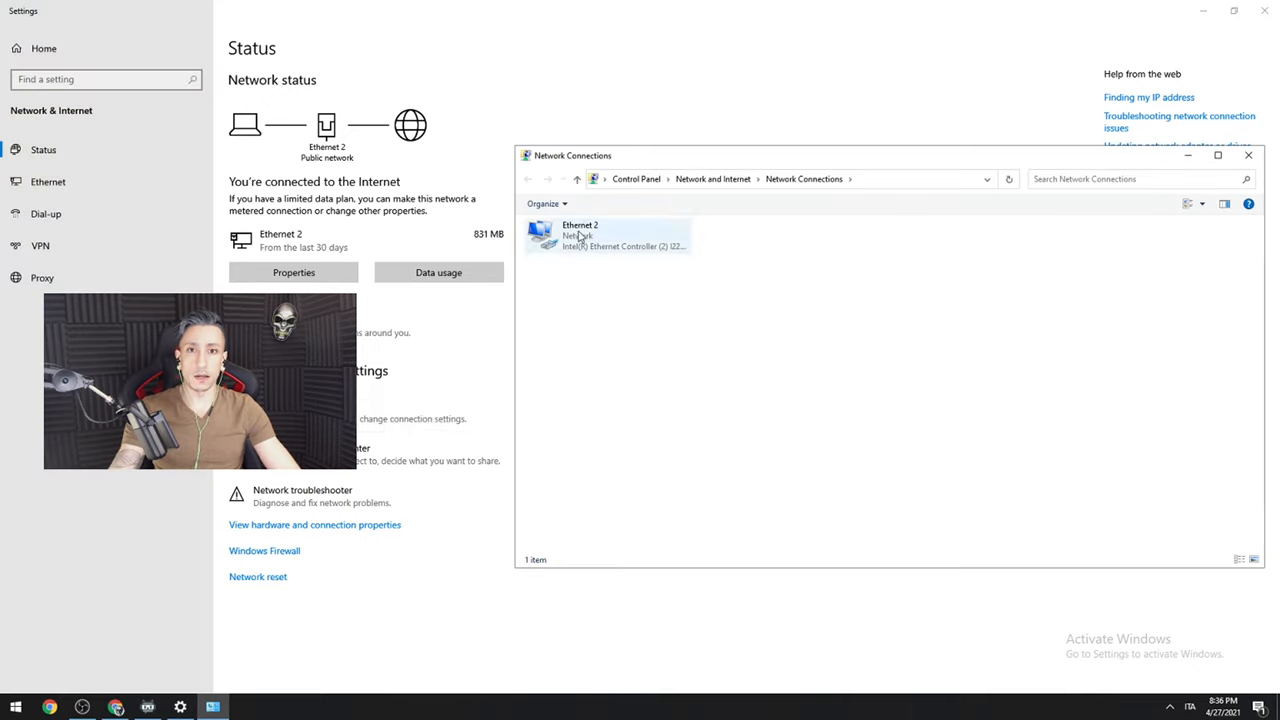
pyautogui.rightClick(604, 236)
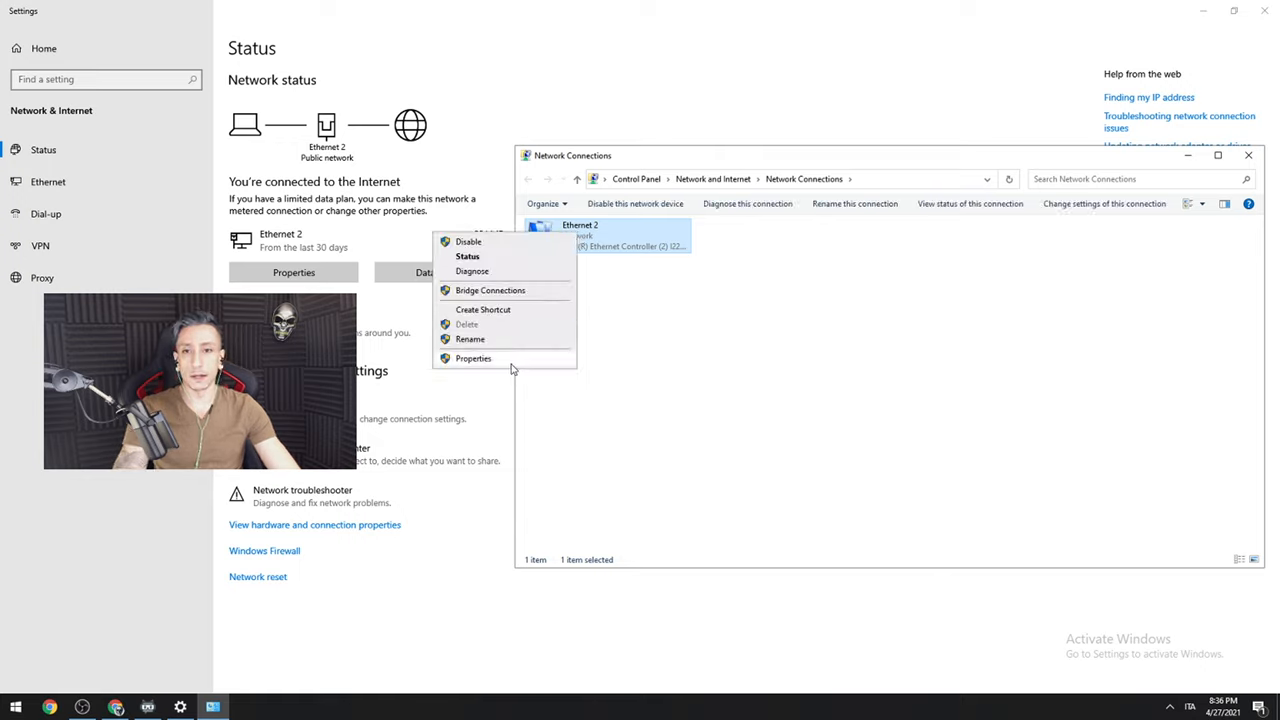
# In Ethernet 2's IPv4 properties, set DNS servers 1.1.1.1 and 1.0.0.1 and confirm with OK
pyautogui.click(472, 358)
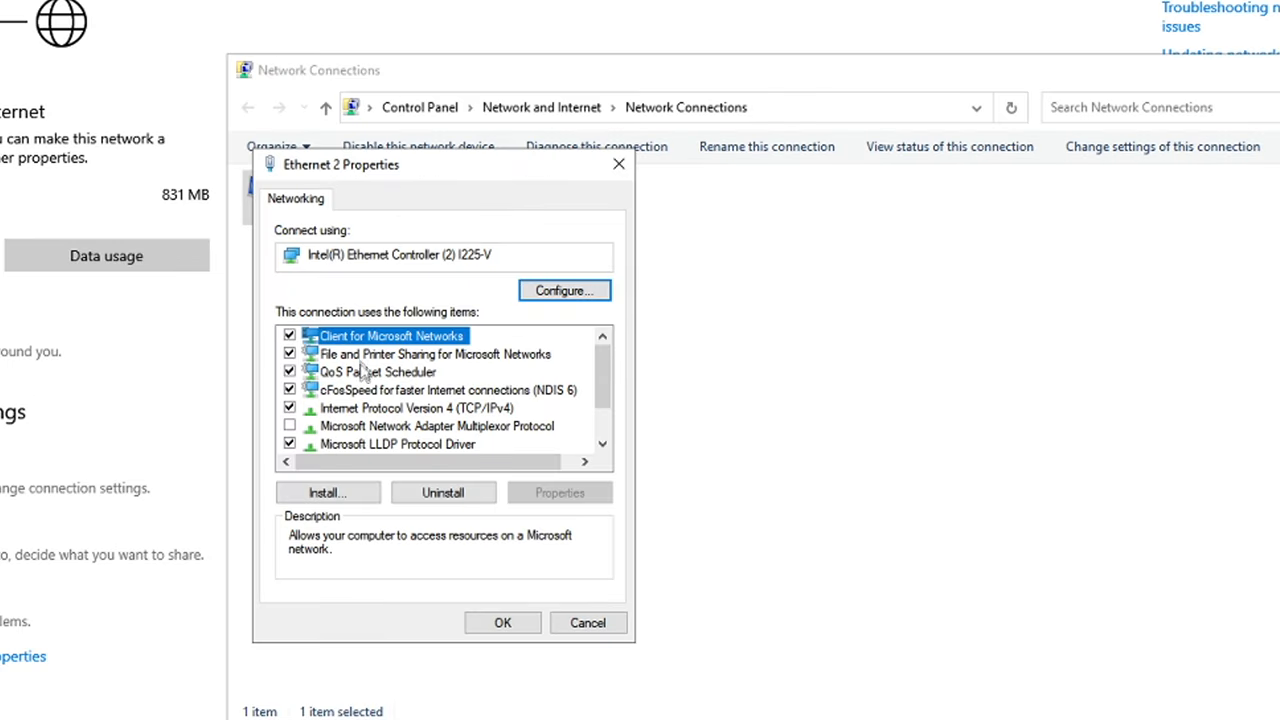
pyautogui.moveTo(372, 414)
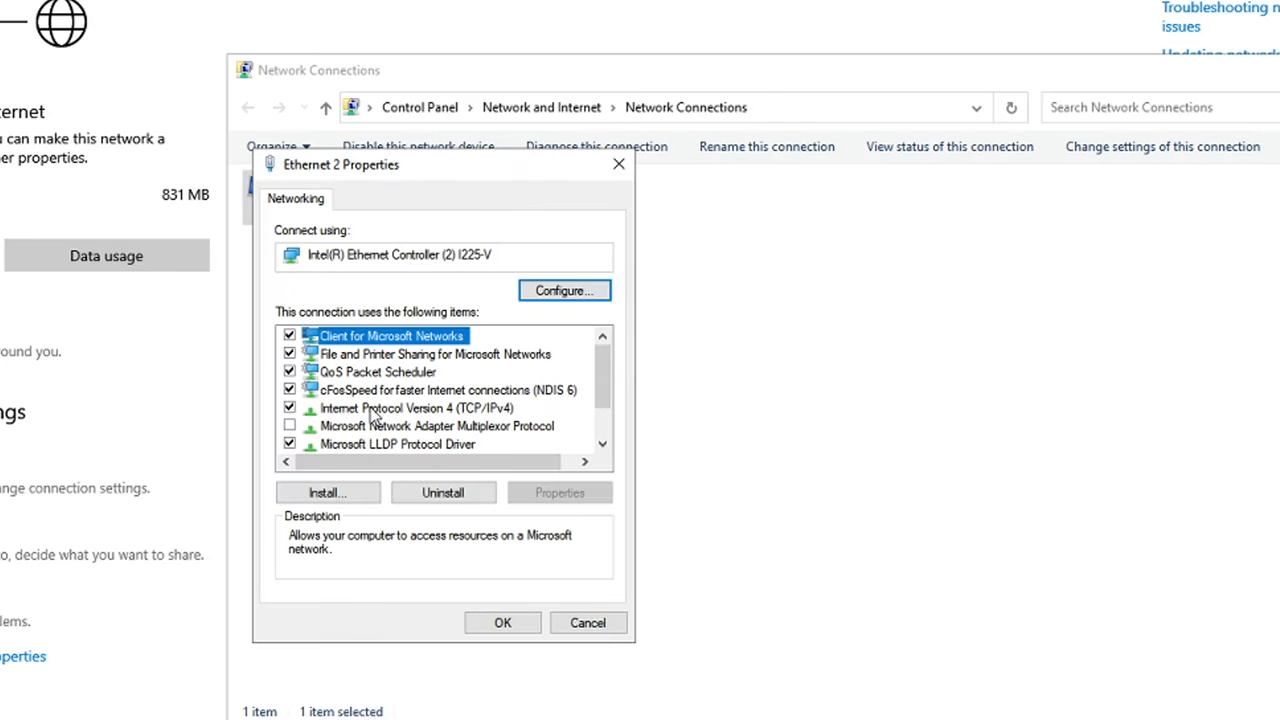
pyautogui.click(412, 408)
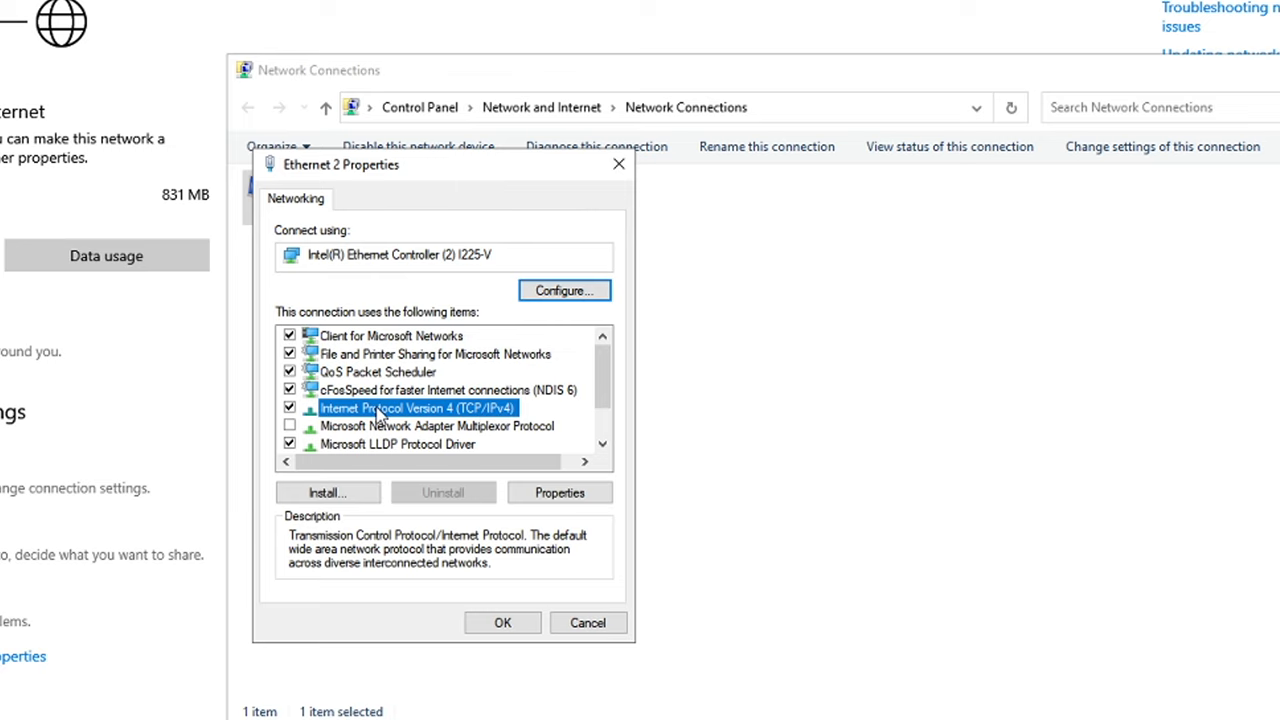
pyautogui.click(560, 492)
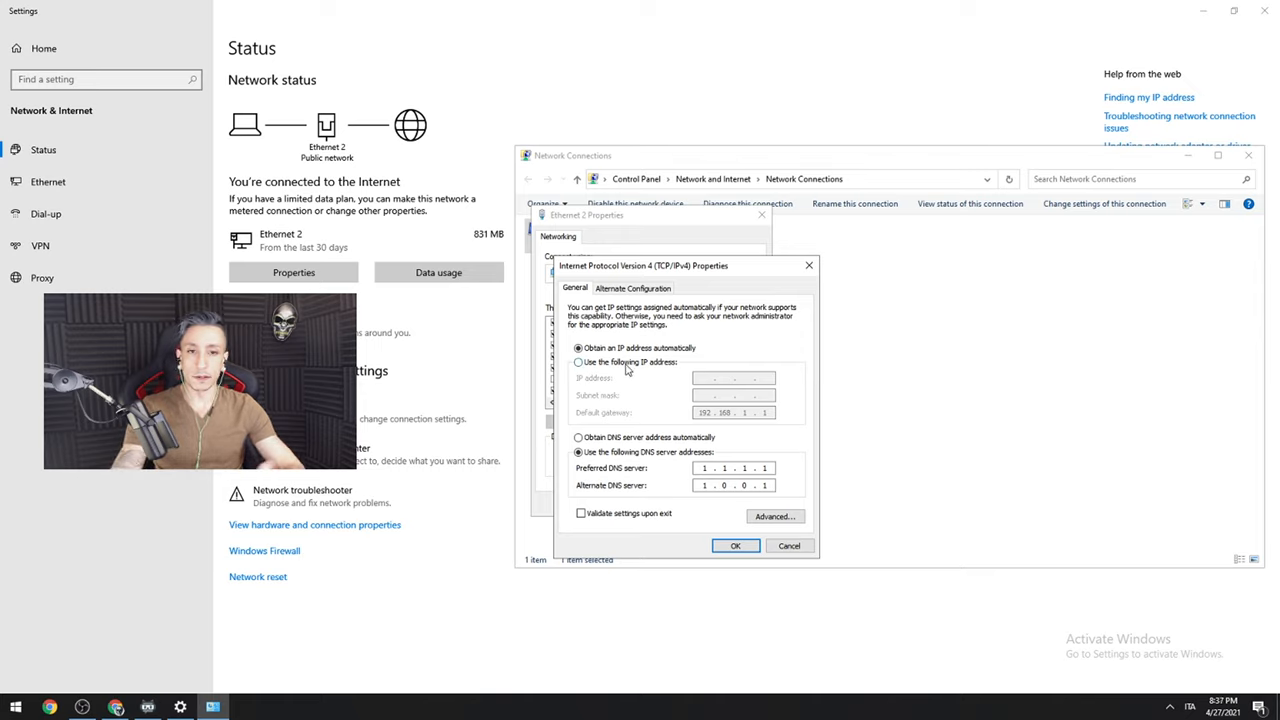
pyautogui.click(578, 348)
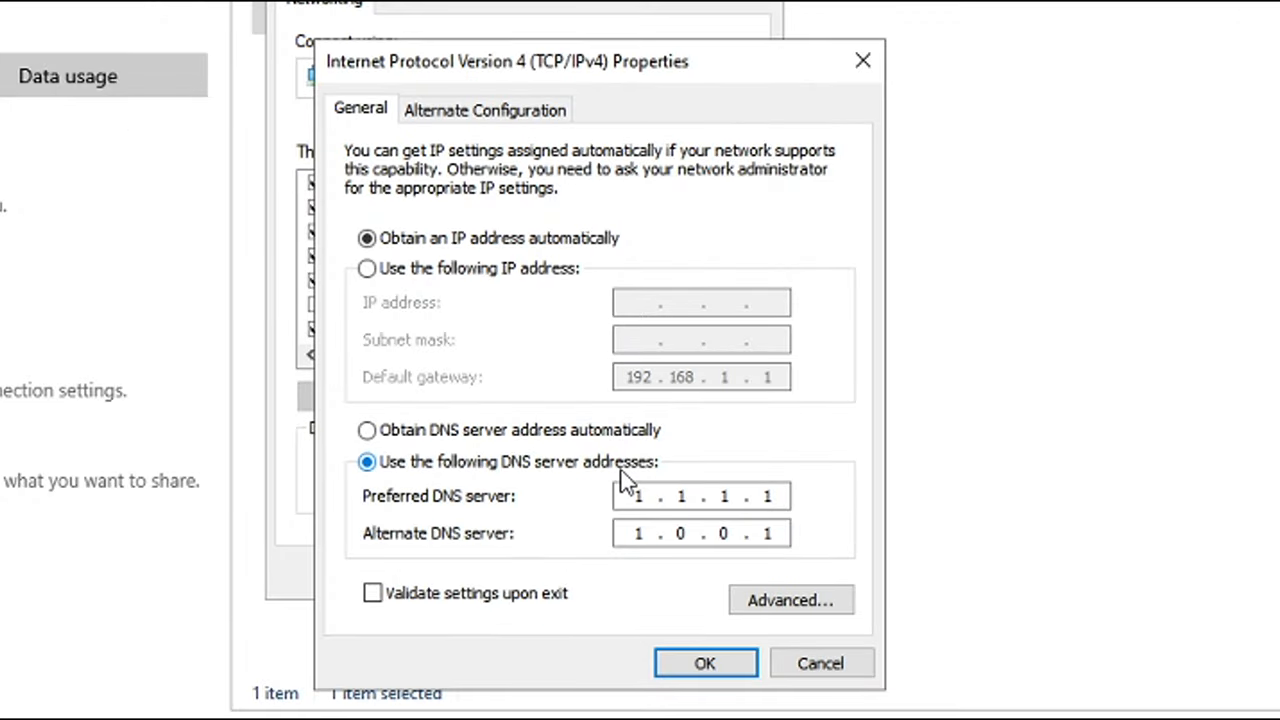
pyautogui.click(640, 496)
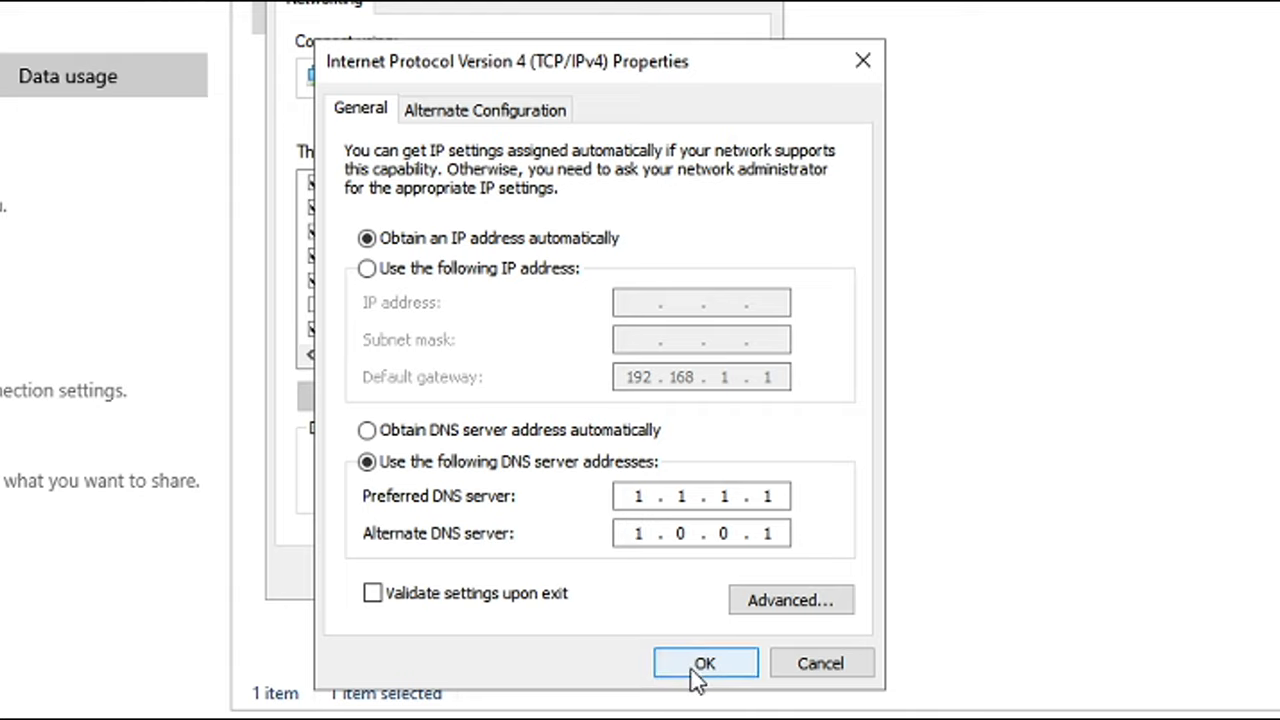
pyautogui.click(704, 664)
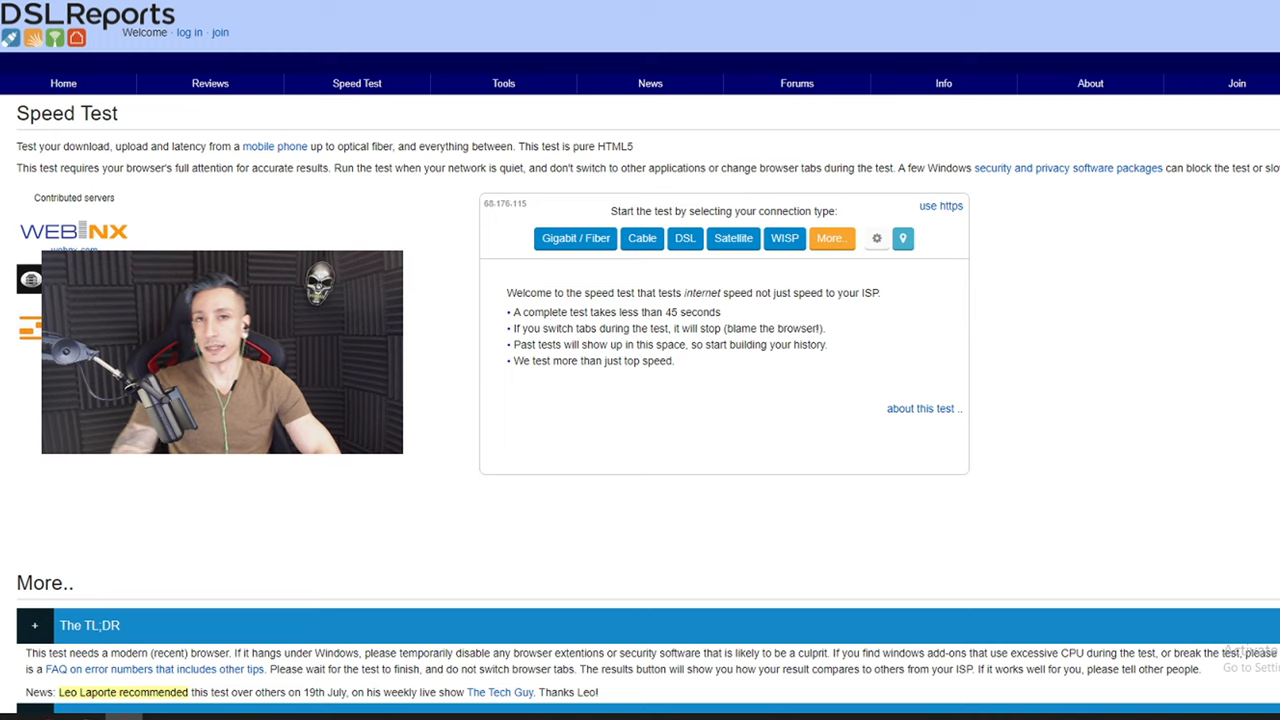
pyautogui.moveTo(950, 278)
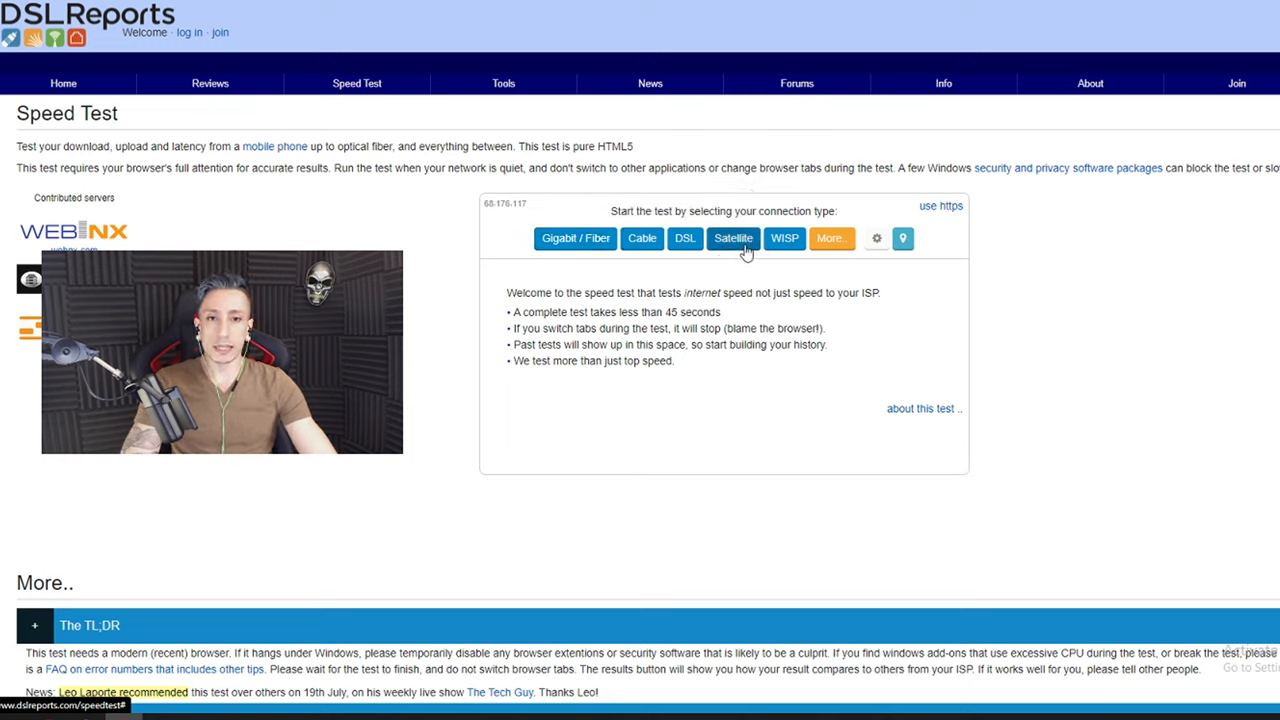
# Expand the More list so 4G and public Wi-Fi connection types appear
pyautogui.click(832, 238)
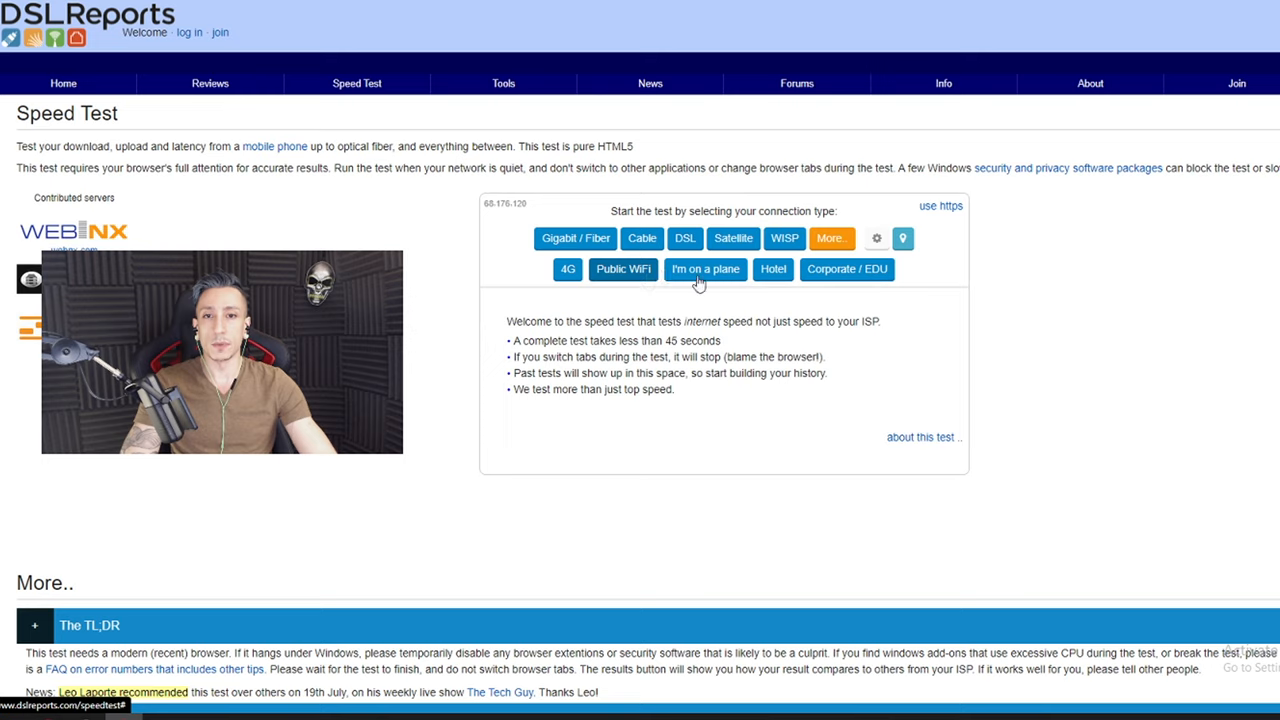
pyautogui.moveTo(844, 284)
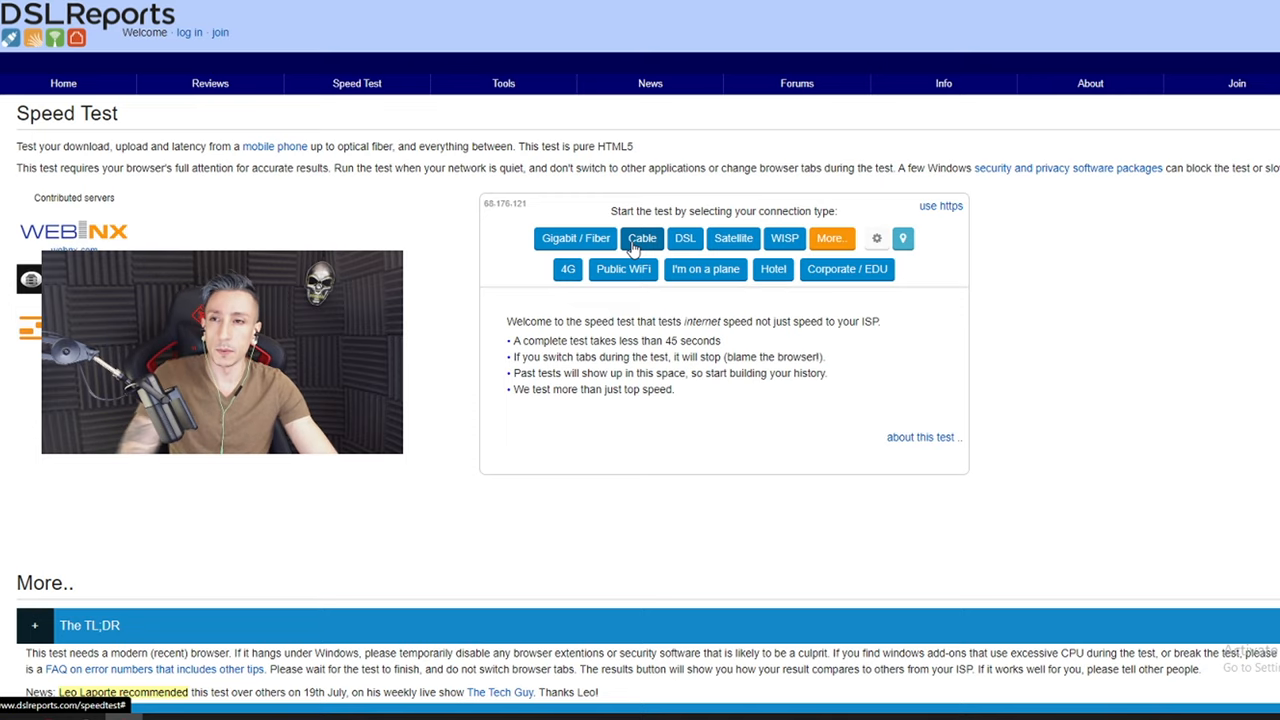
# Run the Cable speed test, getting 83.6/37.5 megabit/s with grades A, B, A
pyautogui.click(640, 238)
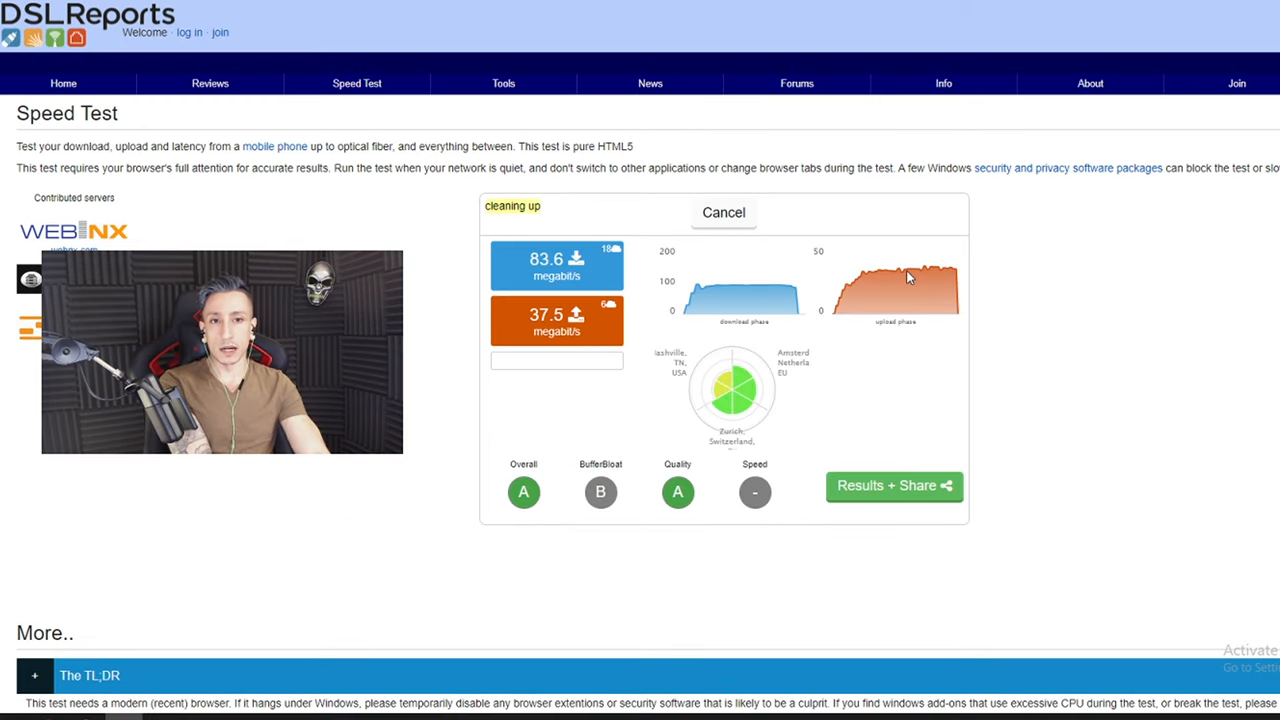
pyautogui.moveTo(770, 292)
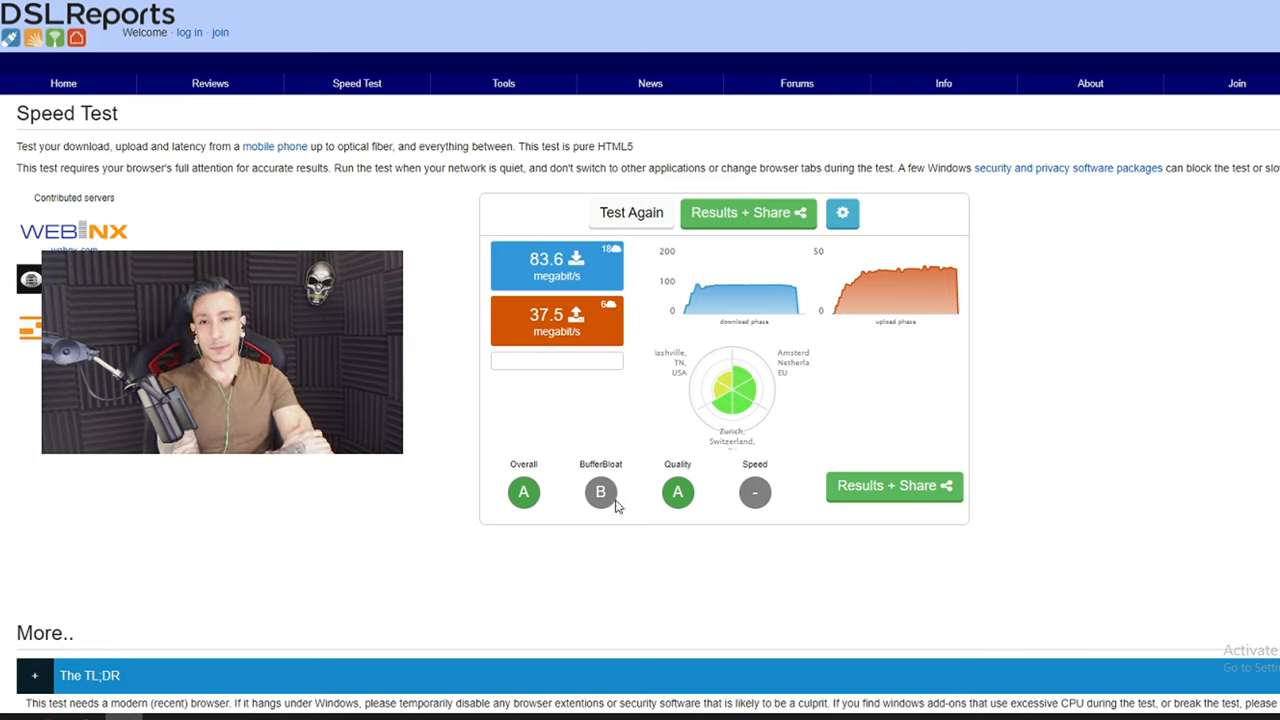
pyautogui.moveTo(616, 456)
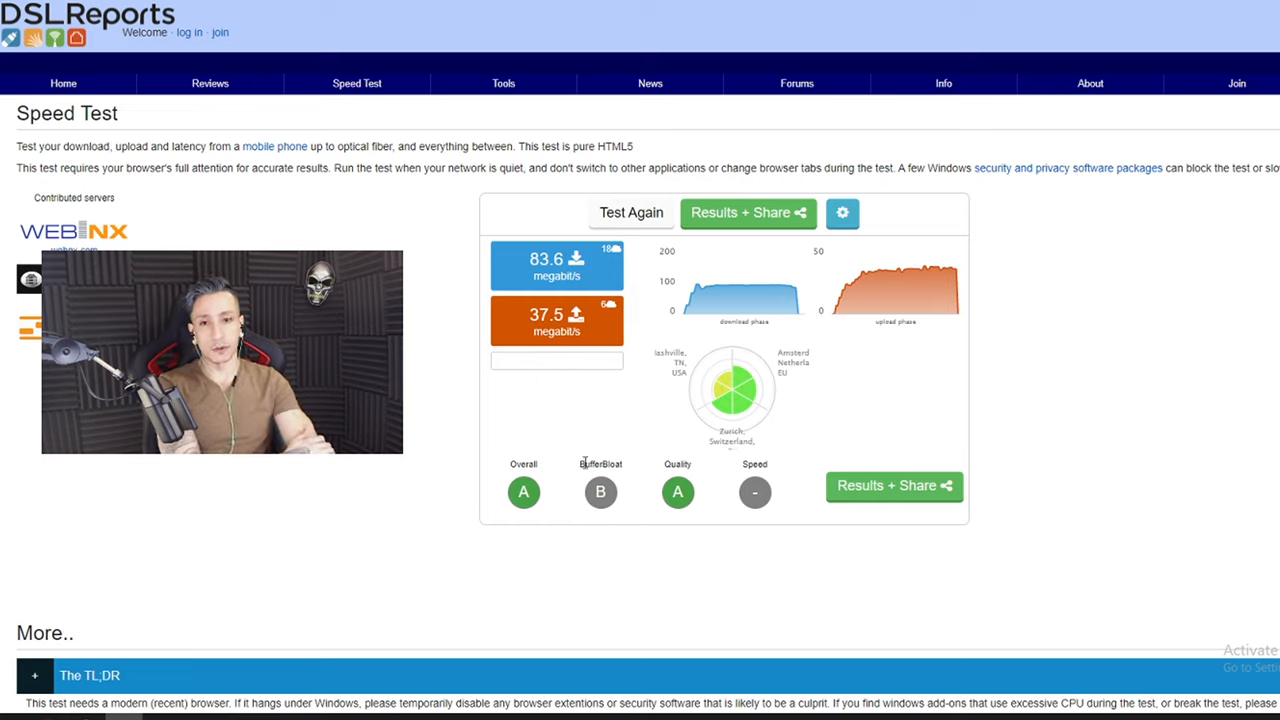
pyautogui.doubleClick(600, 464)
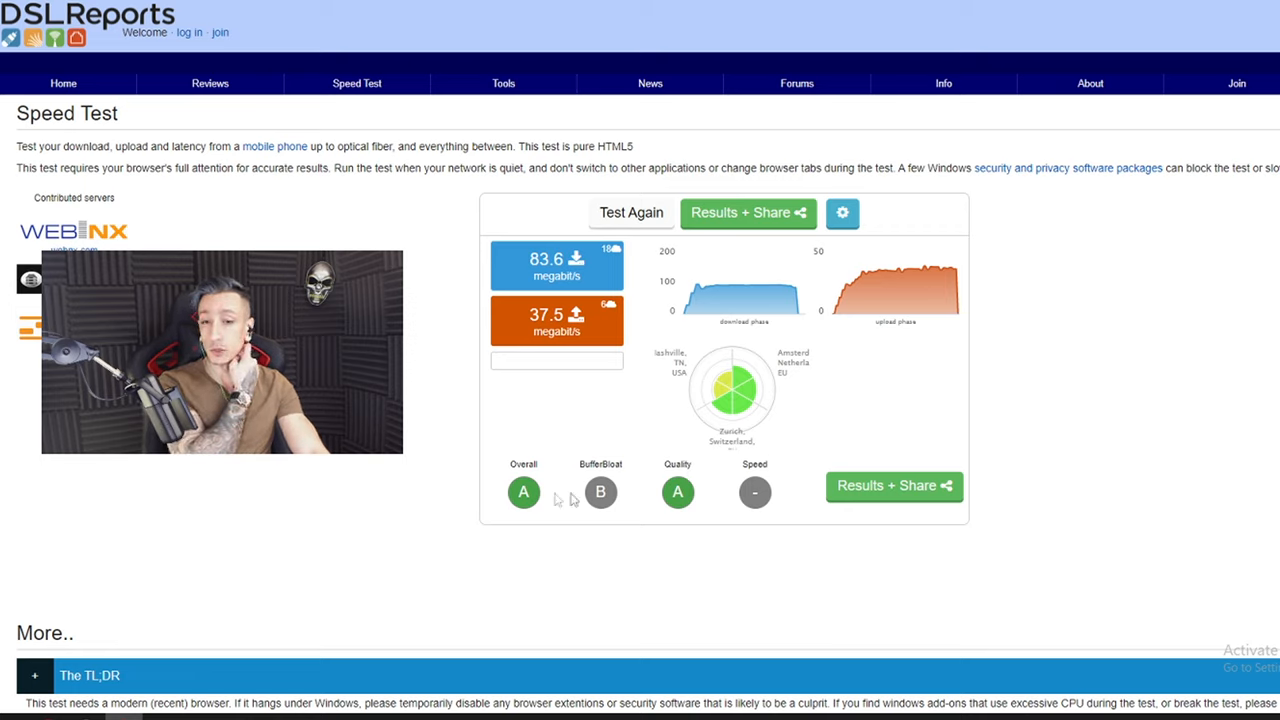
pyautogui.moveTo(628, 488)
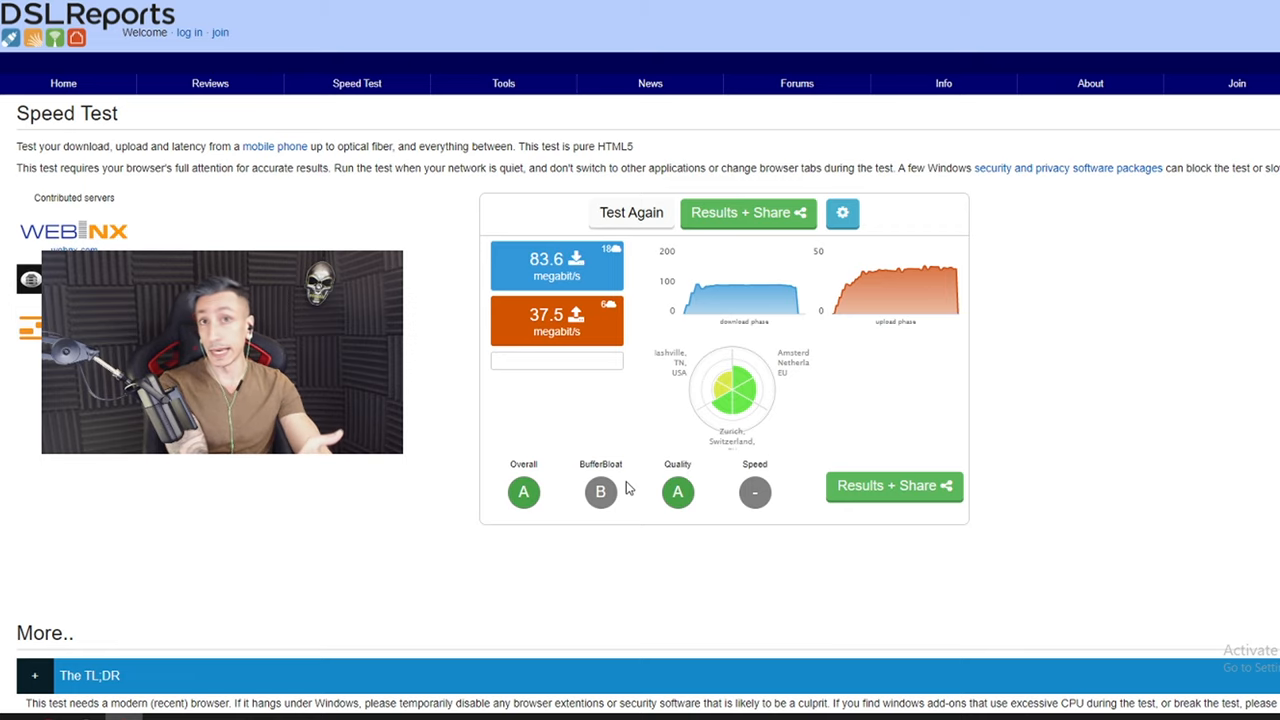